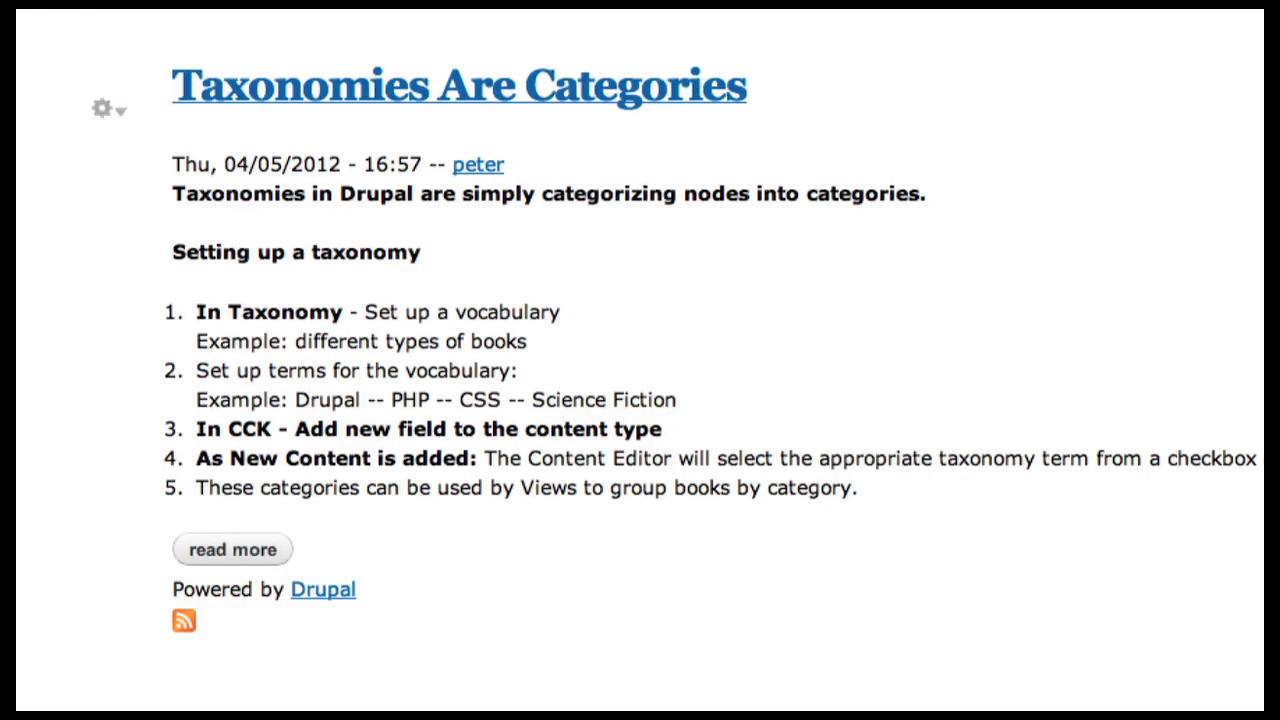
pyautogui.moveTo(335, 133)
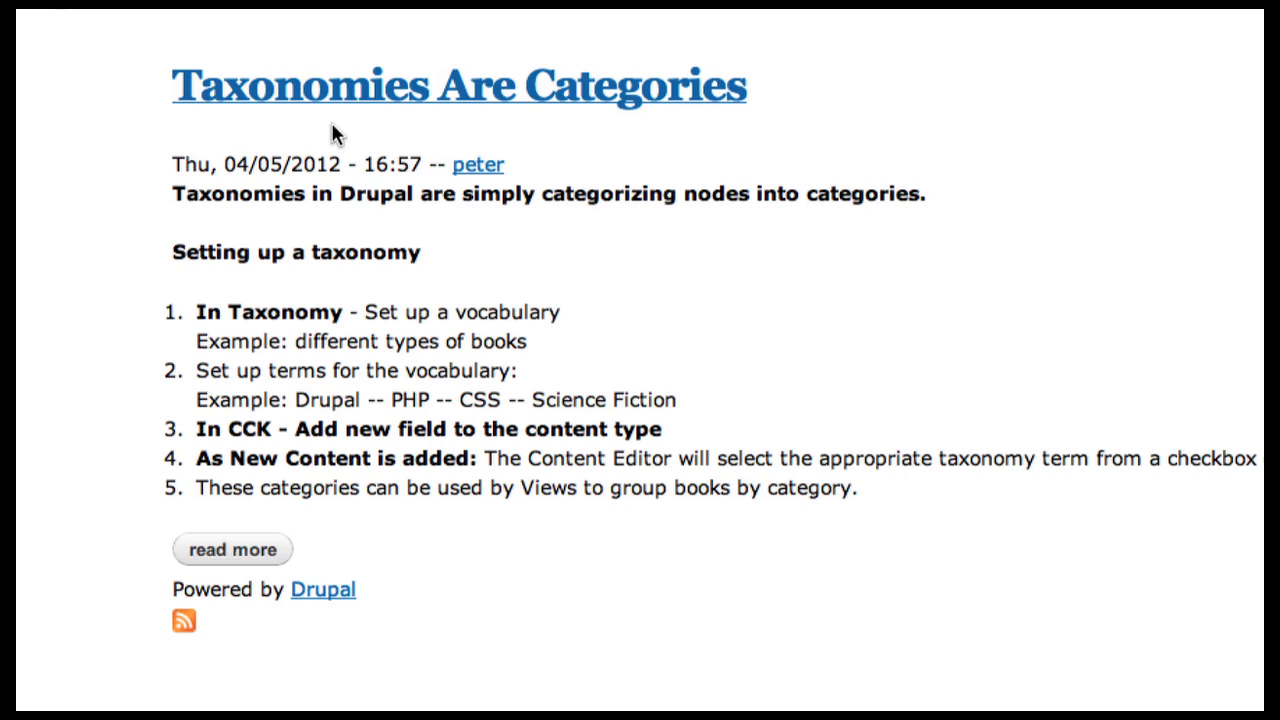
# Step: Look over the existing example taxonomy terms, then go to add a vocabulary
pyautogui.doubleClick(327, 399)
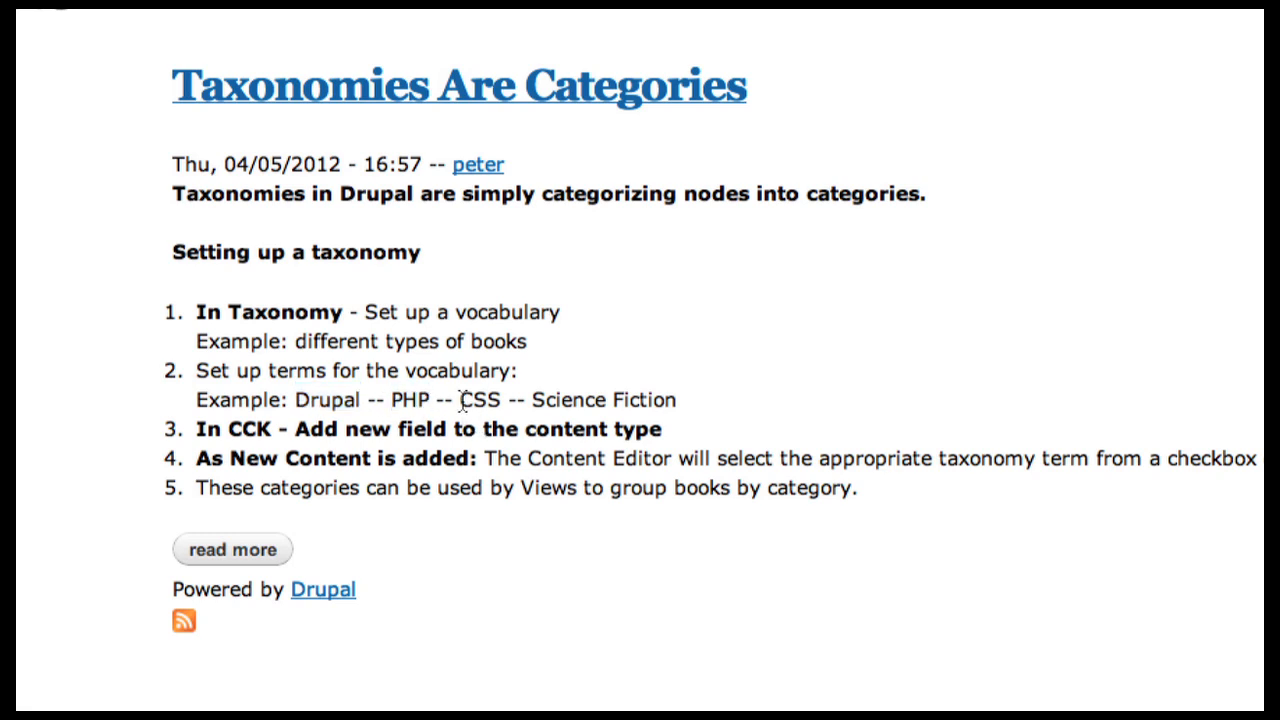
pyautogui.moveTo(533, 402)
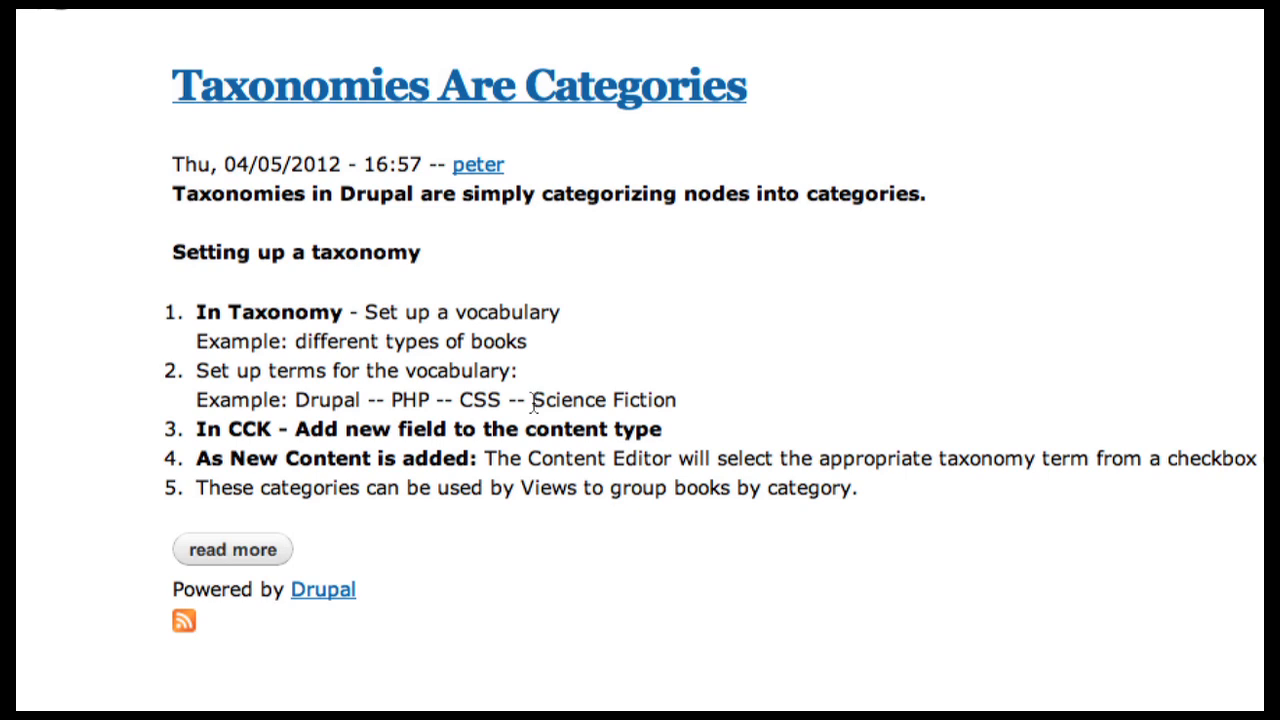
pyautogui.doubleClick(603, 399)
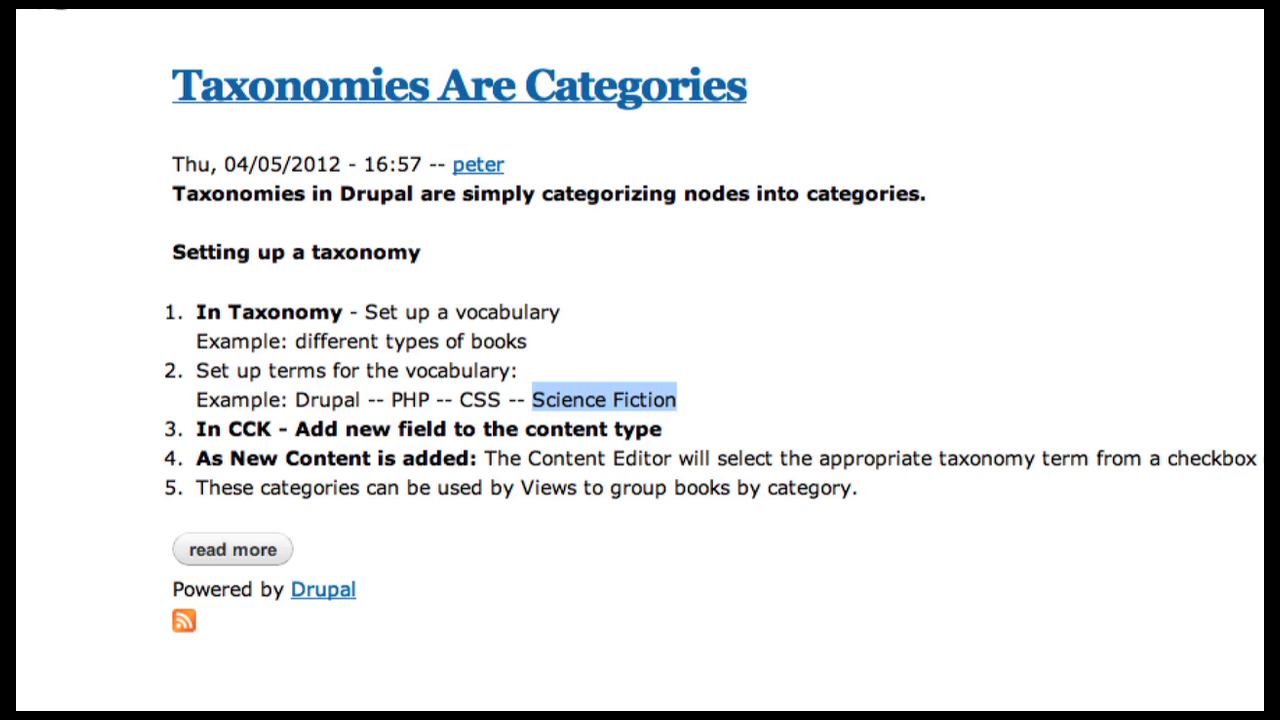
pyautogui.click(284, 64)
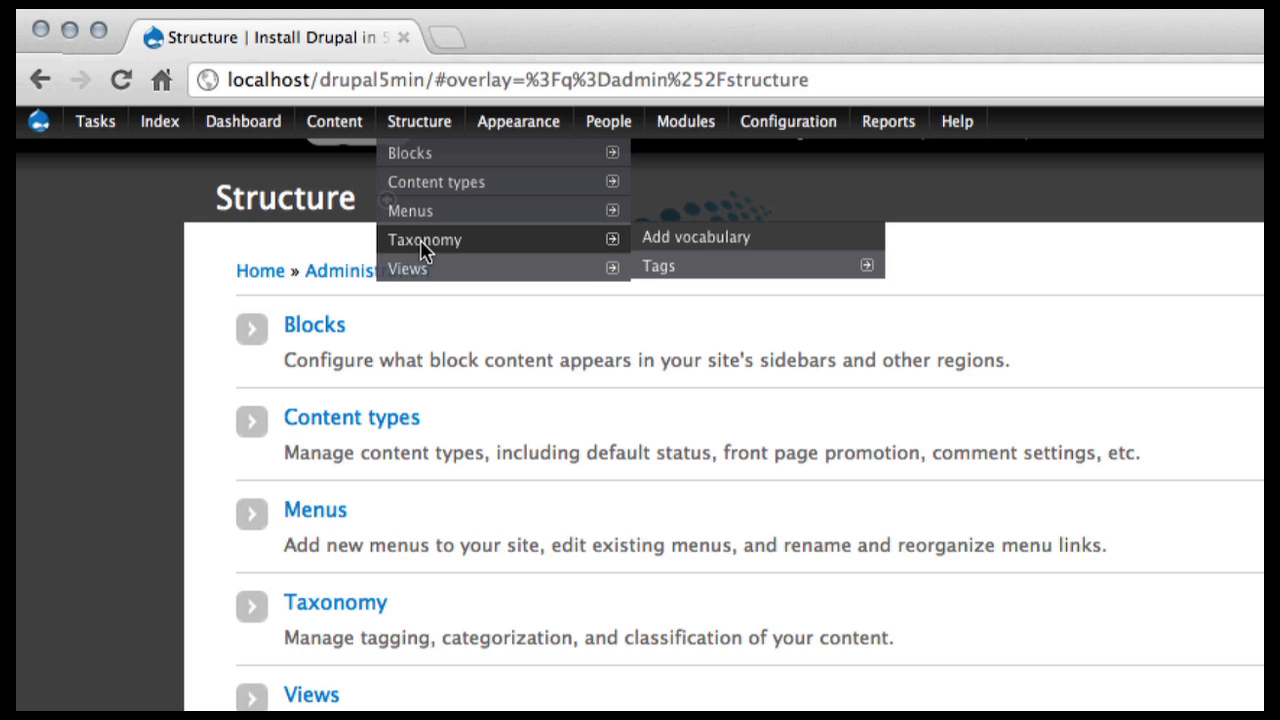
pyautogui.moveTo(407, 268)
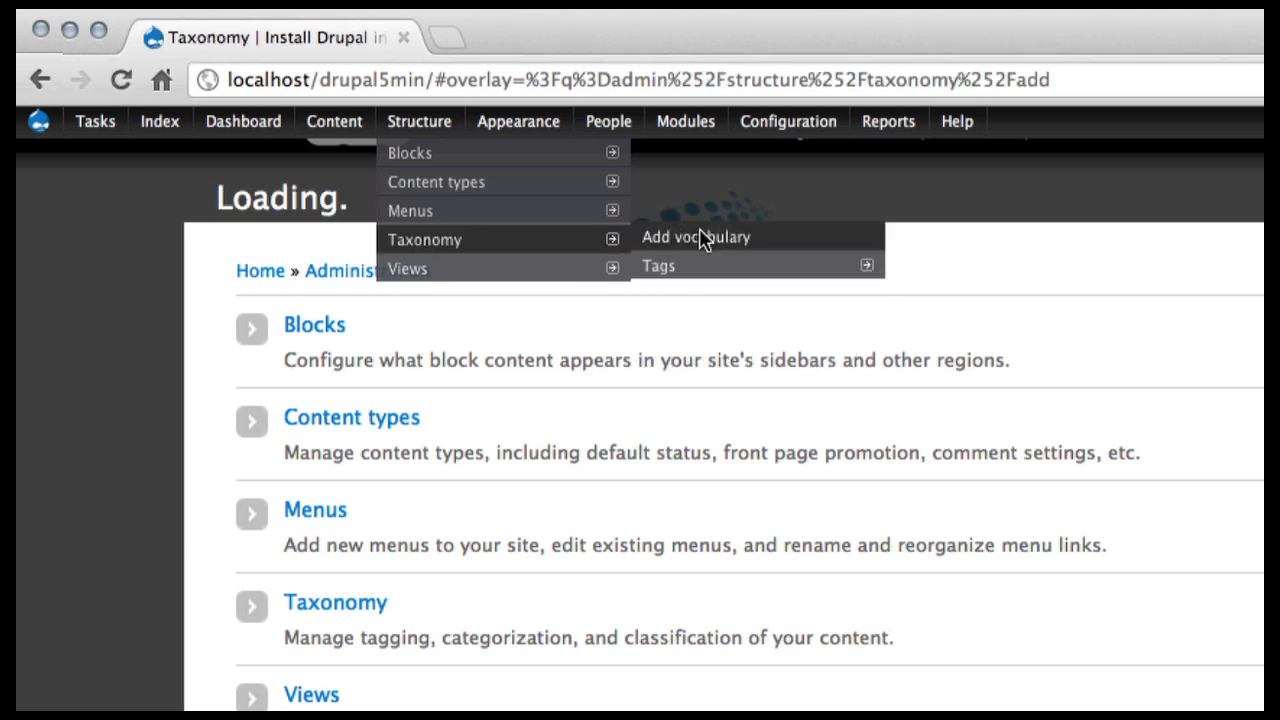
# Step: Save a vocabulary named 'typeOfBooks' with description 'Types of Books'
pyautogui.click(695, 237)
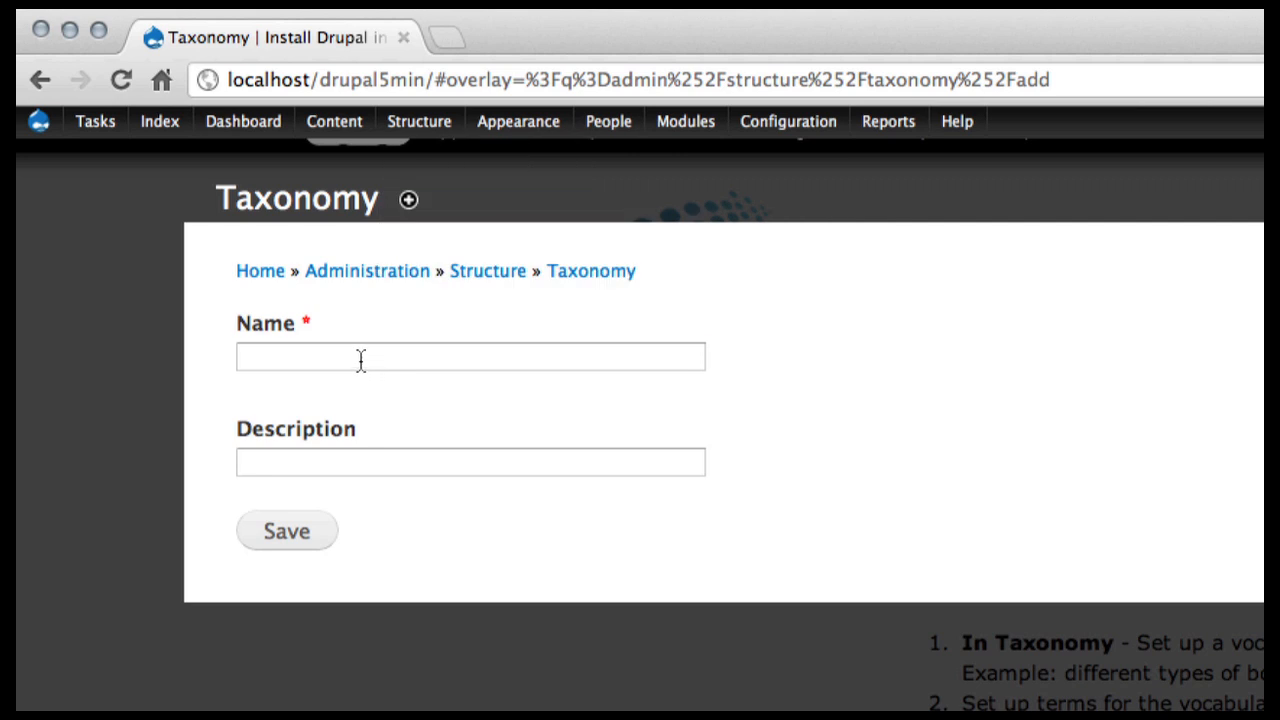
pyautogui.write('type')
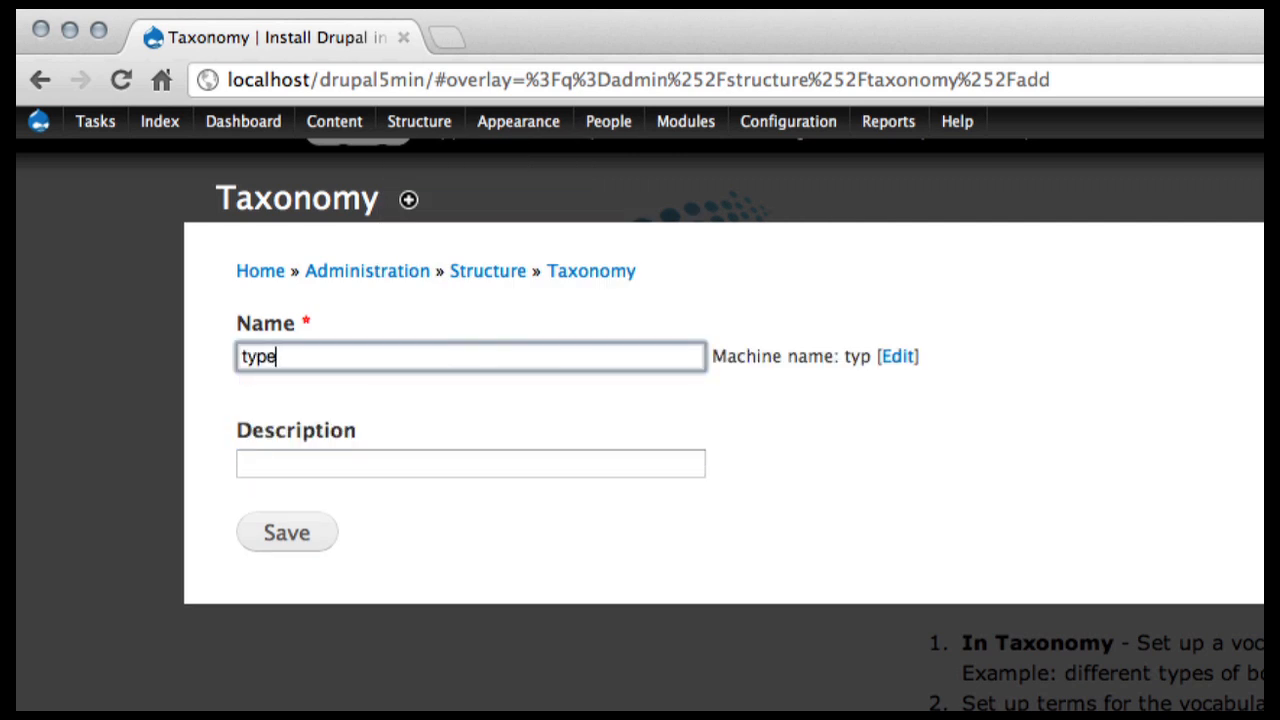
pyautogui.write('OfBoo')
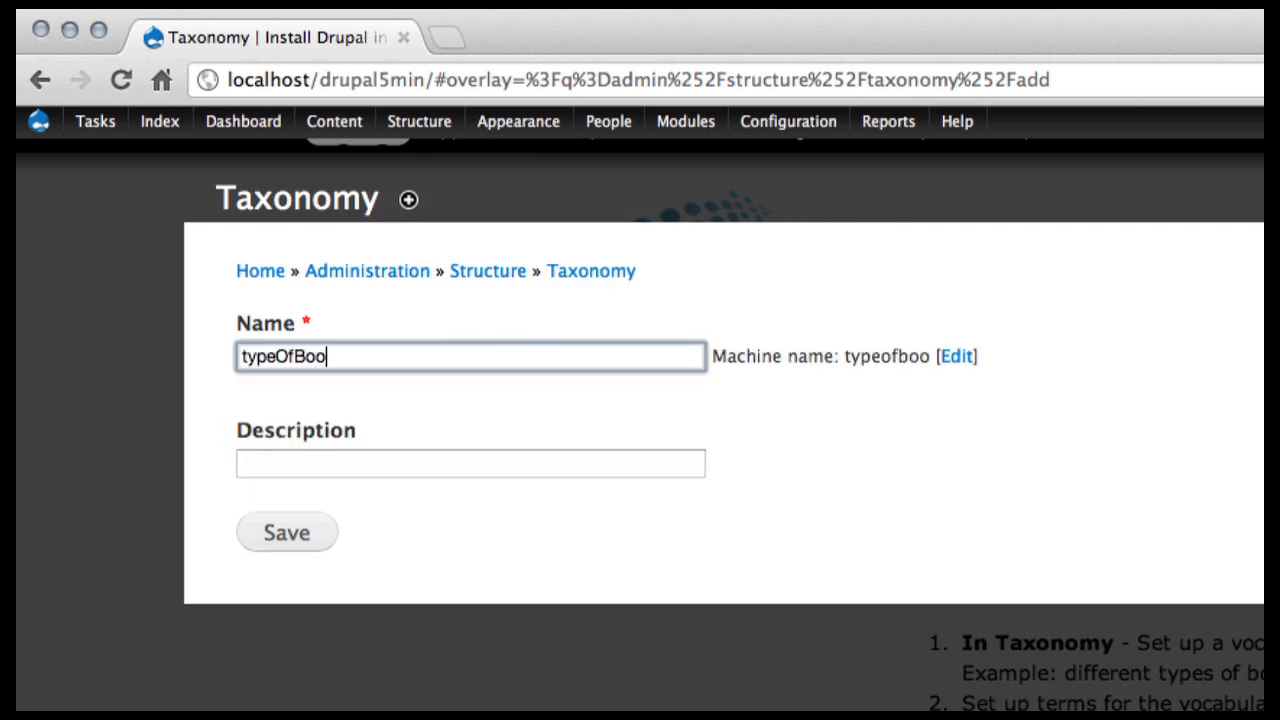
pyautogui.write('k')
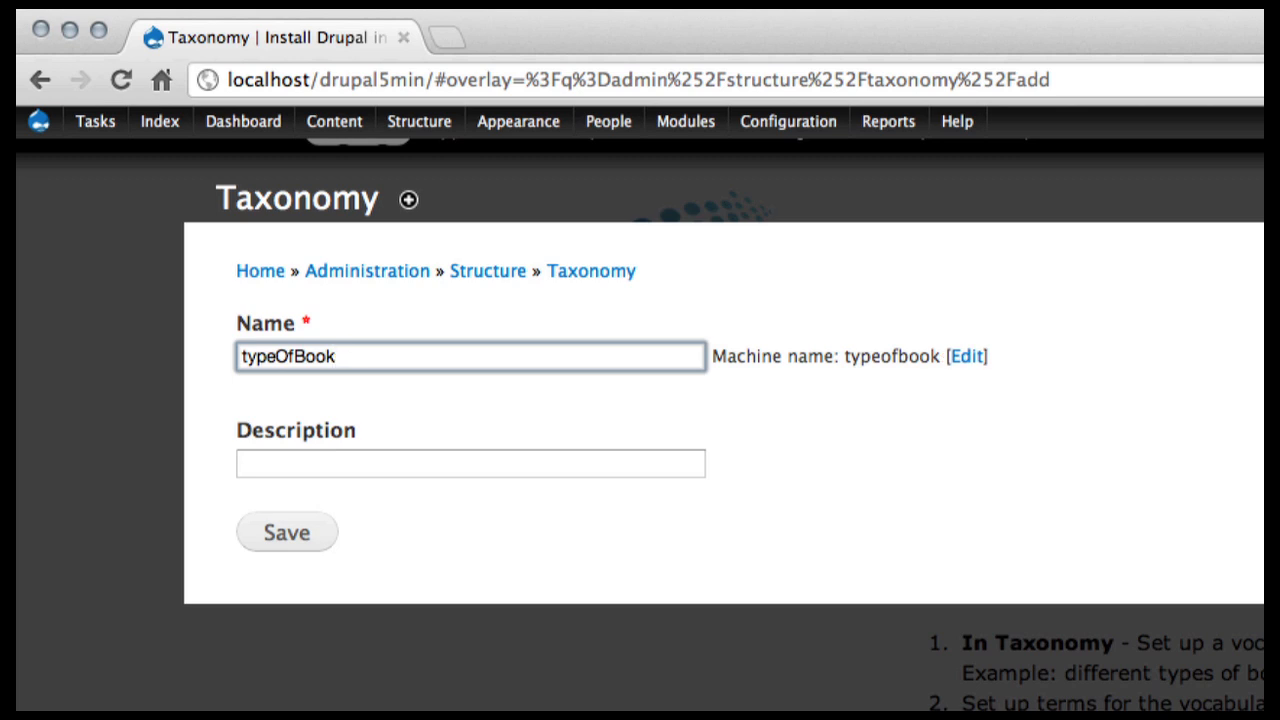
pyautogui.write('s')
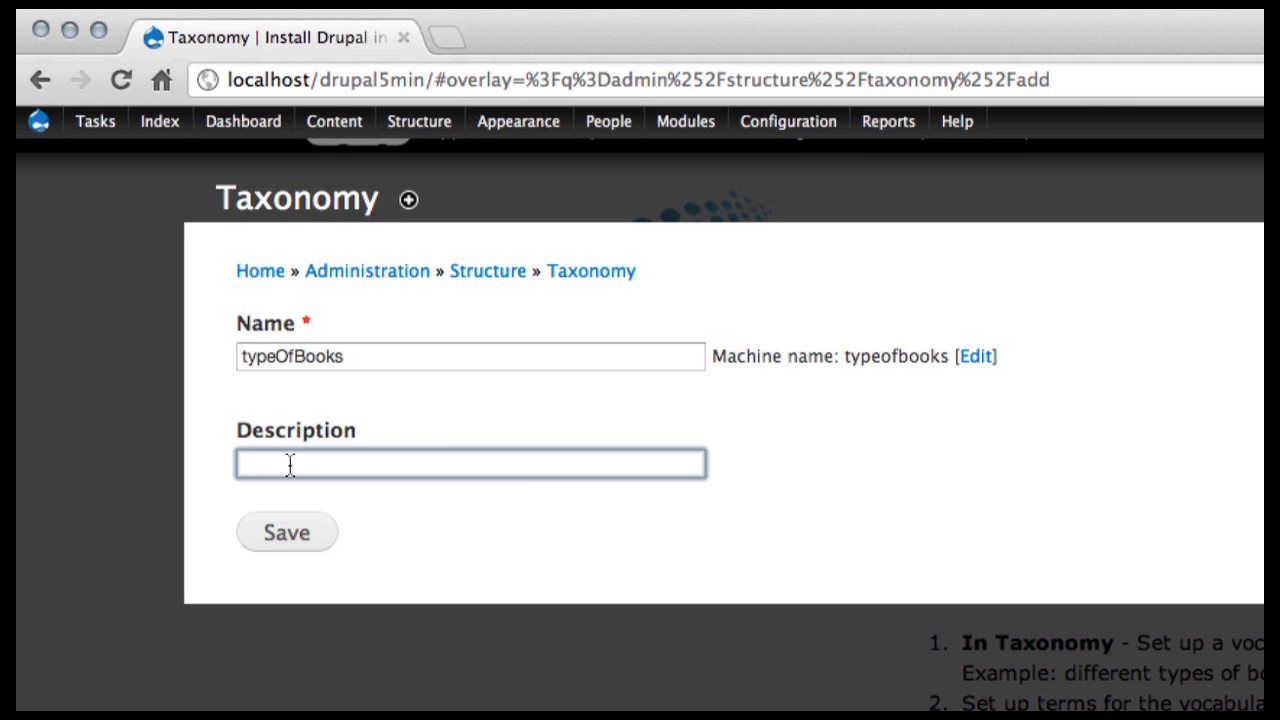
pyautogui.write('Types of Books')
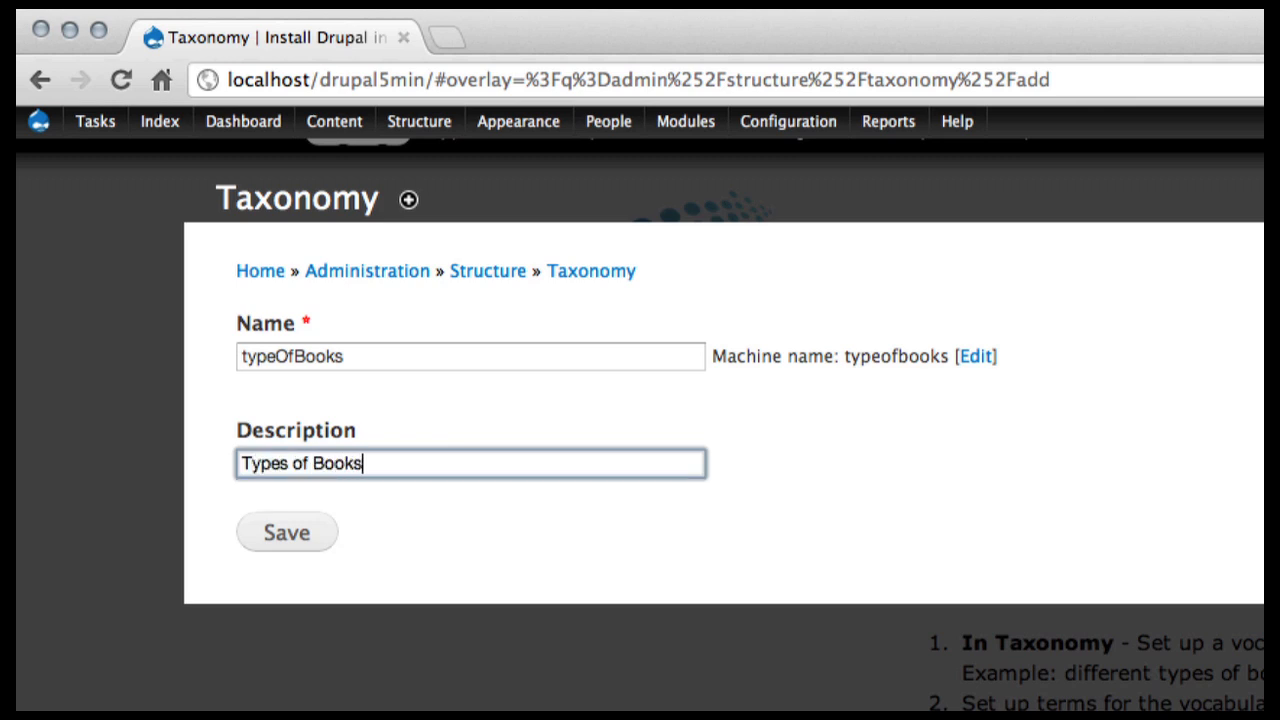
pyautogui.click(287, 531)
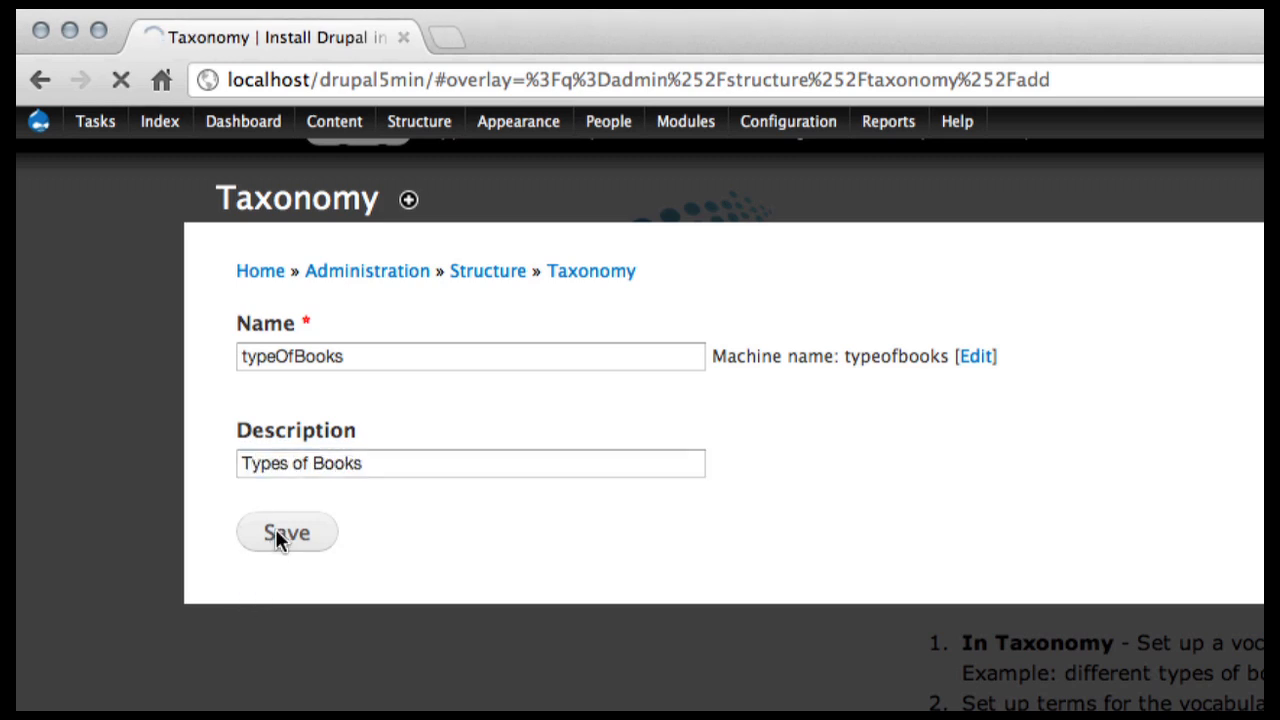
pyautogui.click(286, 531)
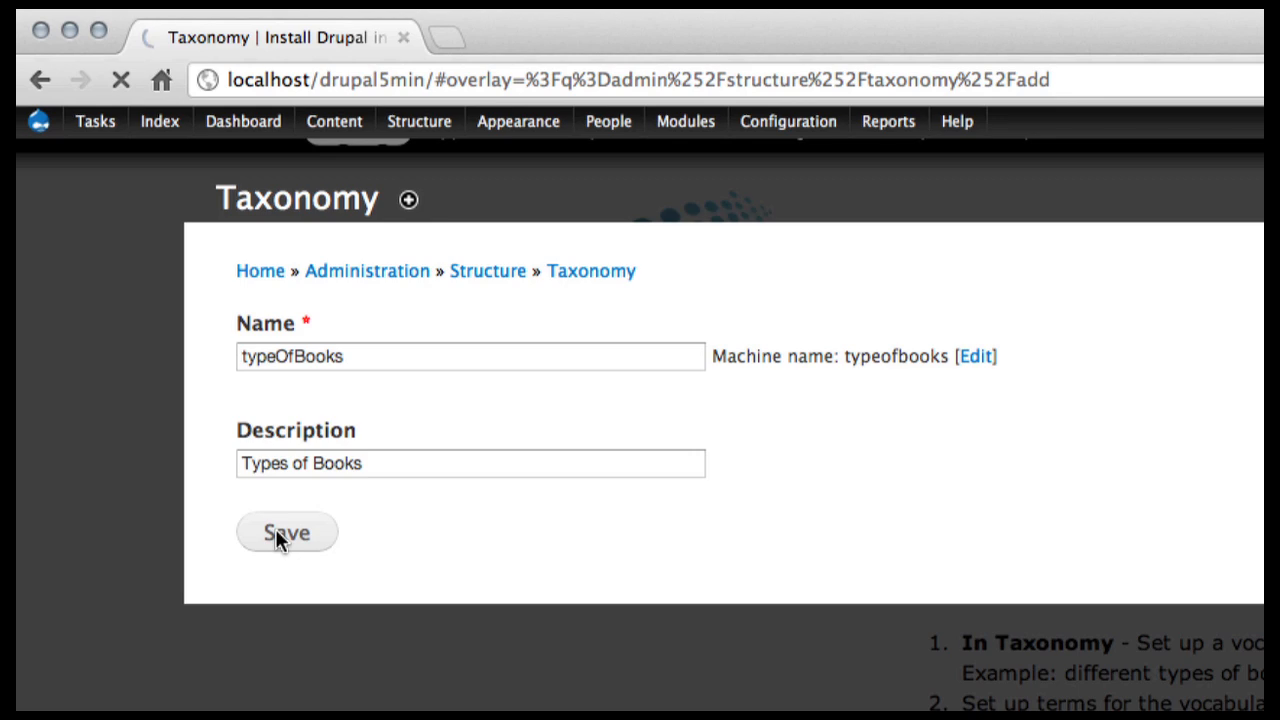
pyautogui.click(286, 532)
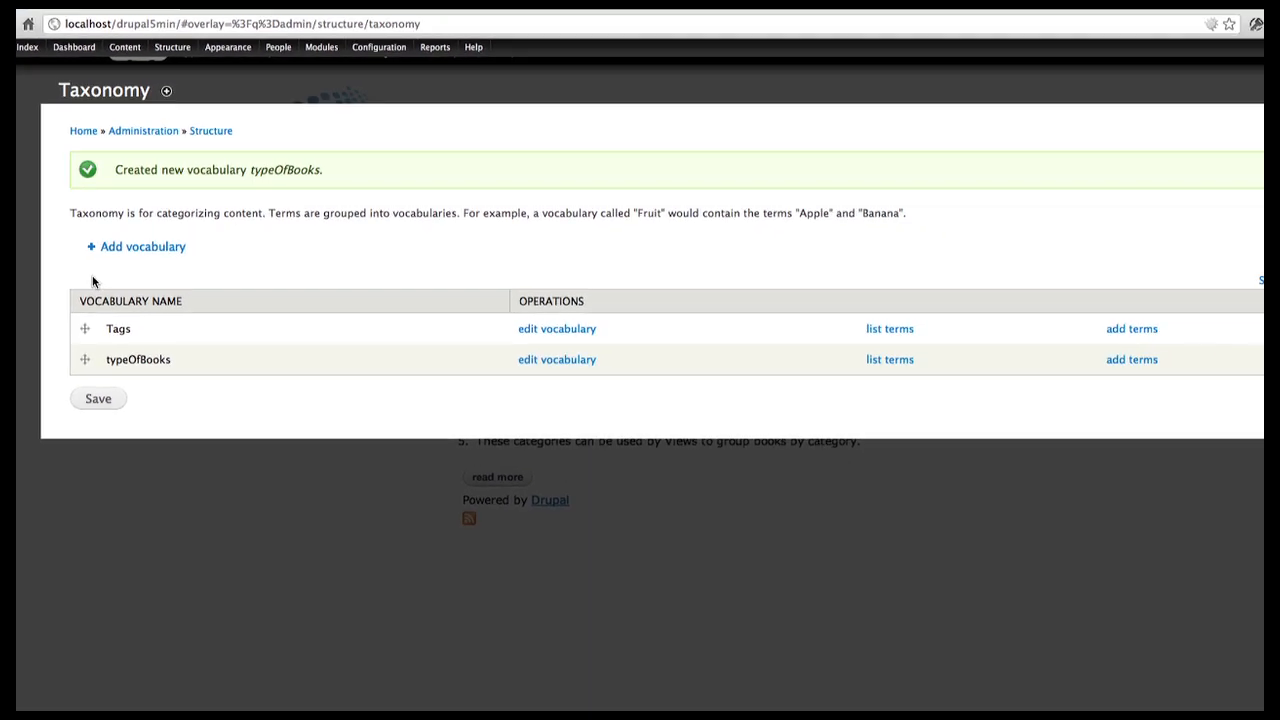
pyautogui.moveTo(786, 378)
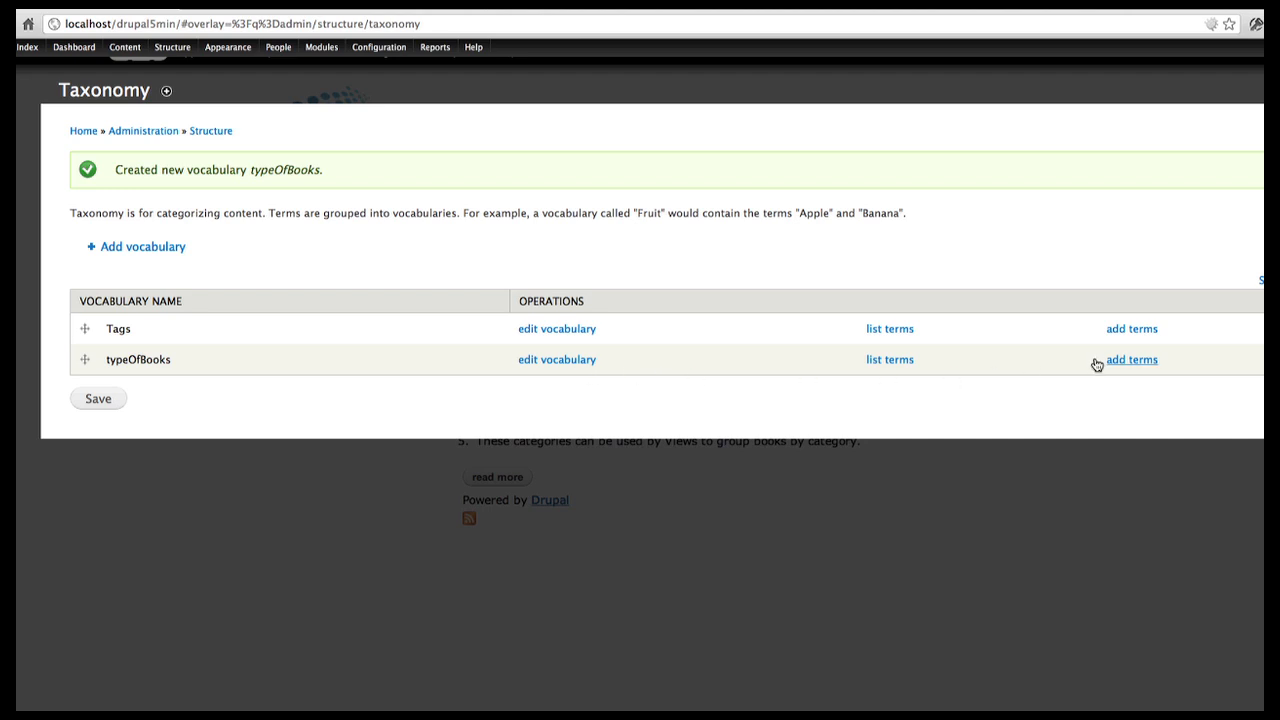
pyautogui.moveTo(1120, 366)
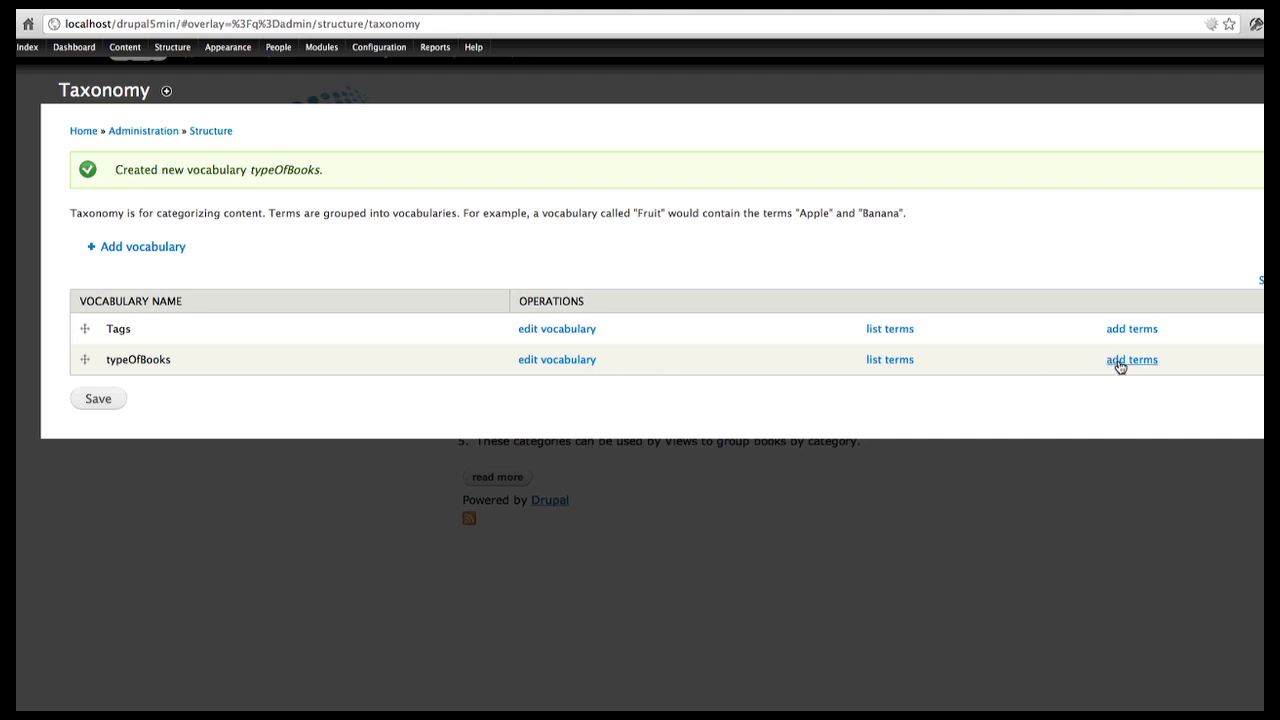
# Step: Choose 'add terms' on the typeOfBooks vocabulary row
pyautogui.click(1131, 359)
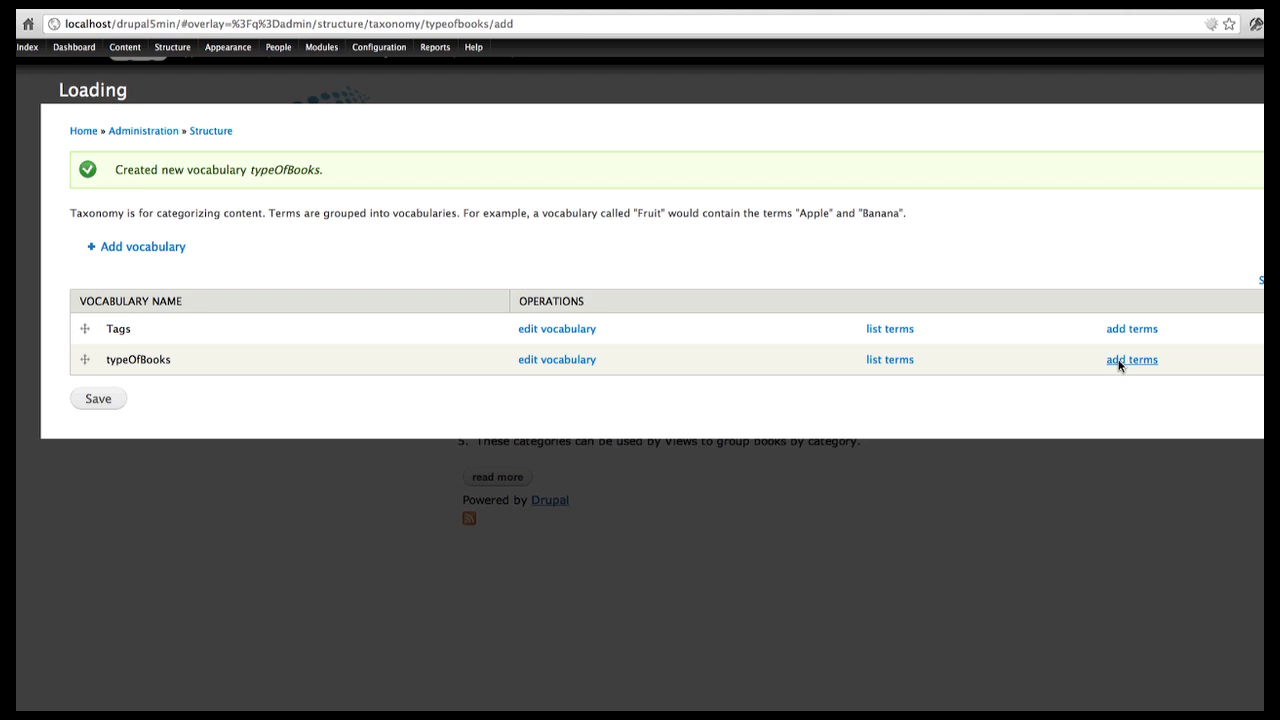
# Step: Add and save the term 'Drupal' in typeOfBooks
pyautogui.click(1131, 359)
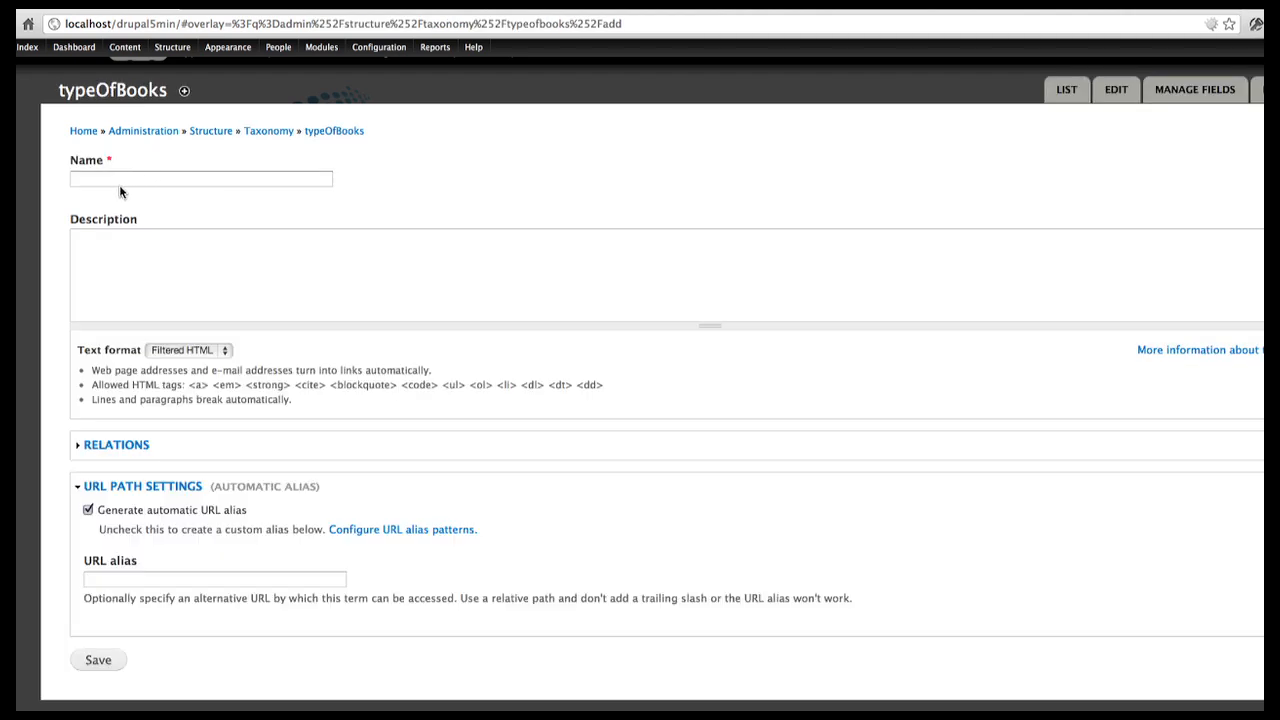
pyautogui.click(200, 179)
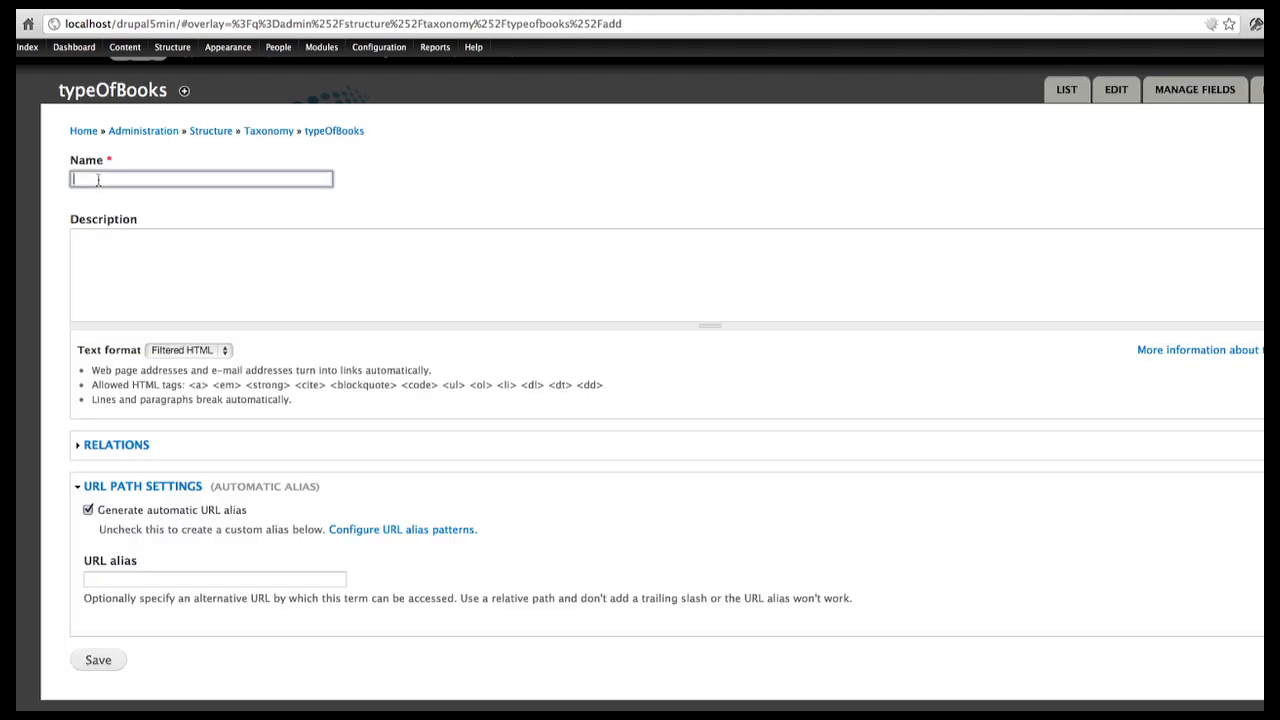
pyautogui.write('p')
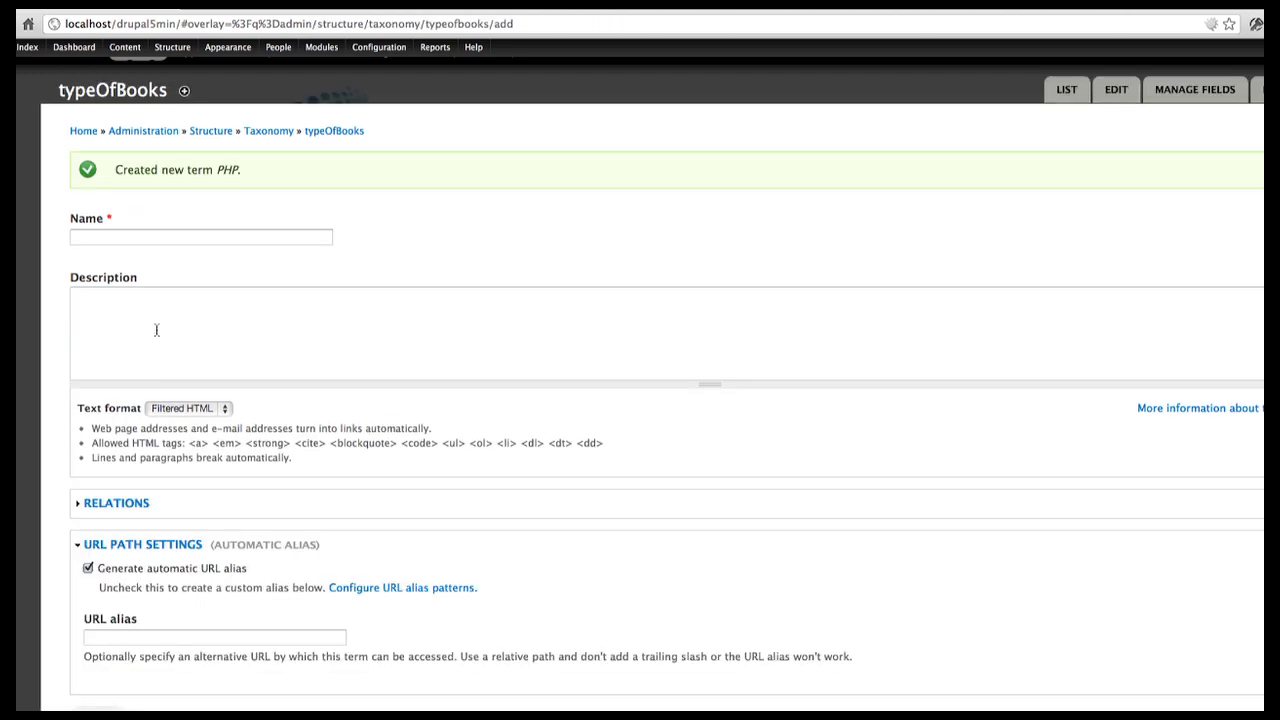
pyautogui.write('Drupal')
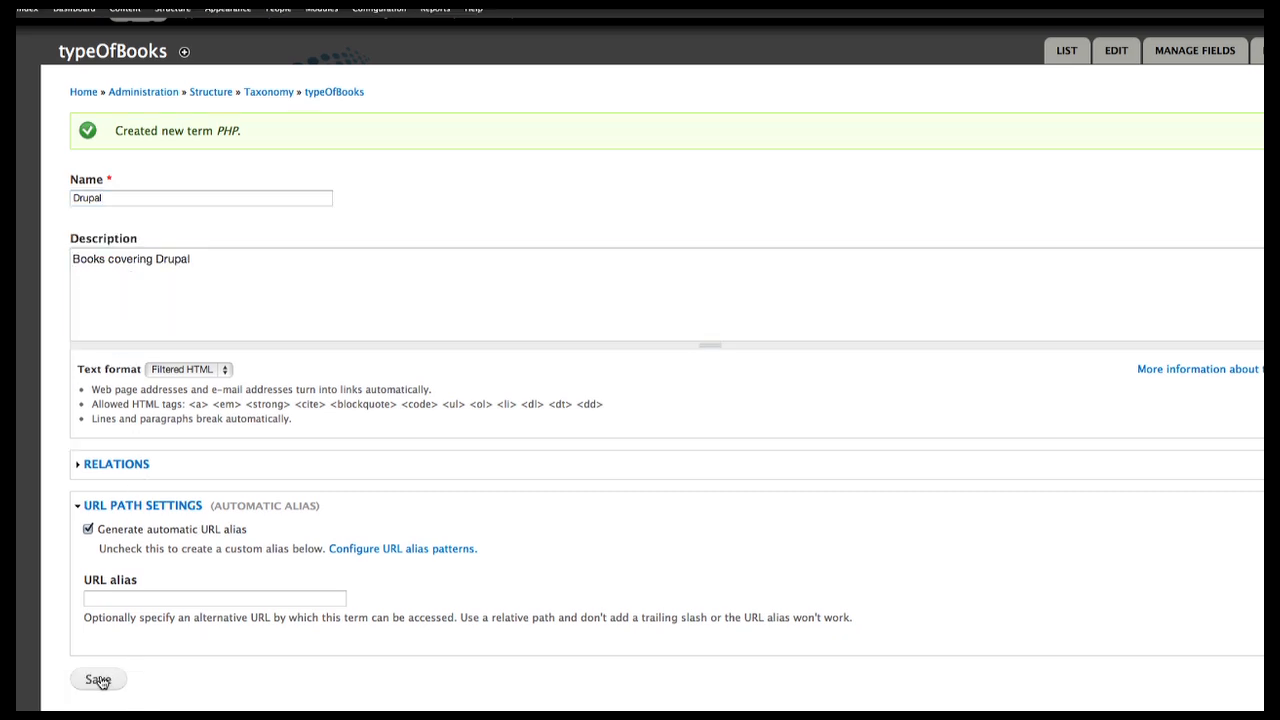
pyautogui.click(97, 679)
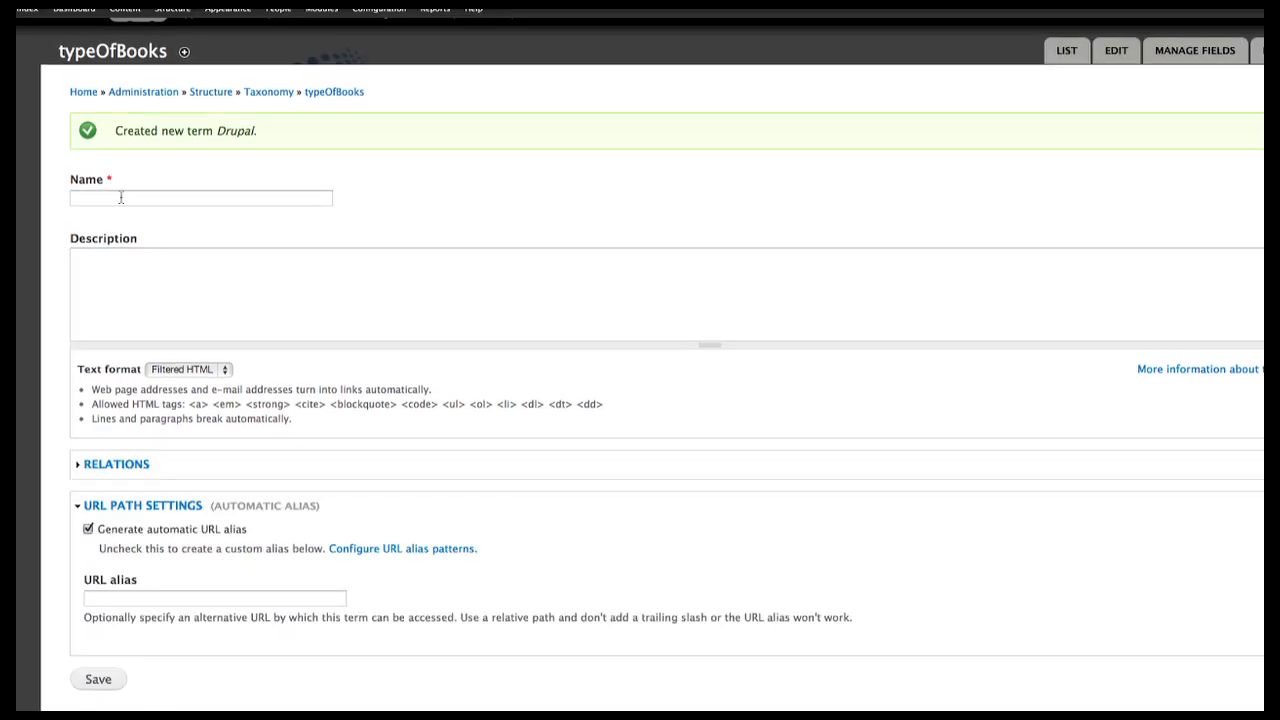
# Step: Save term 'CSS' described as 'Books covering CSS and CSS3', then go back to Taxonomy
pyautogui.write('CSS')
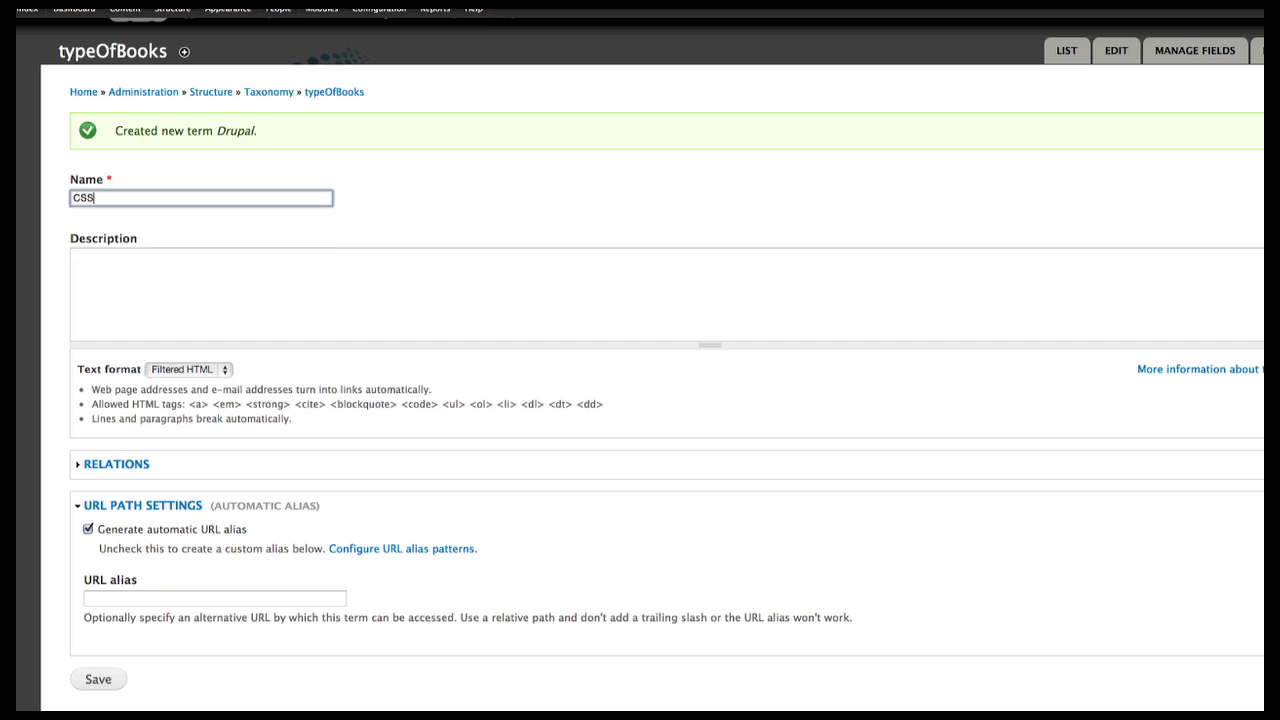
pyautogui.write('Books')
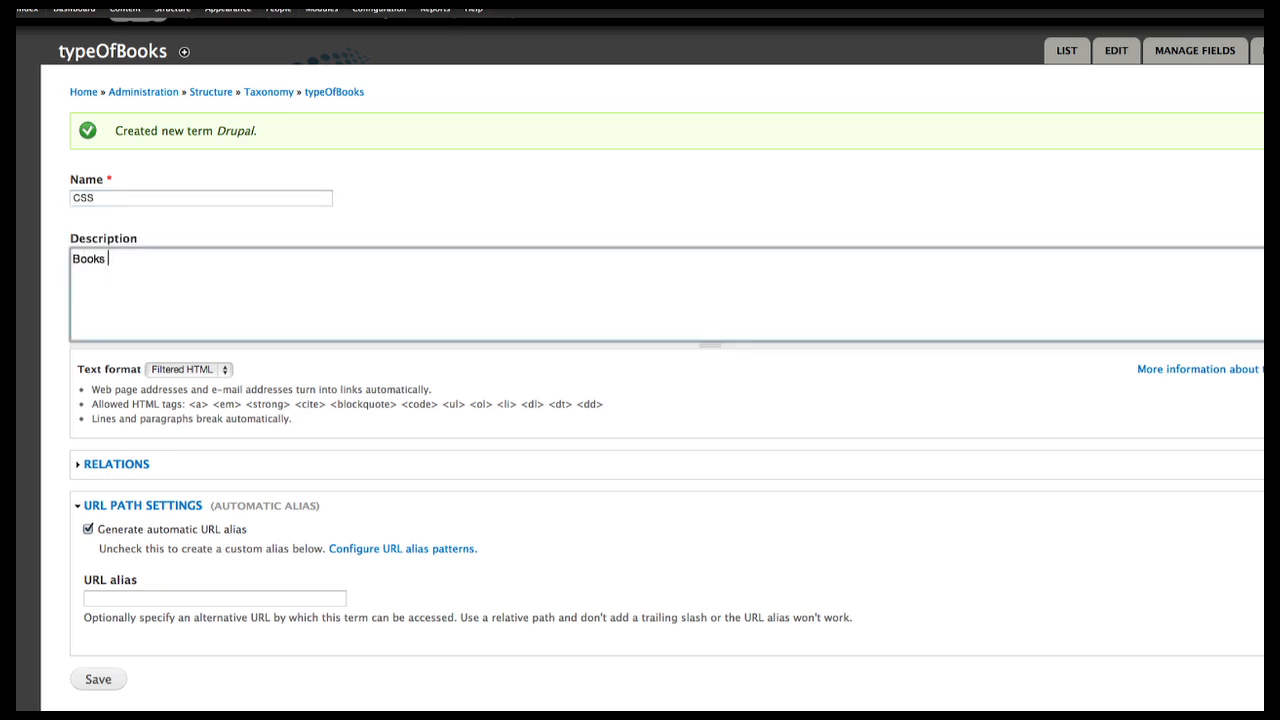
pyautogui.write('covering CSS')
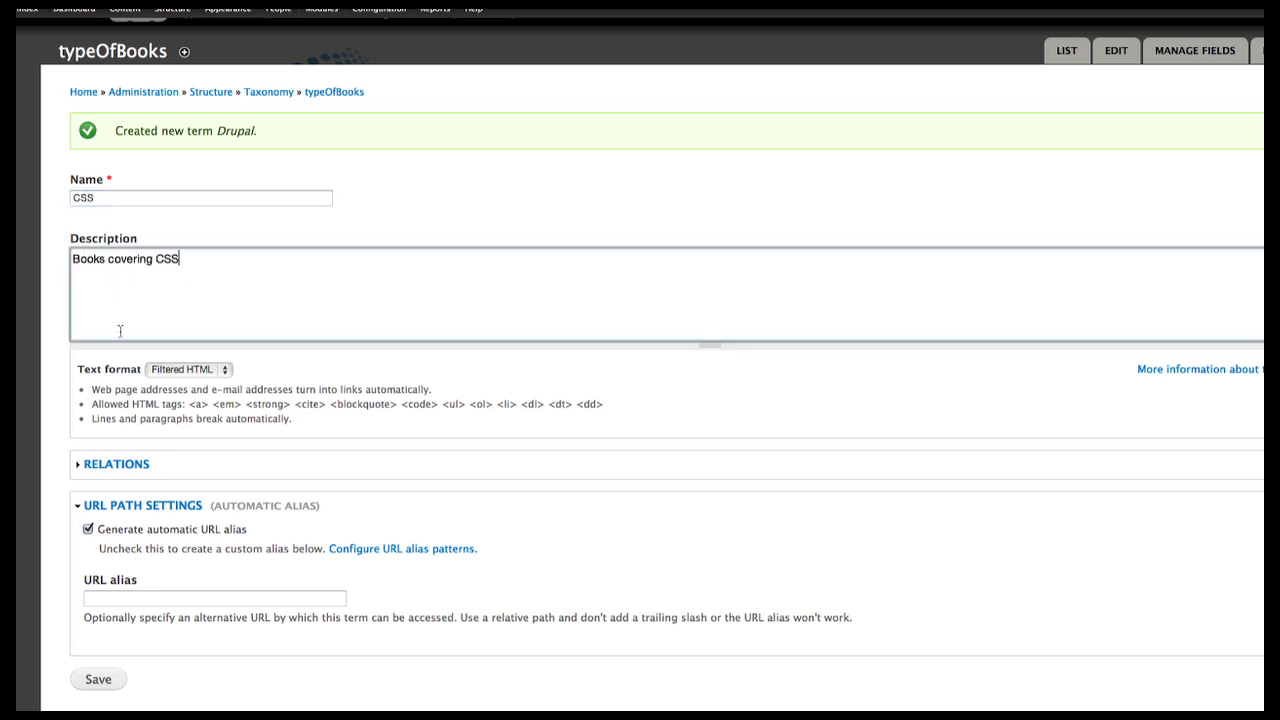
pyautogui.write('and C')
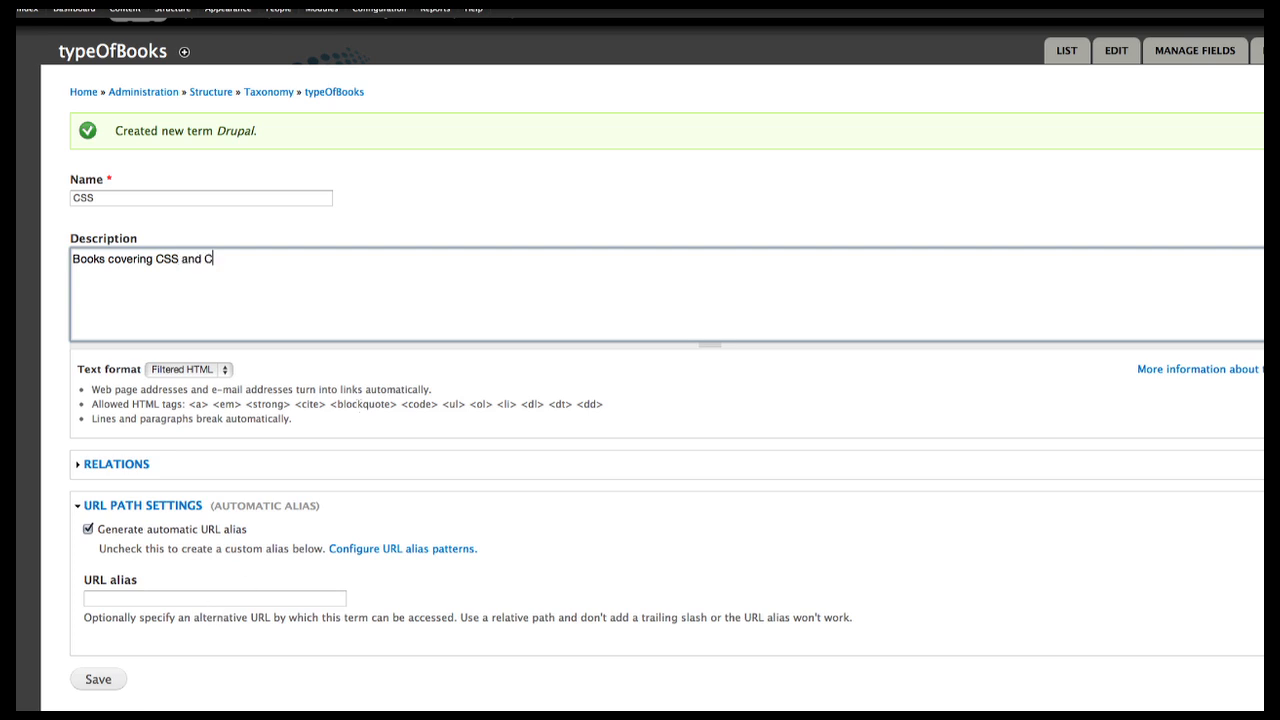
pyautogui.write('SS3')
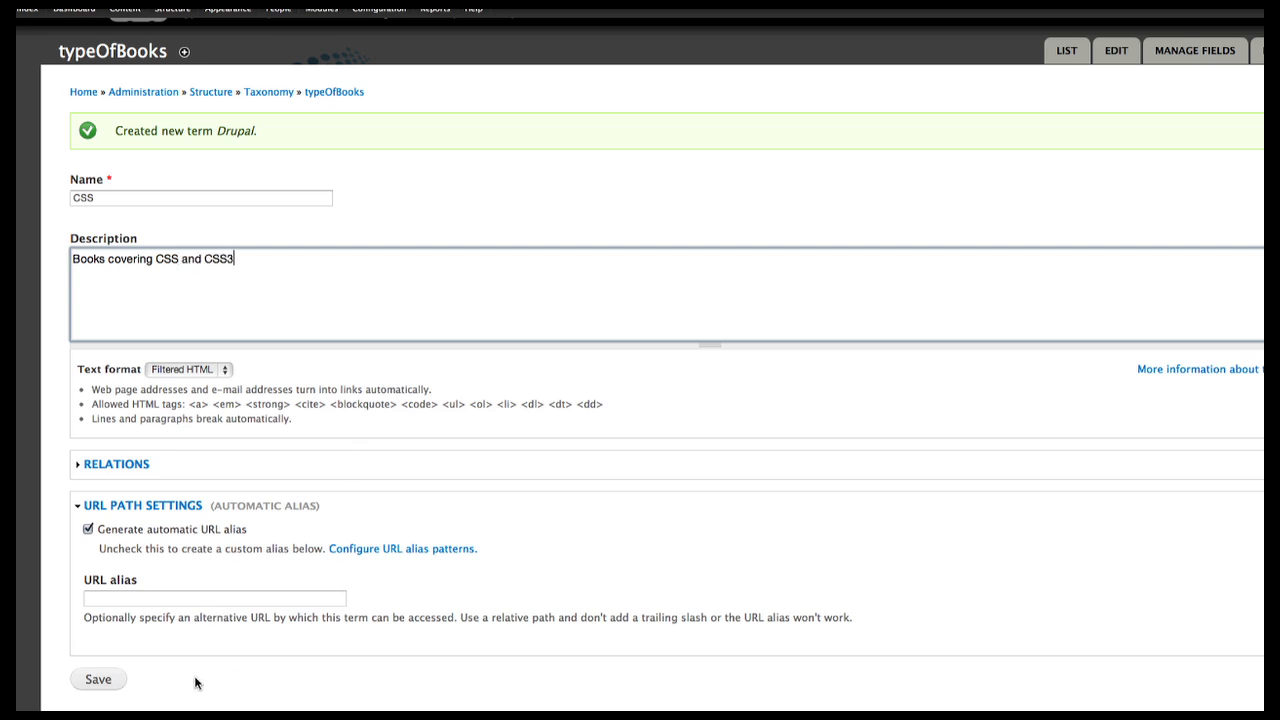
pyautogui.click(97, 679)
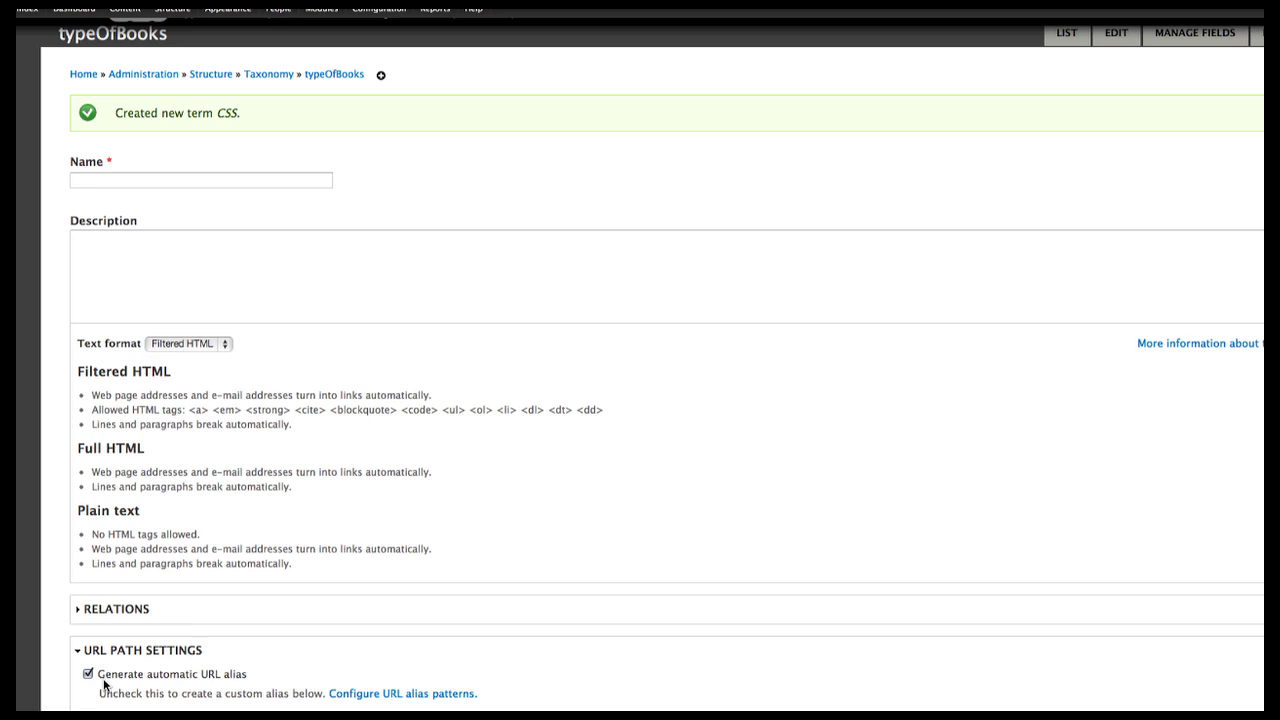
pyautogui.scroll(-3)
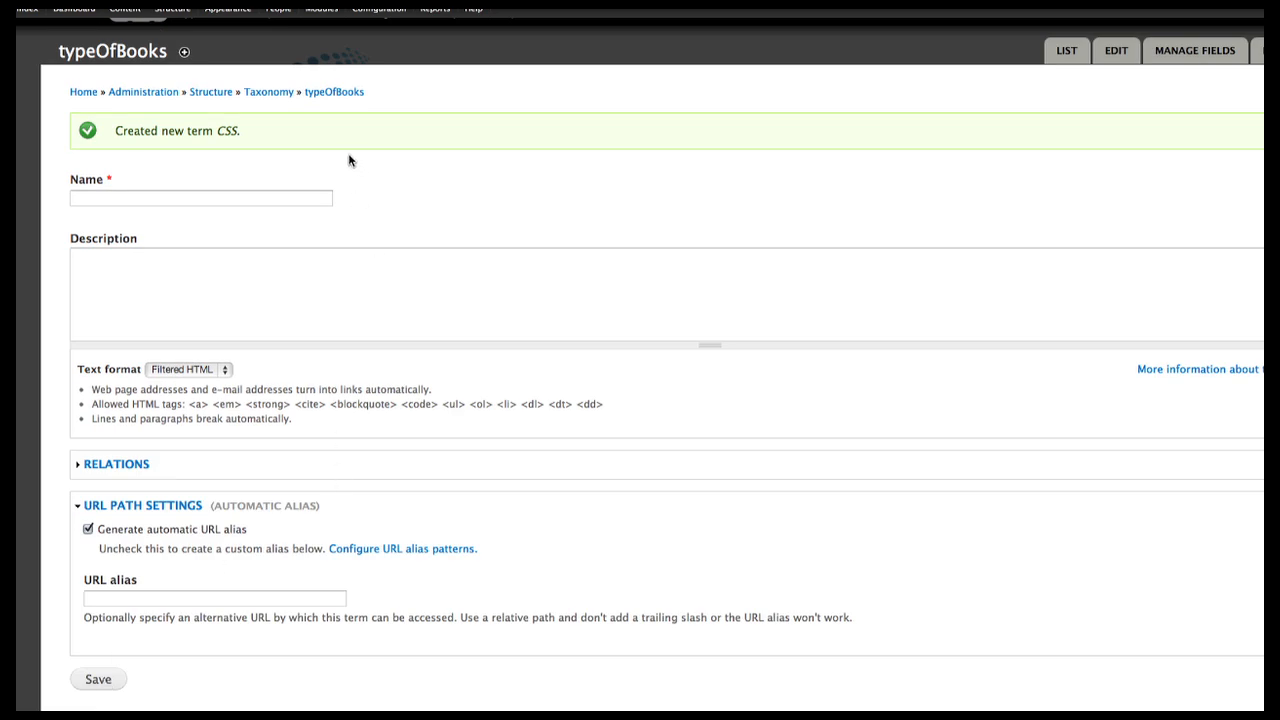
pyautogui.click(269, 91)
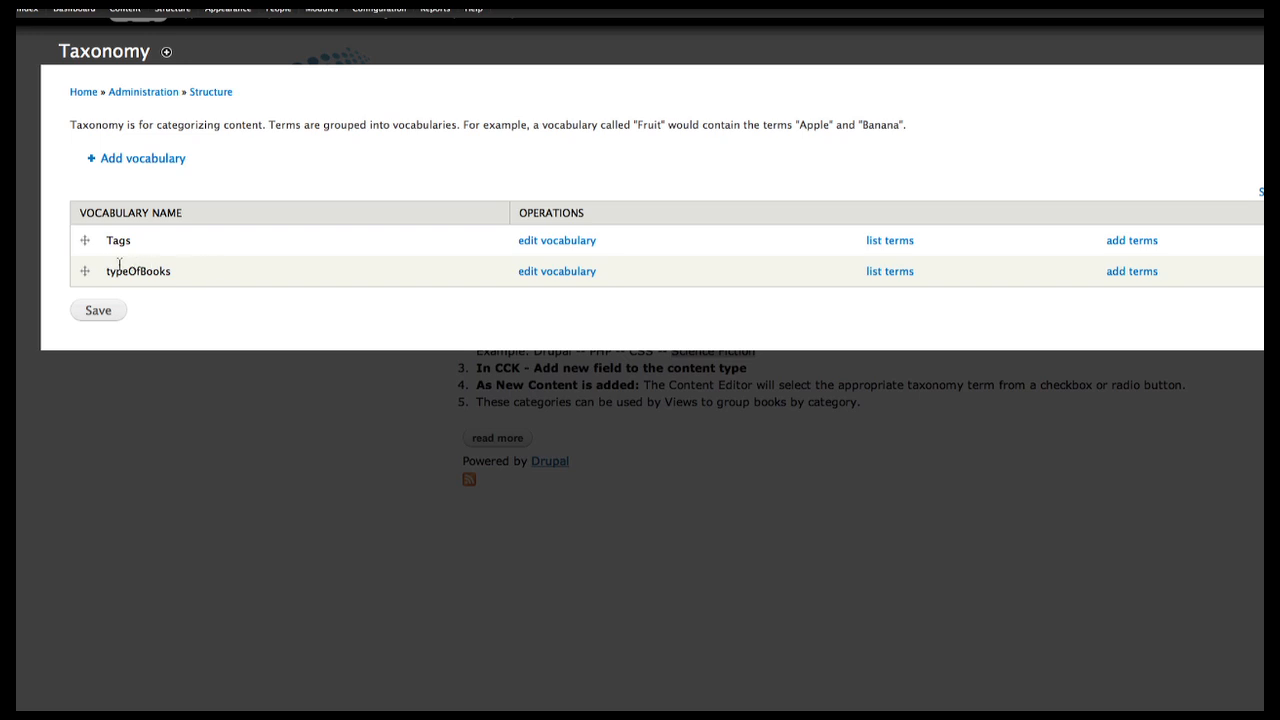
pyautogui.moveTo(97, 277)
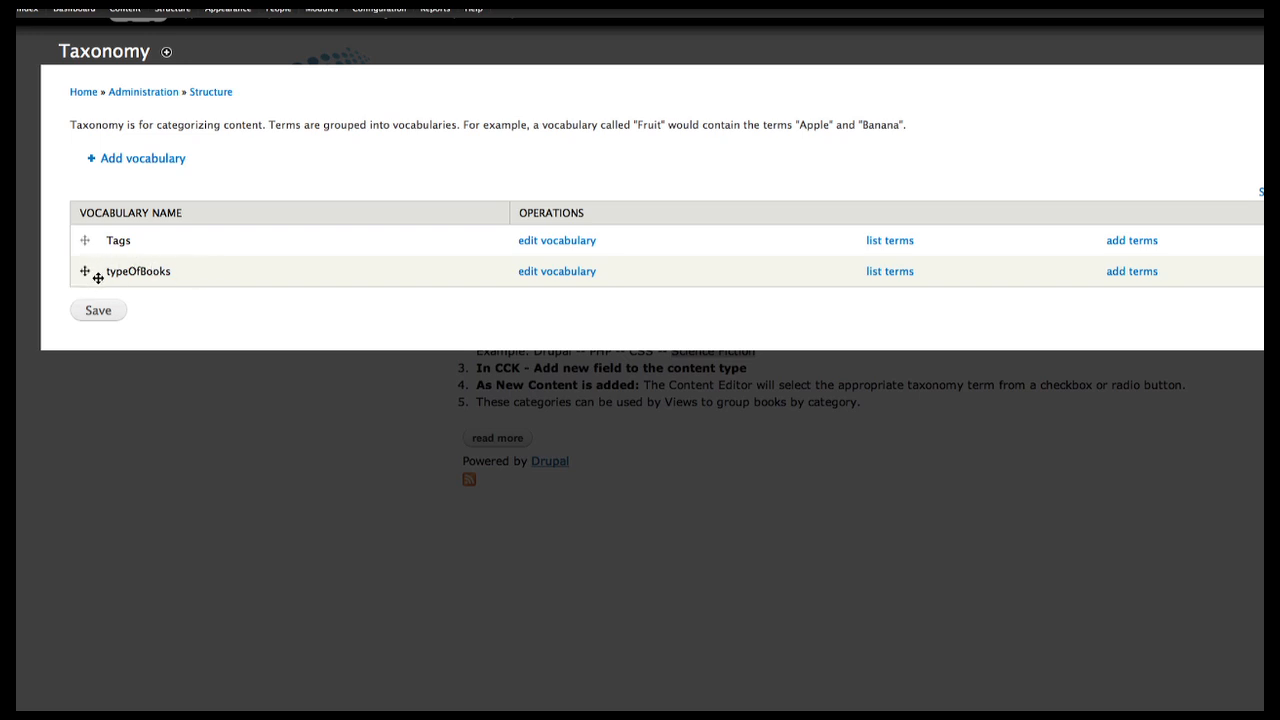
pyautogui.moveTo(130, 271)
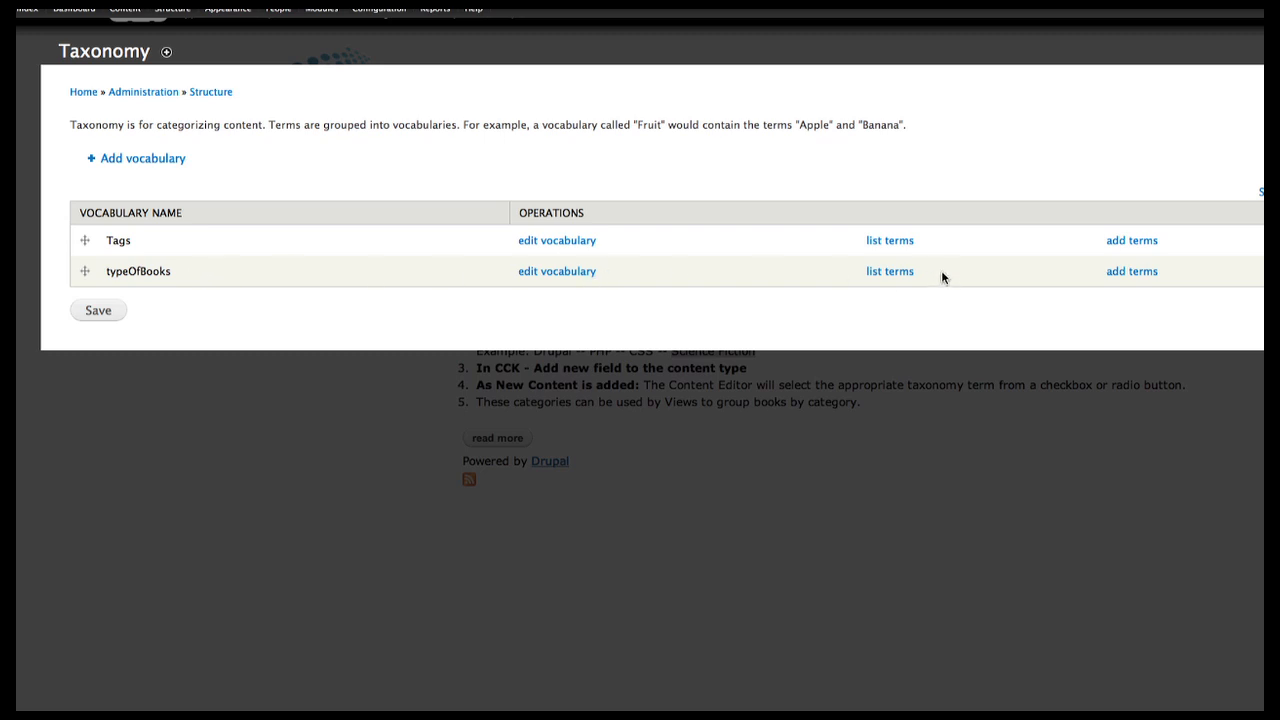
# Step: List typeOfBooks terms and save them in the order Drupal, PHP, CSS
pyautogui.click(888, 271)
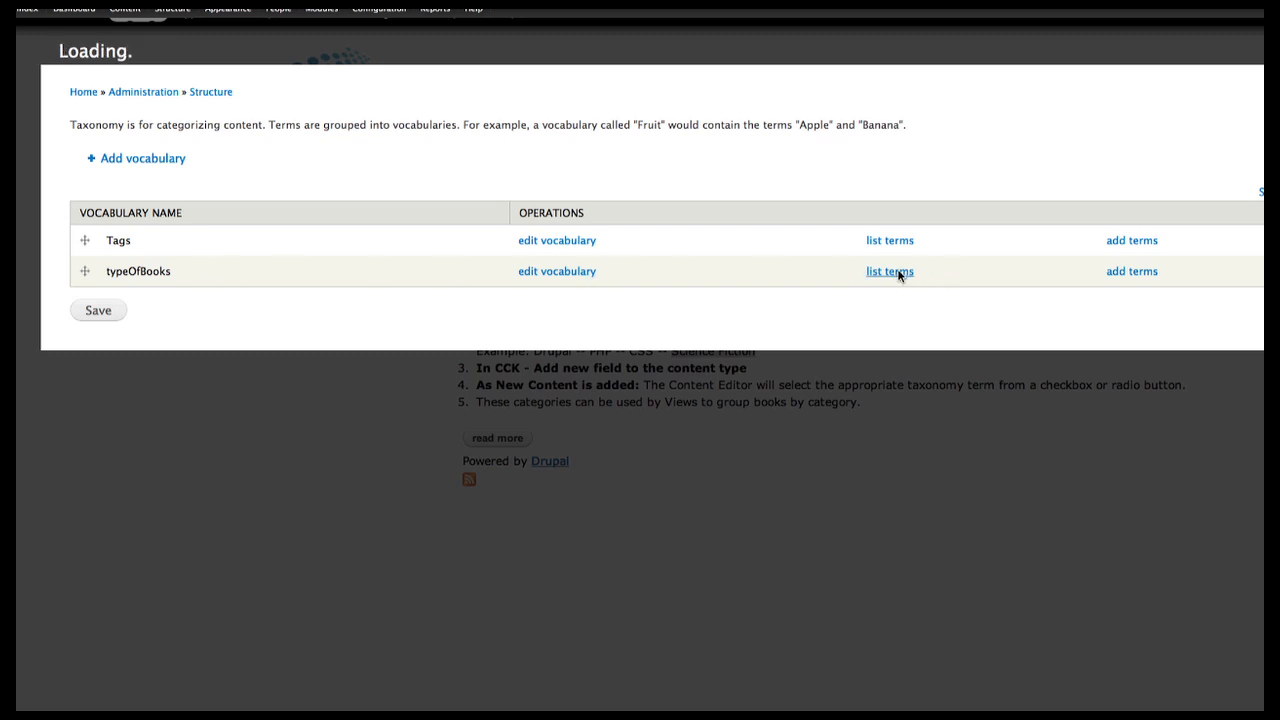
pyautogui.click(888, 271)
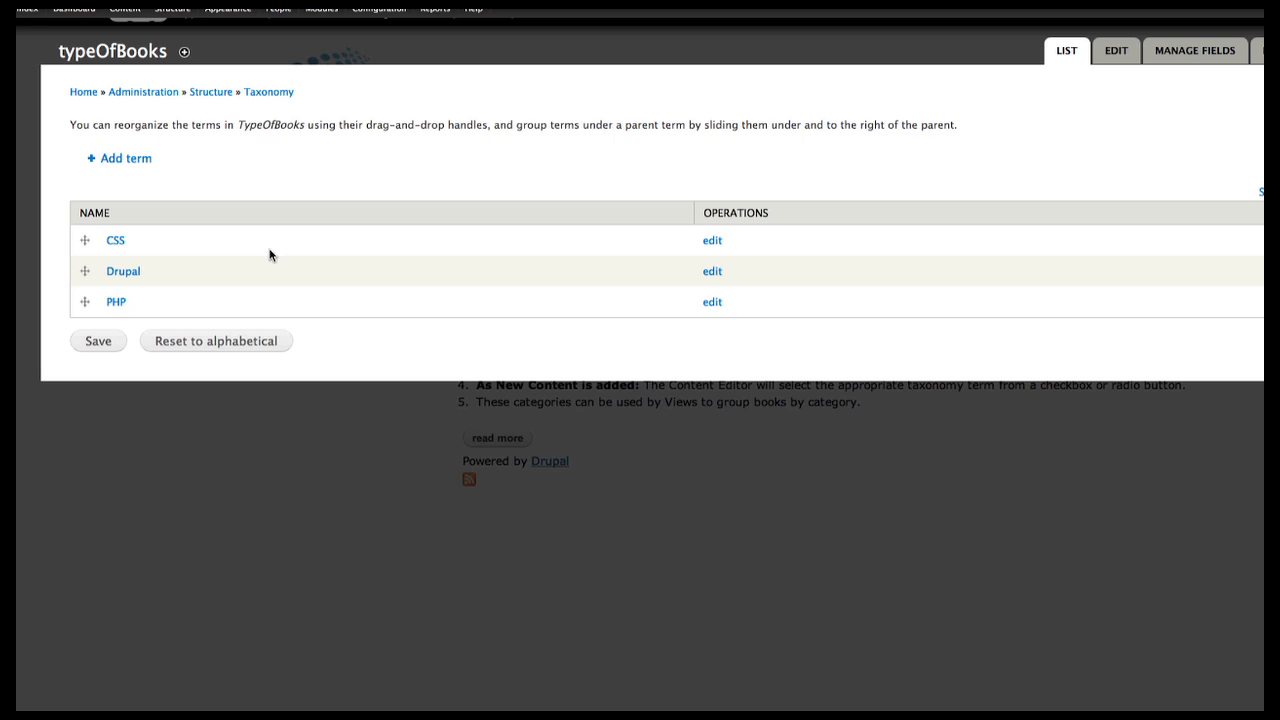
pyautogui.click(97, 340)
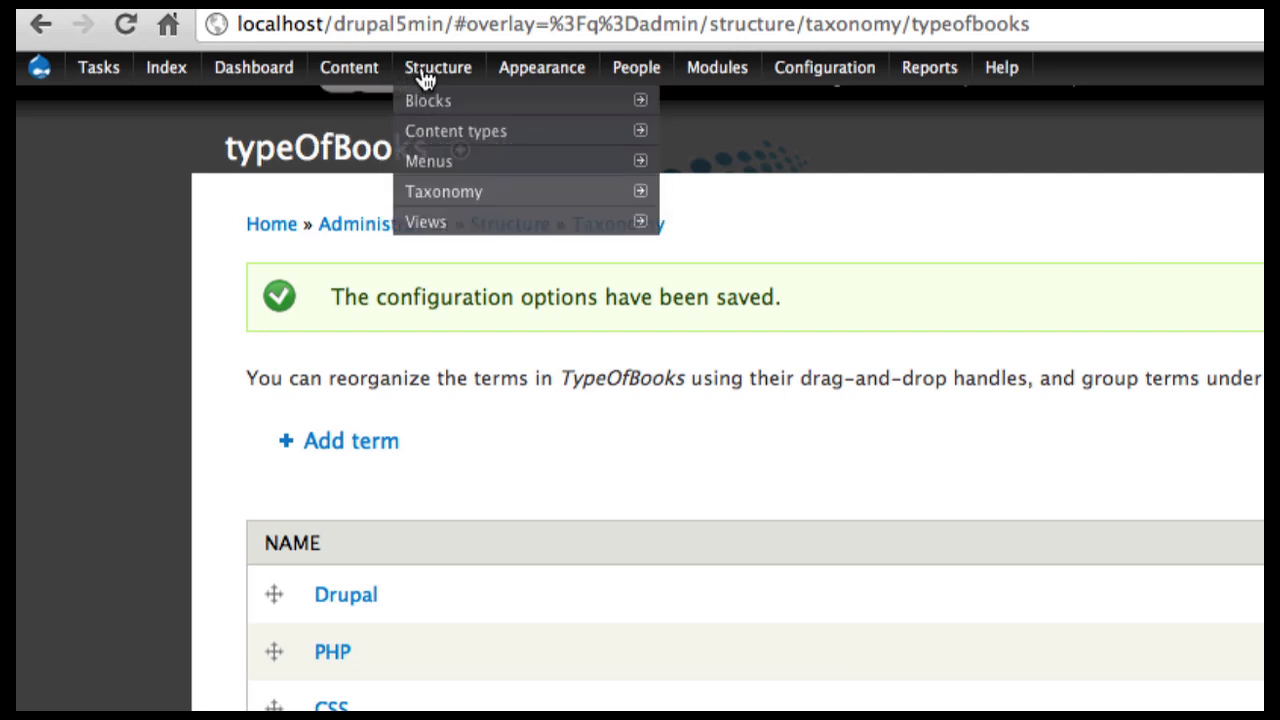
pyautogui.moveTo(428, 100)
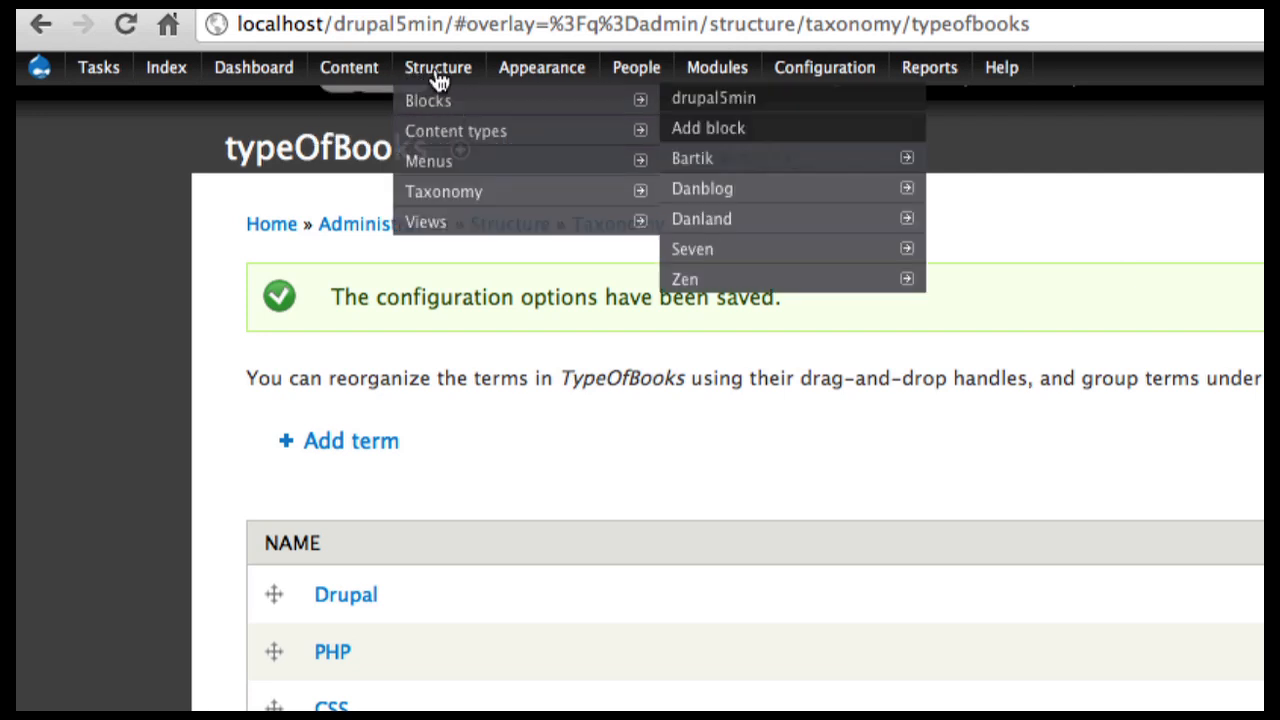
pyautogui.moveTo(455, 131)
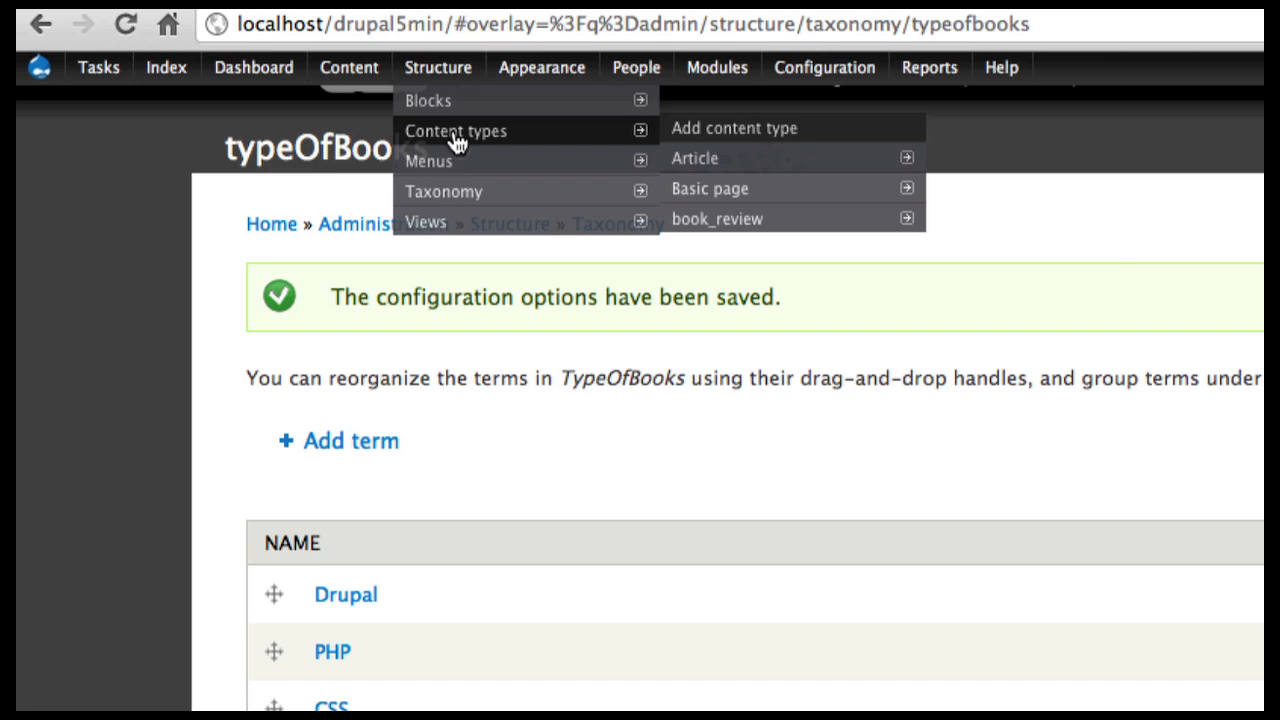
pyautogui.moveTo(592, 130)
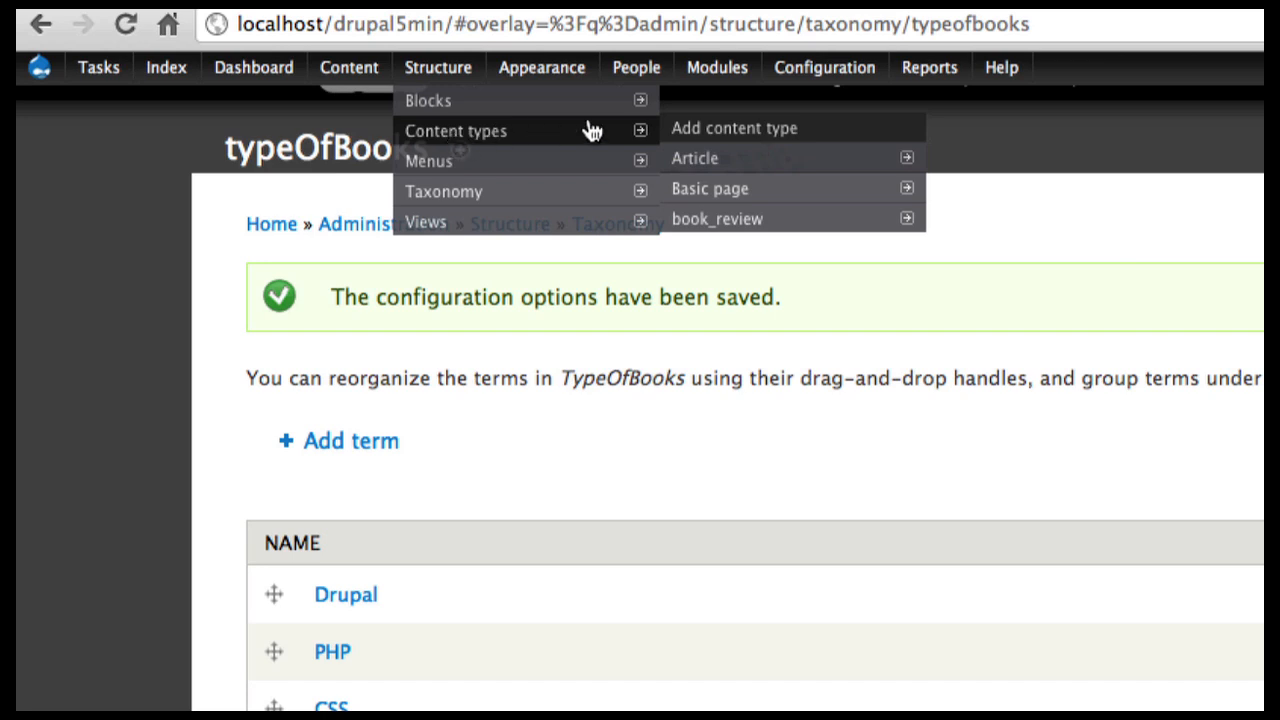
pyautogui.moveTo(717, 218)
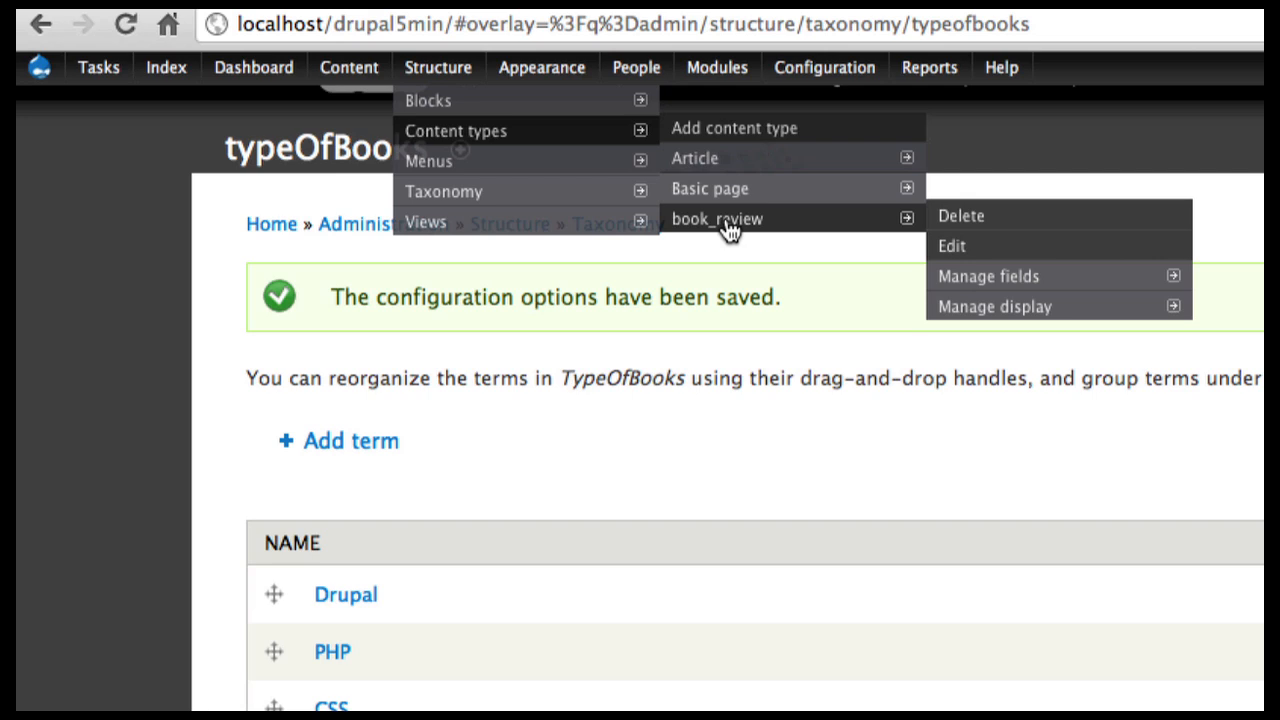
pyautogui.moveTo(980, 246)
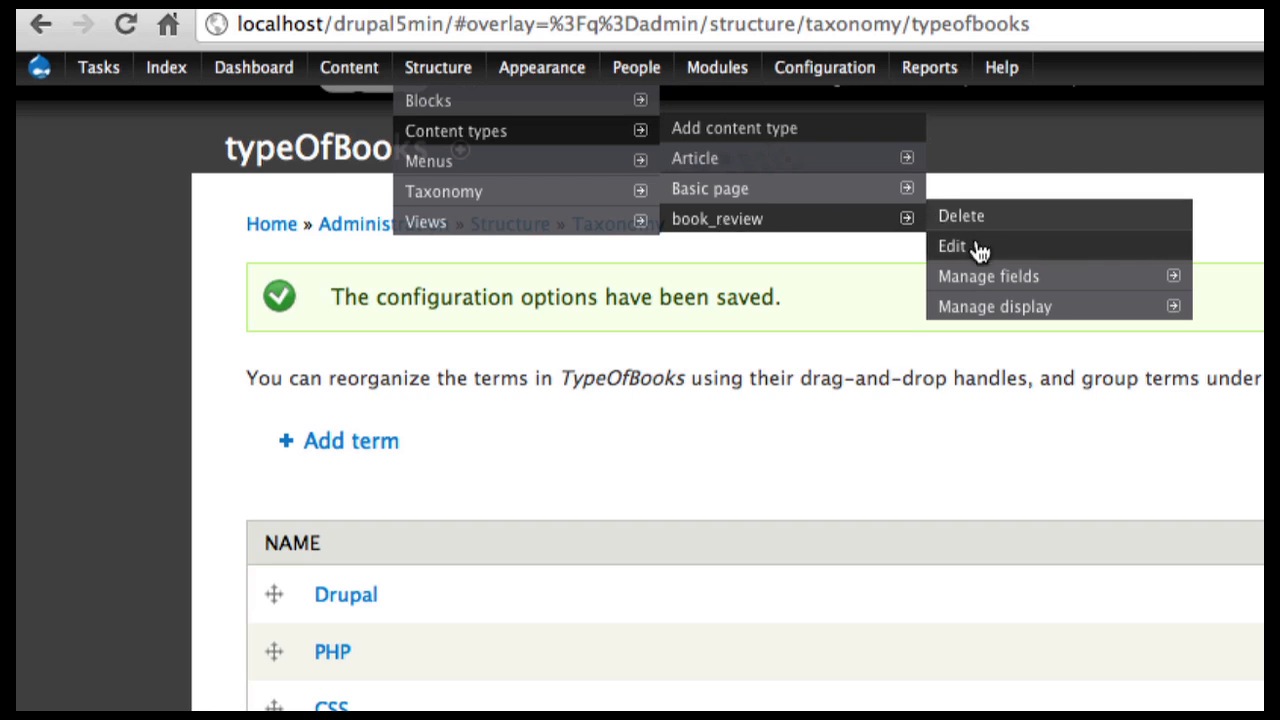
# Step: Open the Edit page of the book_review content type
pyautogui.click(951, 245)
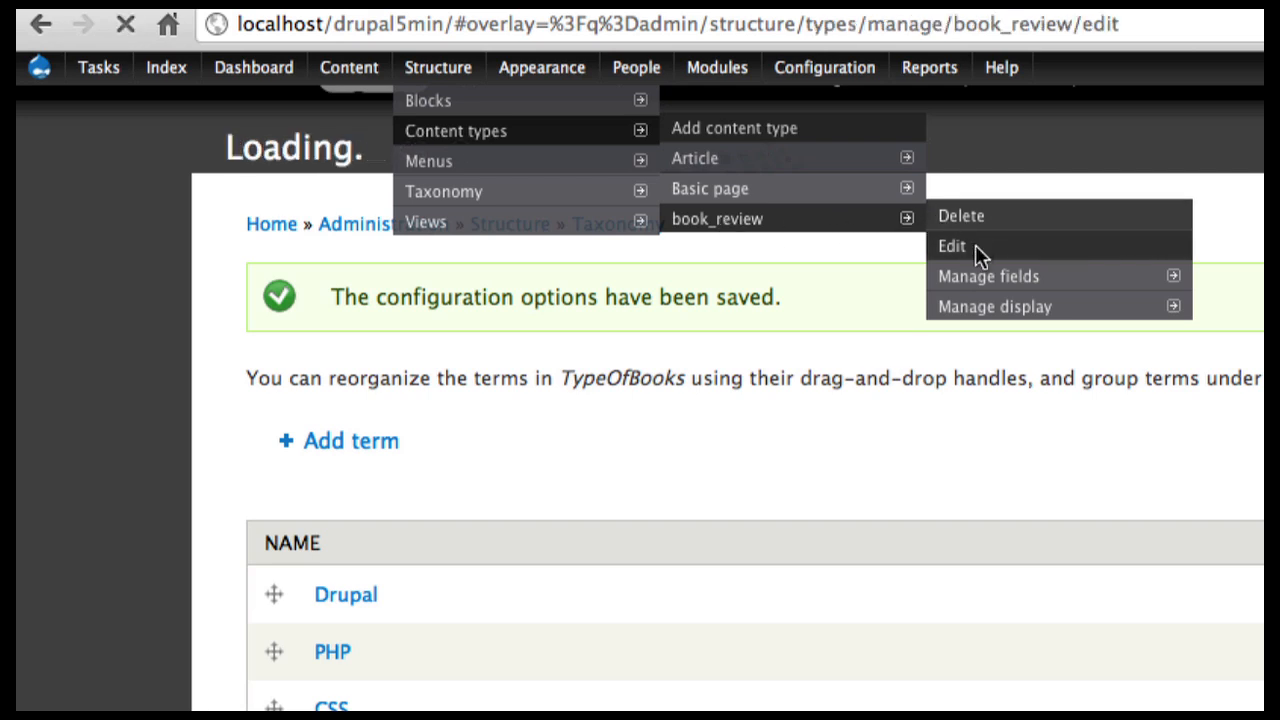
# Step: Add field 'Book Type' (field_booktype), a term reference using check boxes/radio buttons
pyautogui.click(951, 245)
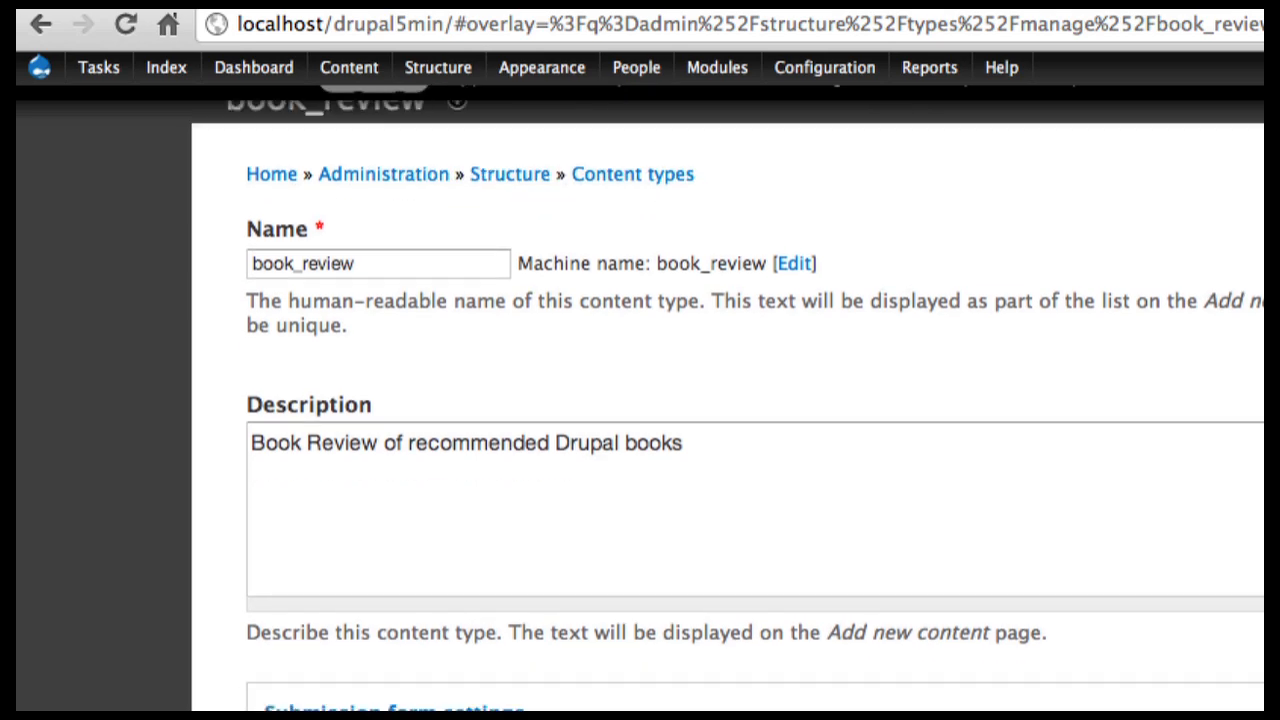
pyautogui.scroll(-3)
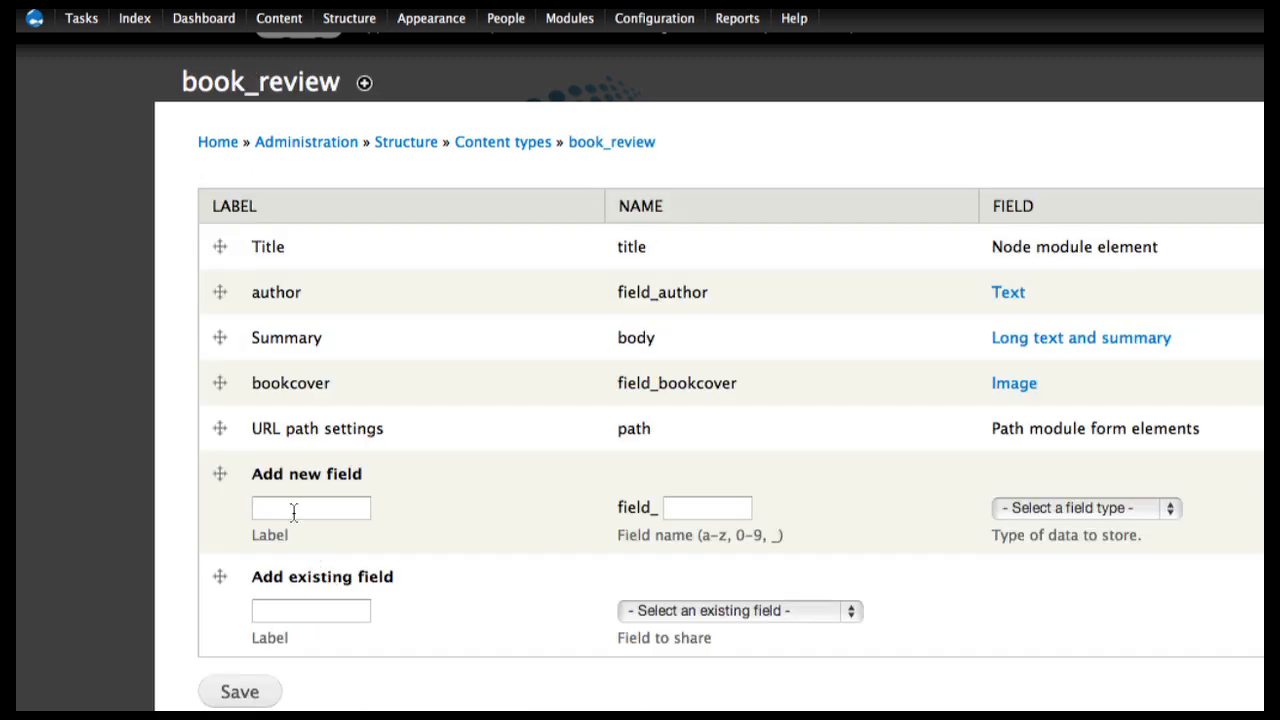
pyautogui.click(310, 508)
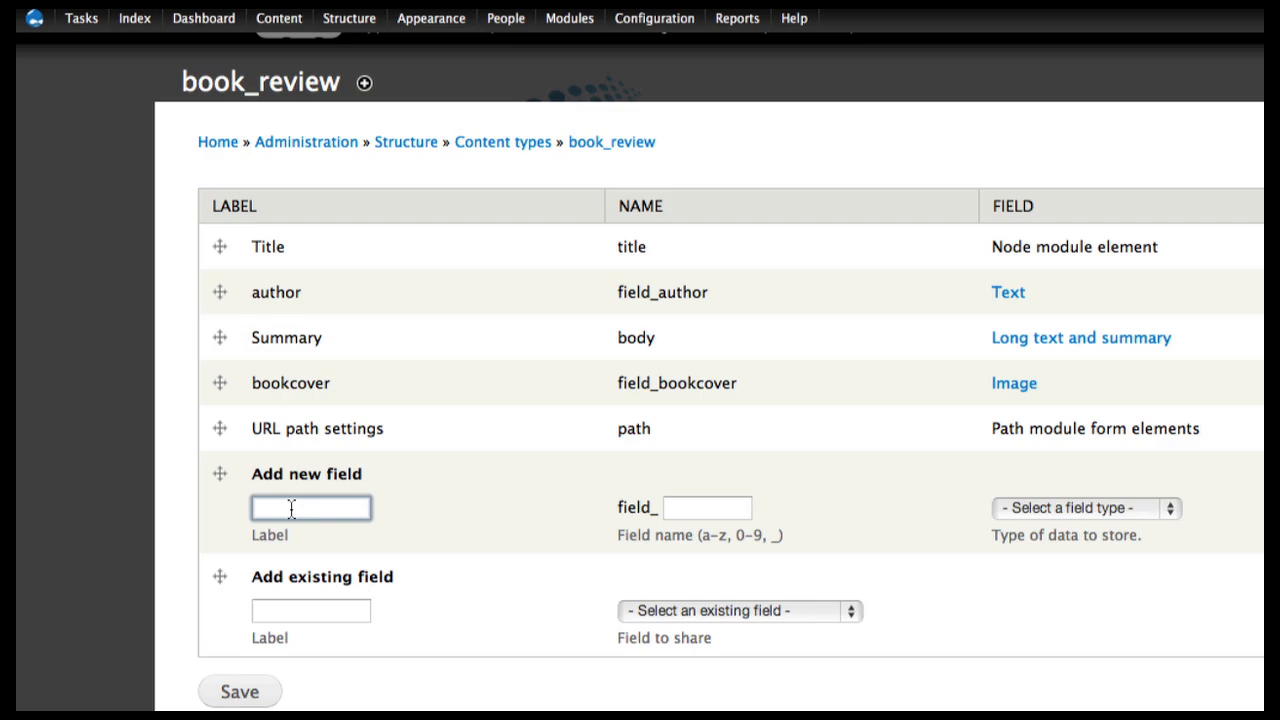
pyautogui.write('Book Type')
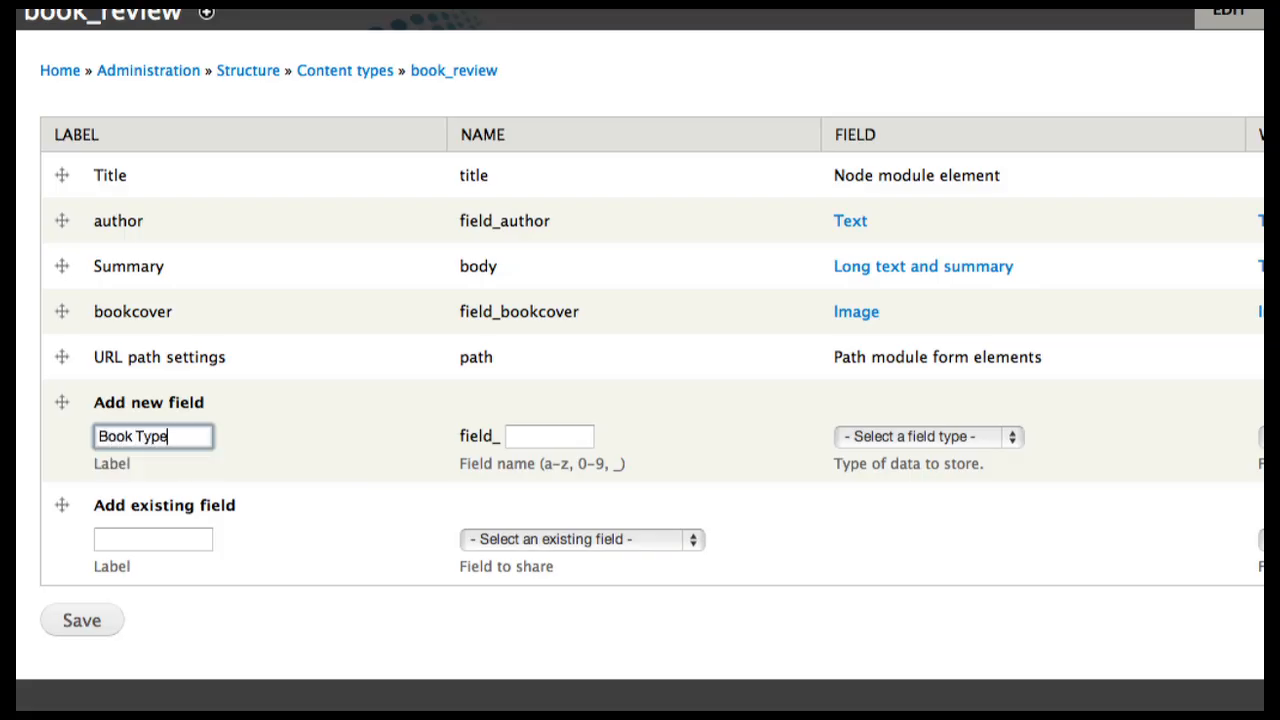
pyautogui.click(548, 436)
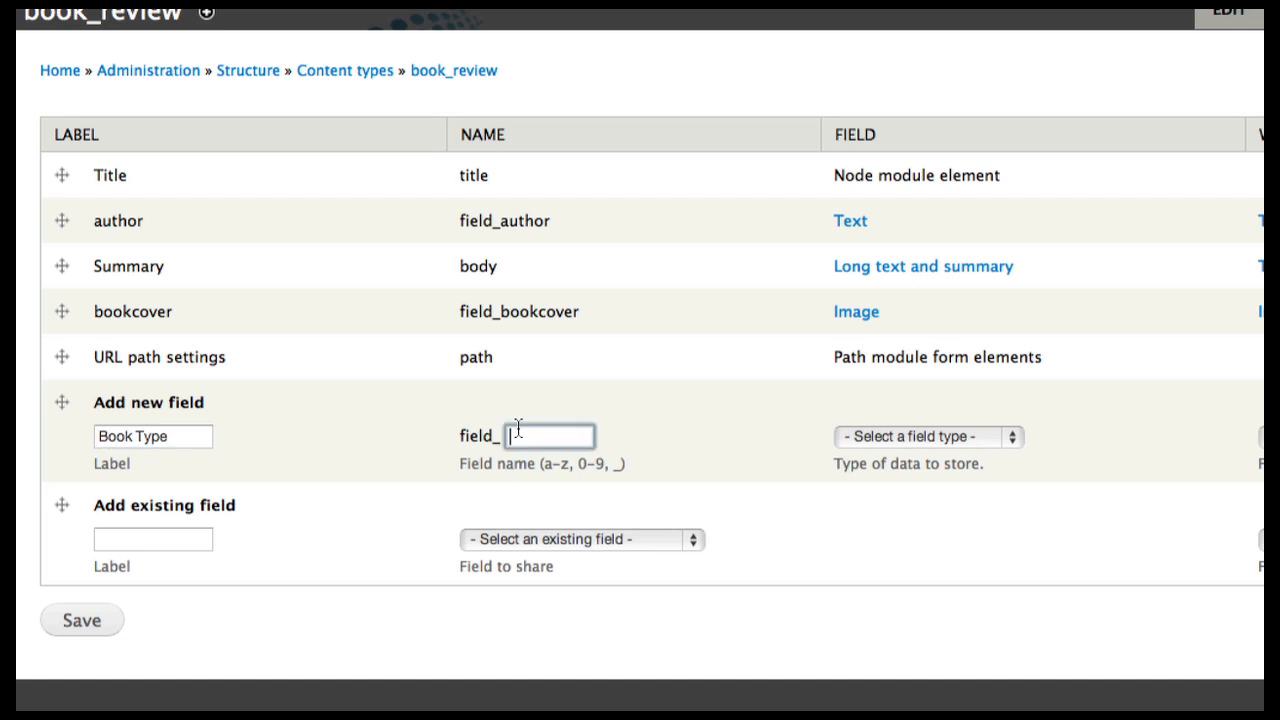
pyautogui.write('booktype')
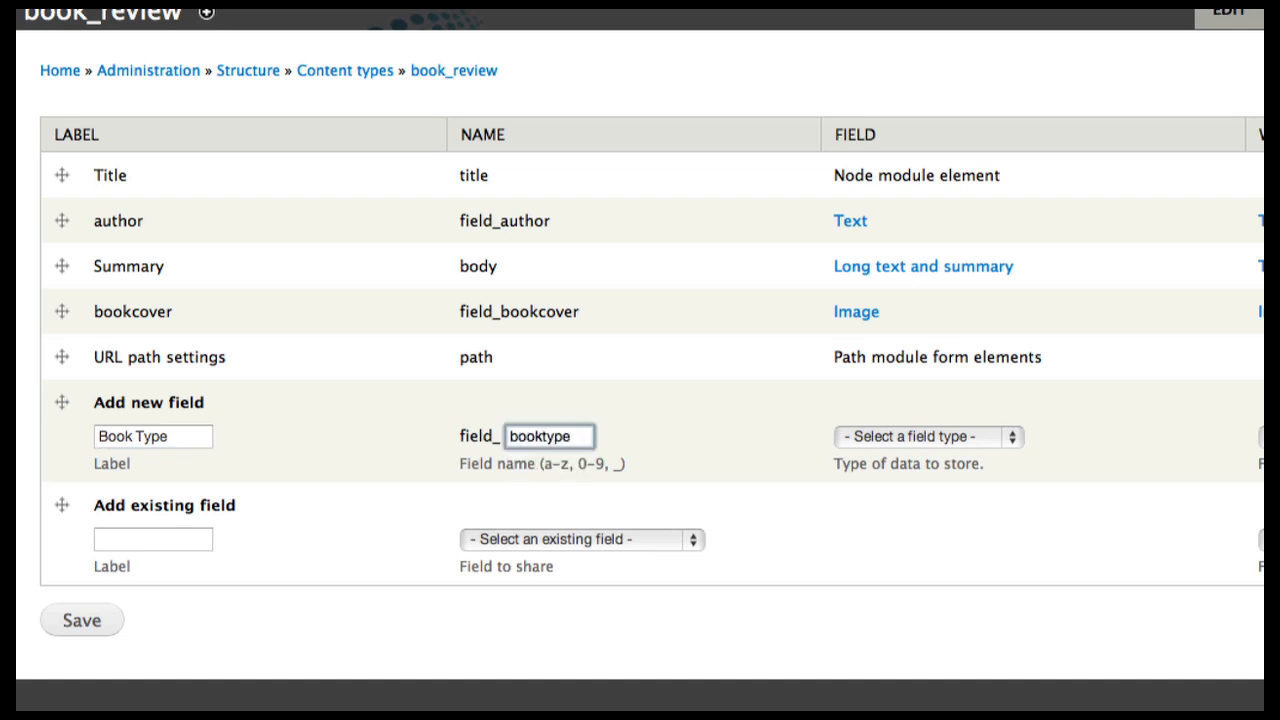
pyautogui.click(925, 436)
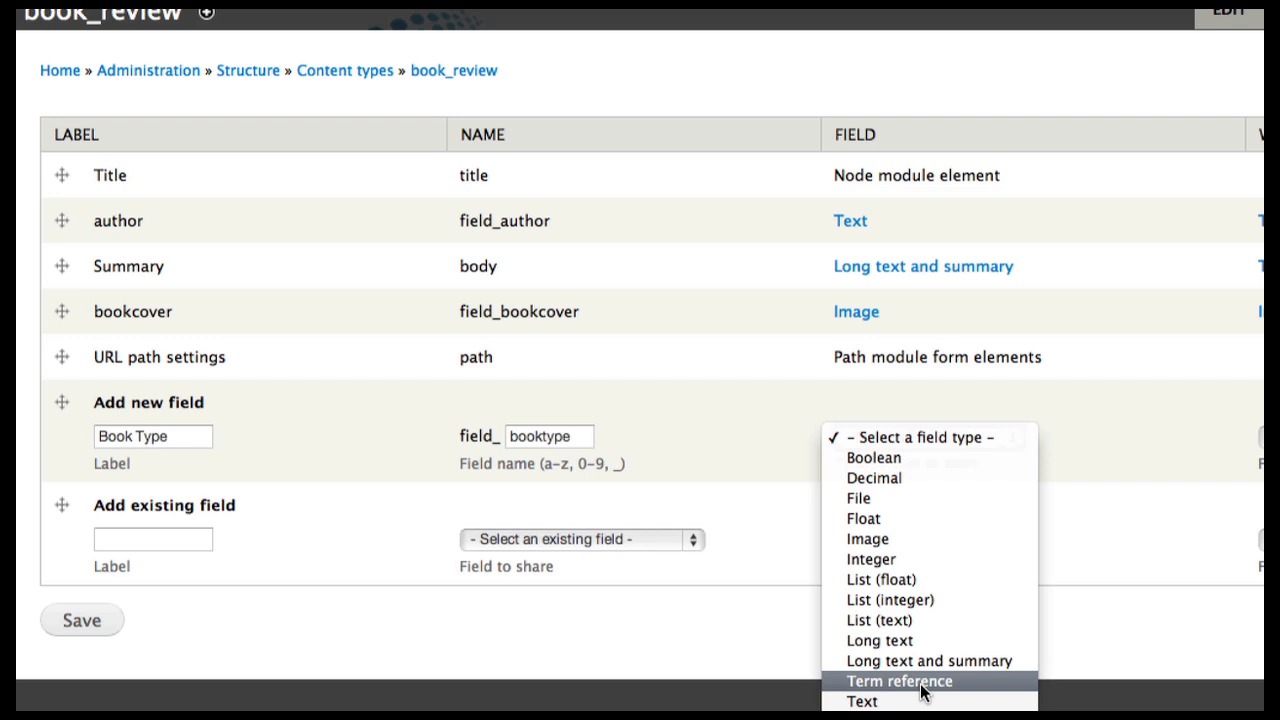
pyautogui.click(898, 681)
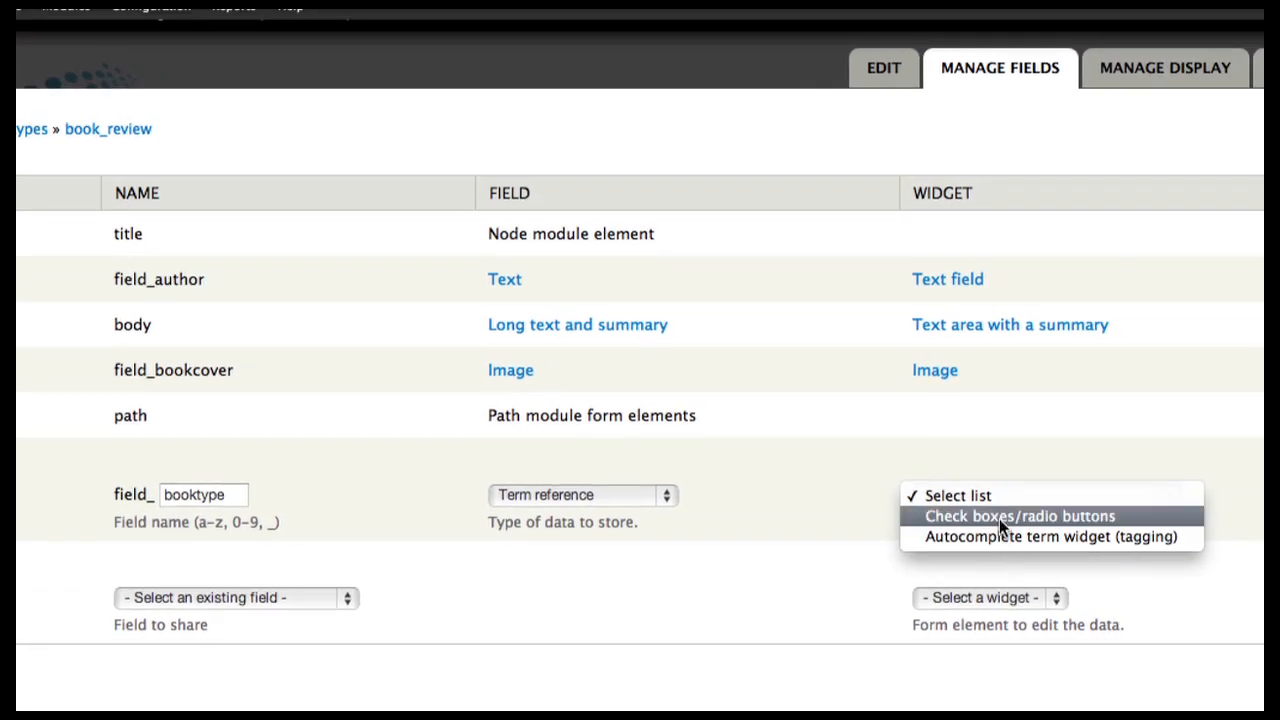
pyautogui.moveTo(978, 522)
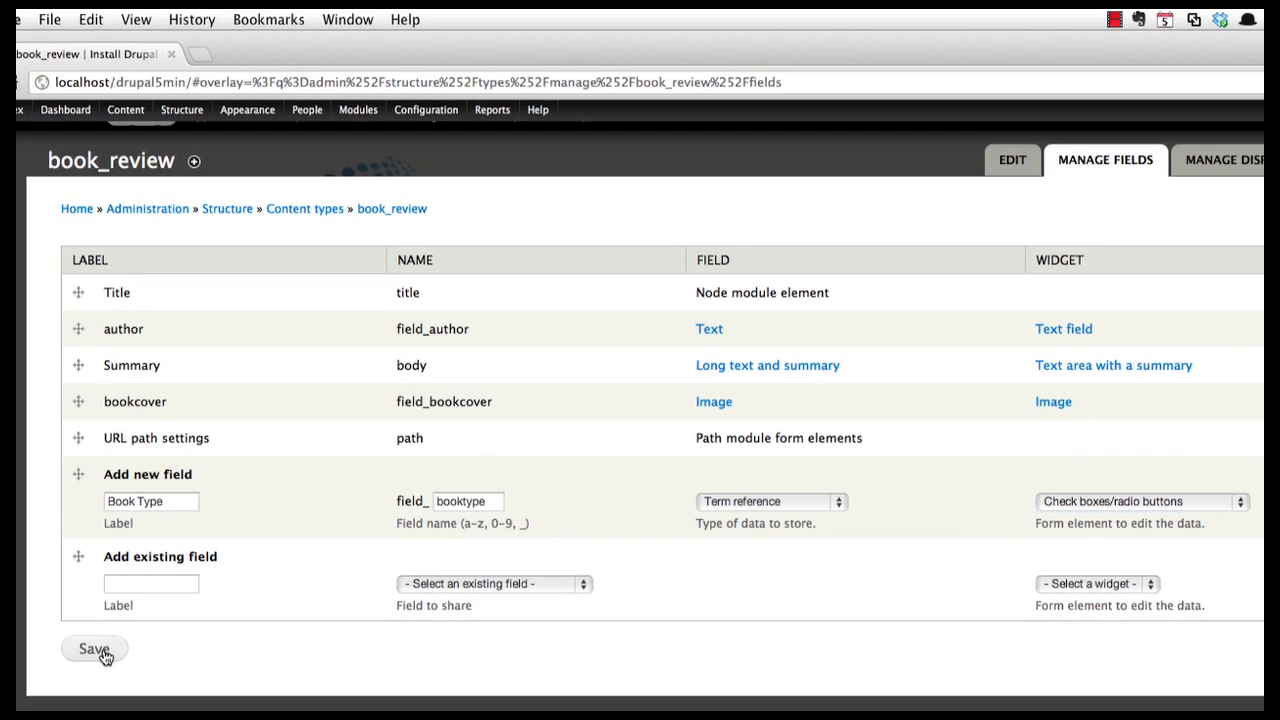
pyautogui.click(93, 648)
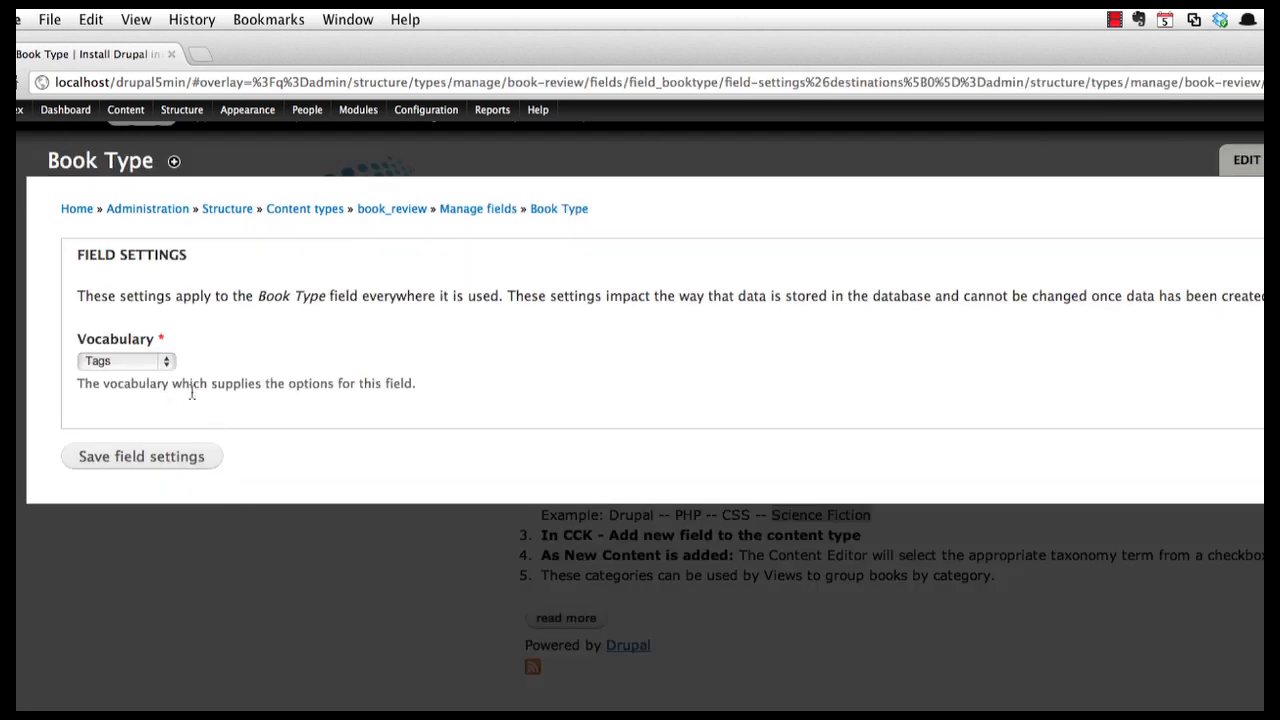
# Step: Set Book Type's vocabulary to typeOfBooks and save the field settings
pyautogui.click(125, 361)
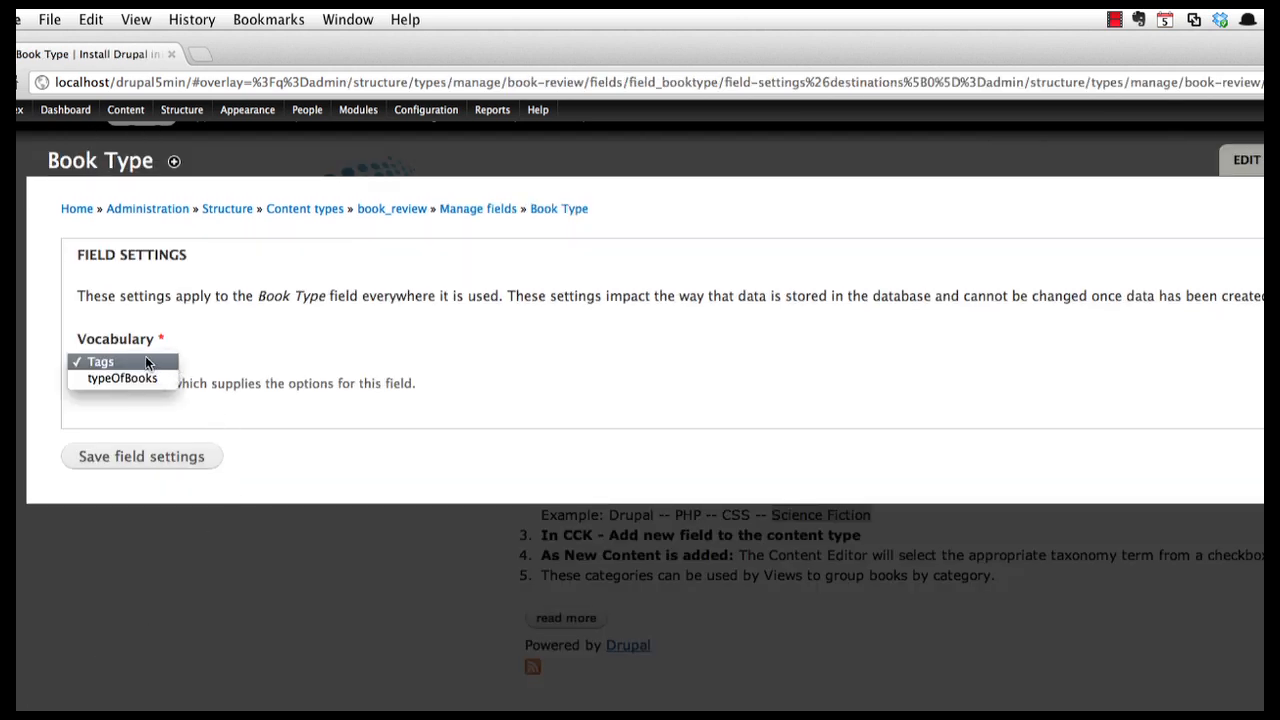
pyautogui.click(100, 361)
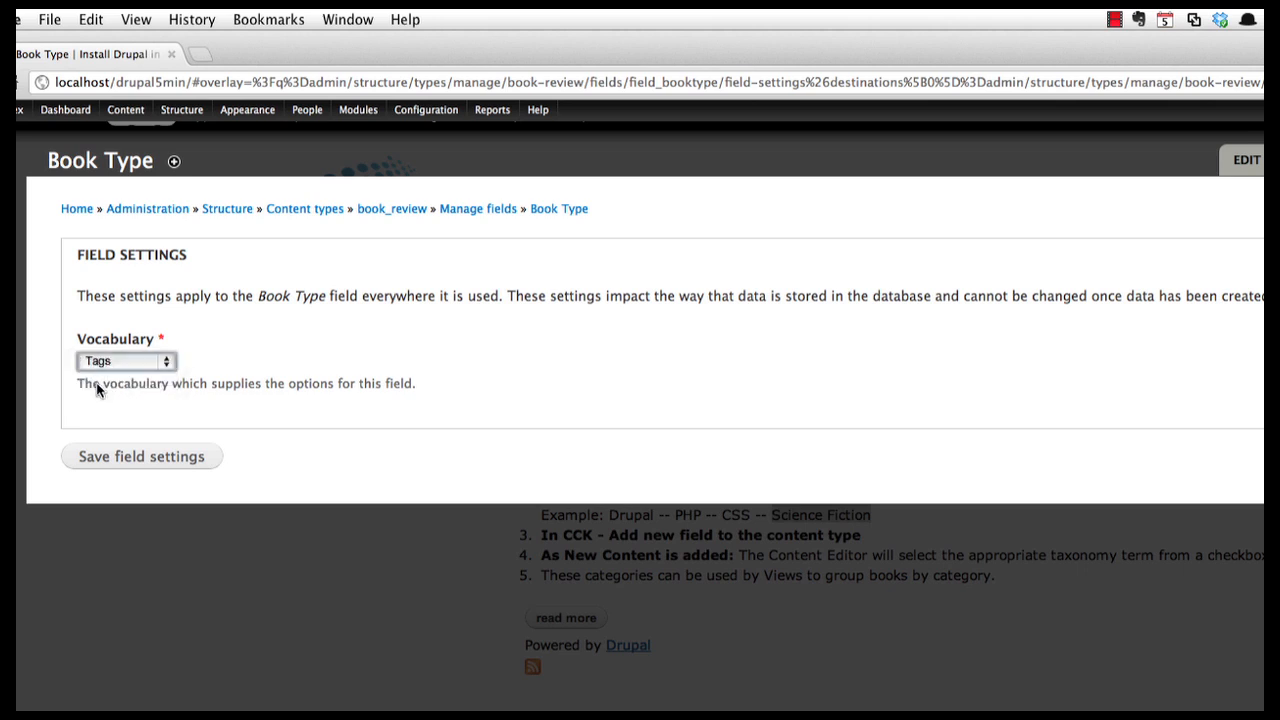
pyautogui.click(126, 361)
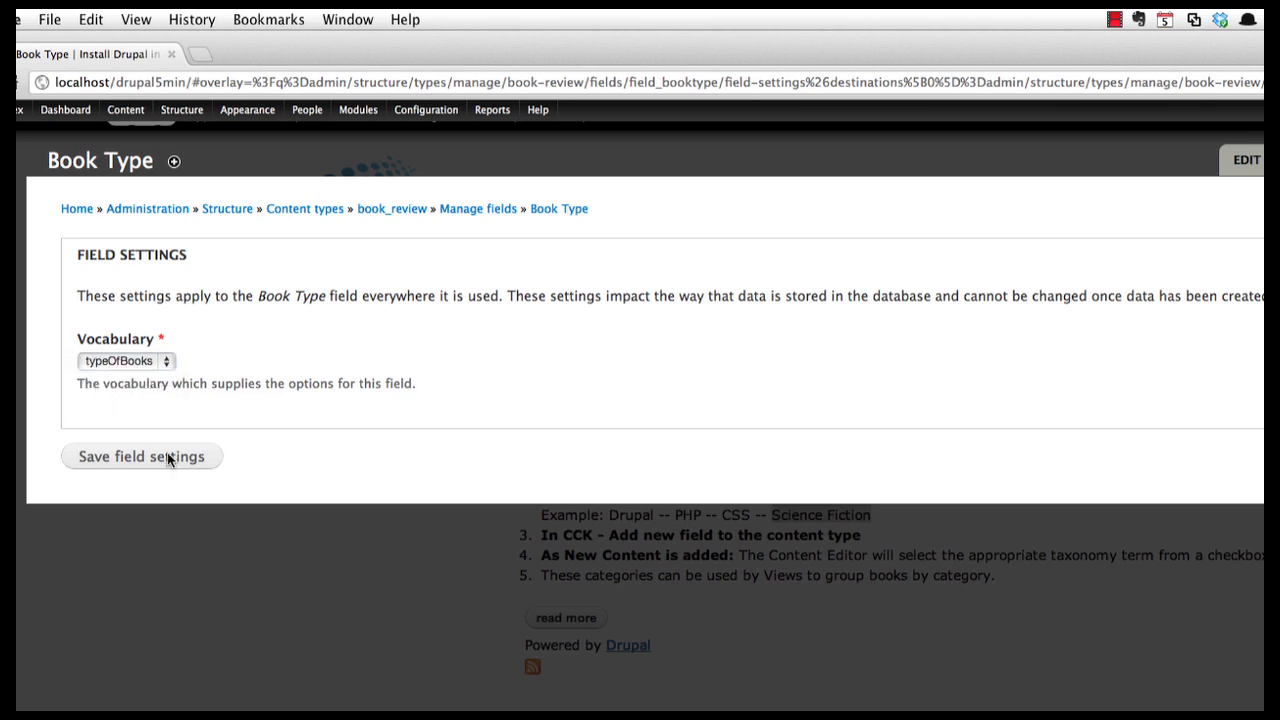
pyautogui.click(141, 456)
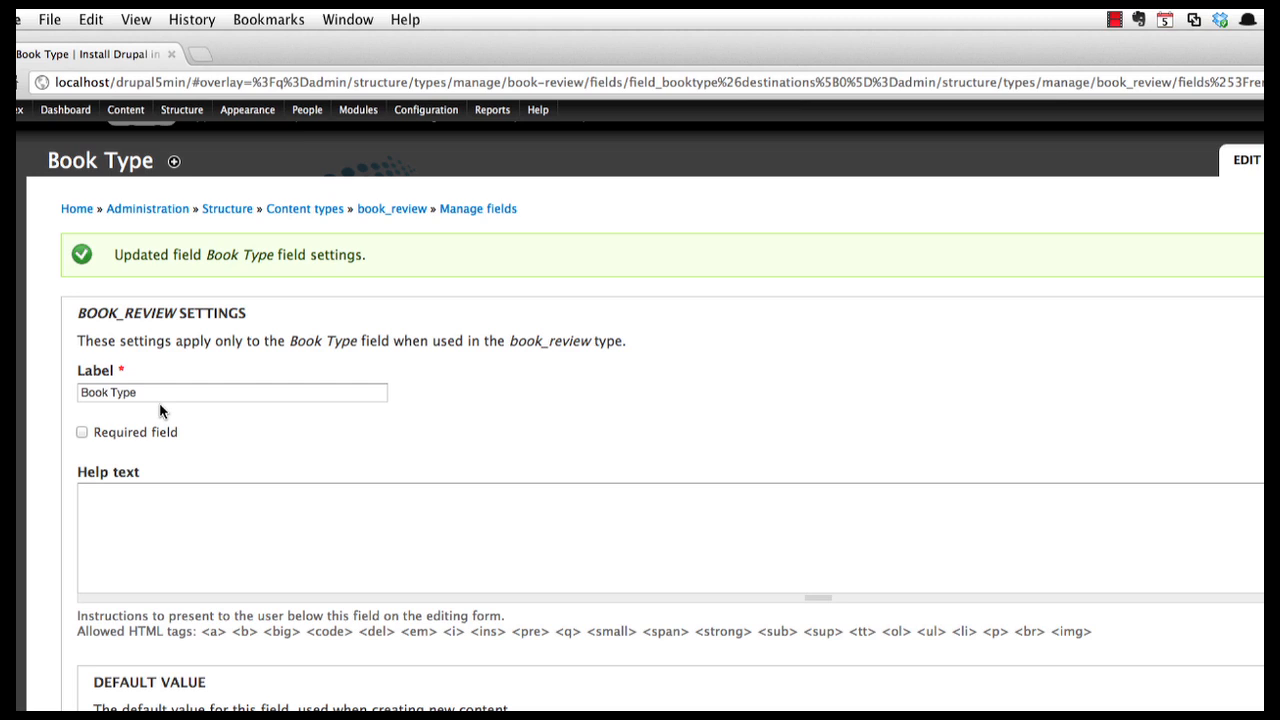
# Step: Set Book Type's number of values to Unlimited and save the settings
pyautogui.scroll(-3)
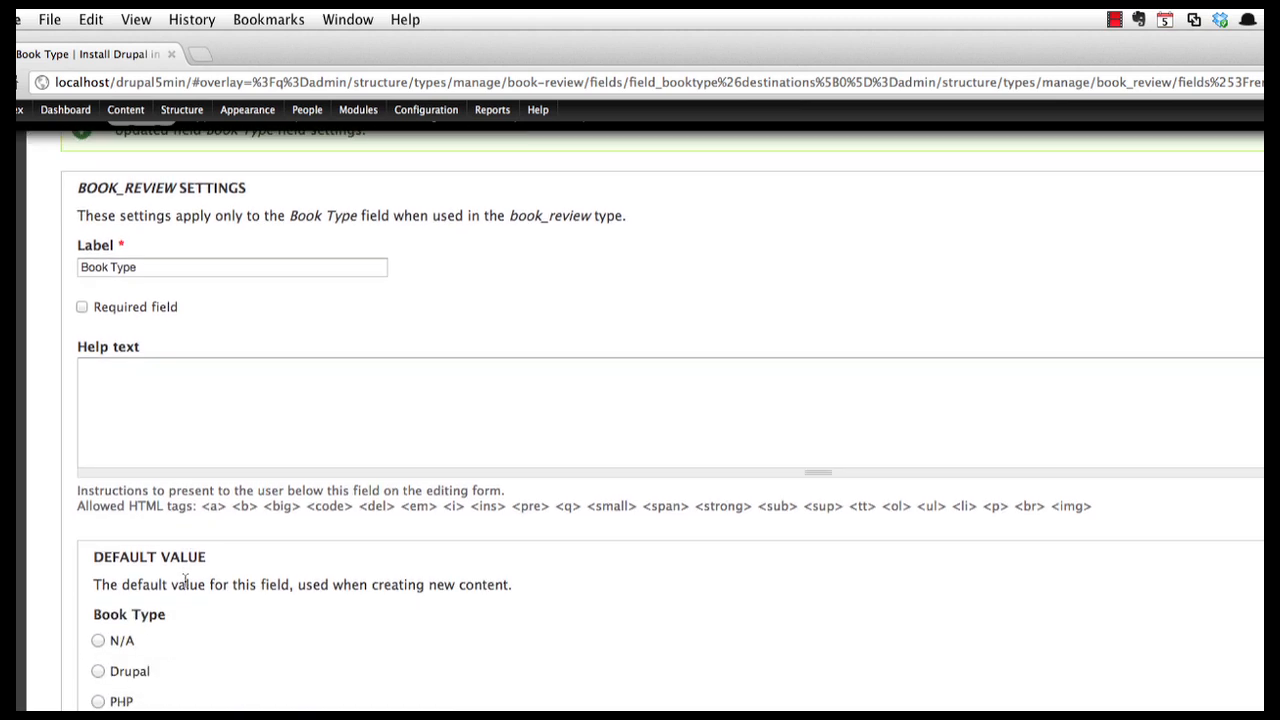
pyautogui.scroll(-3)
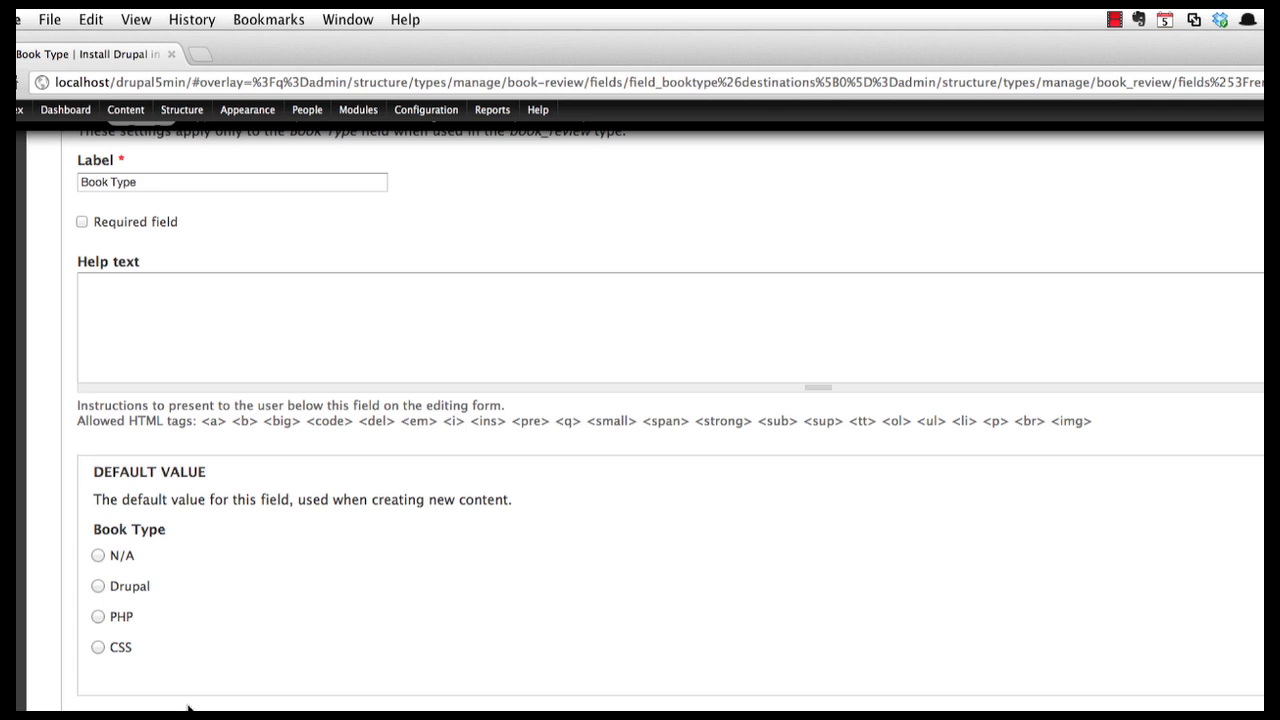
pyautogui.scroll(-3)
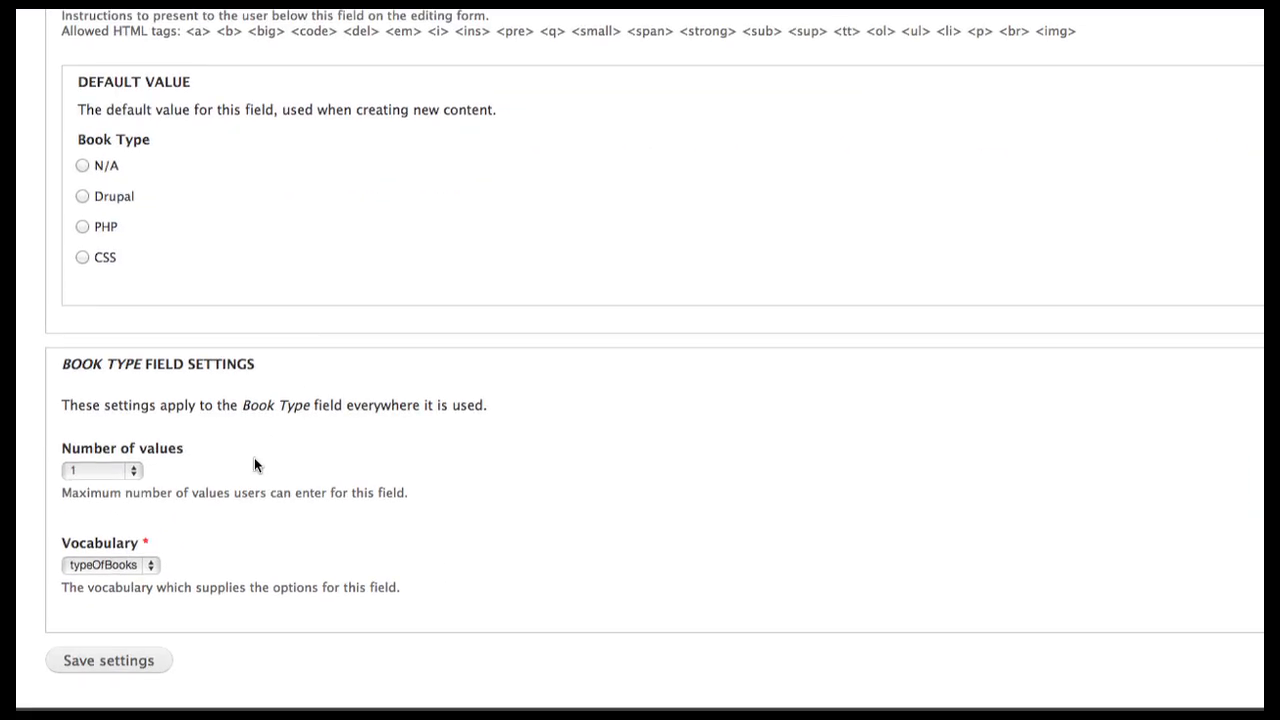
pyautogui.click(100, 470)
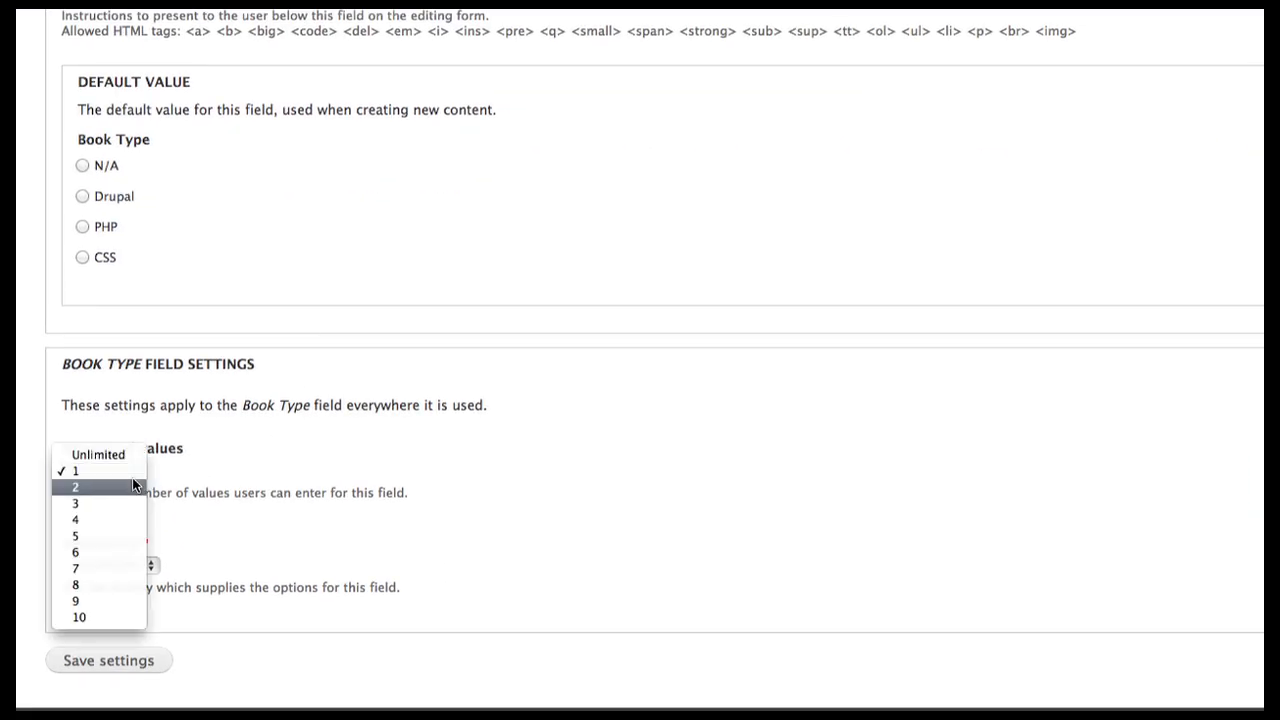
pyautogui.click(97, 455)
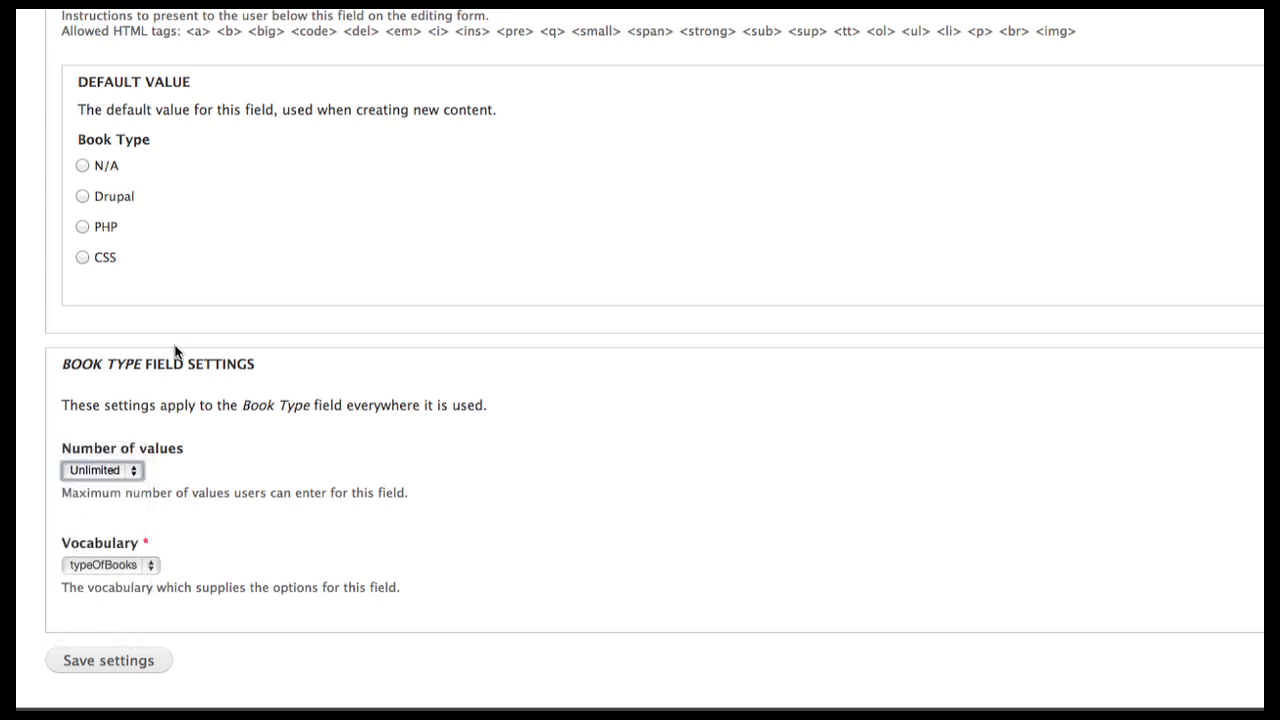
pyautogui.moveTo(203, 623)
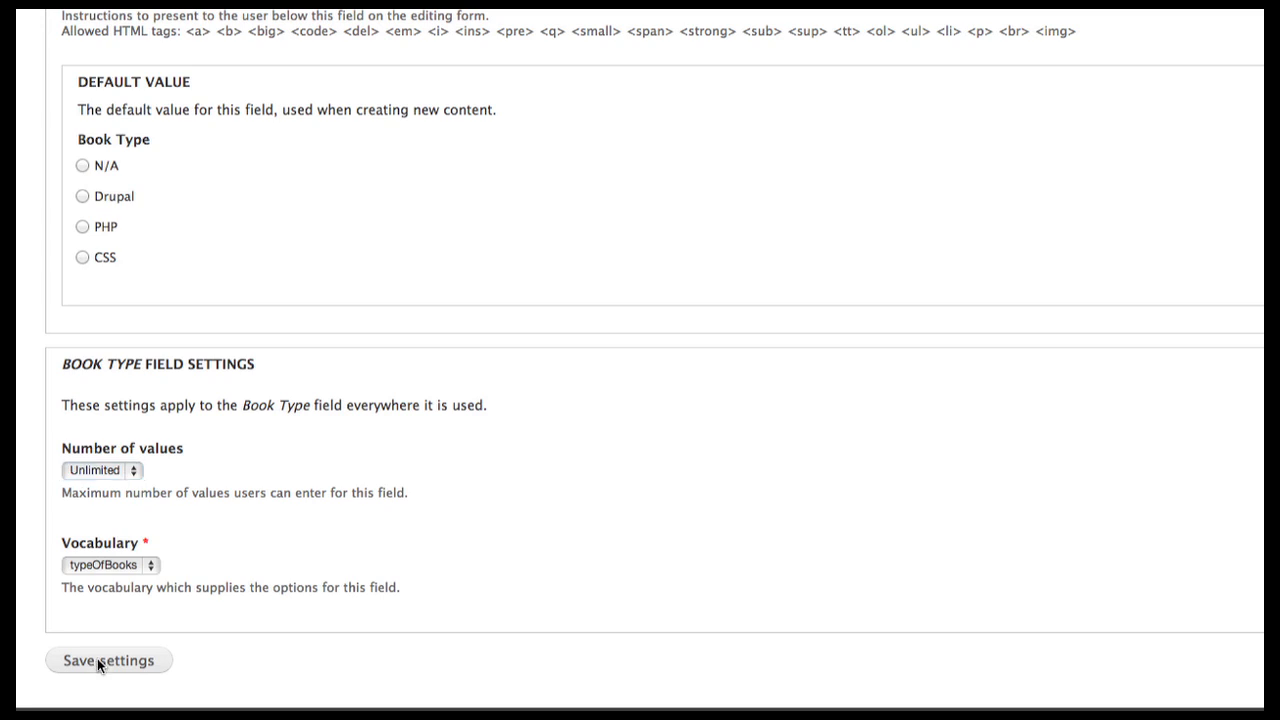
pyautogui.click(108, 660)
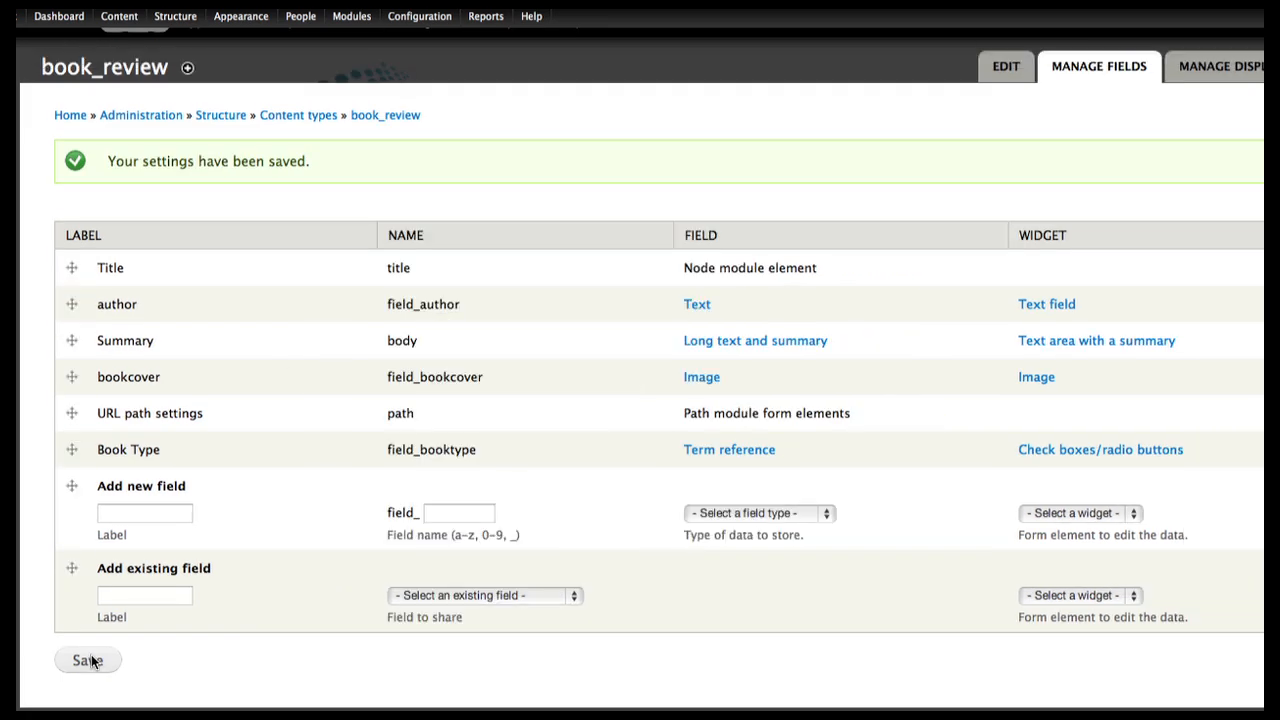
pyautogui.moveTo(377, 228)
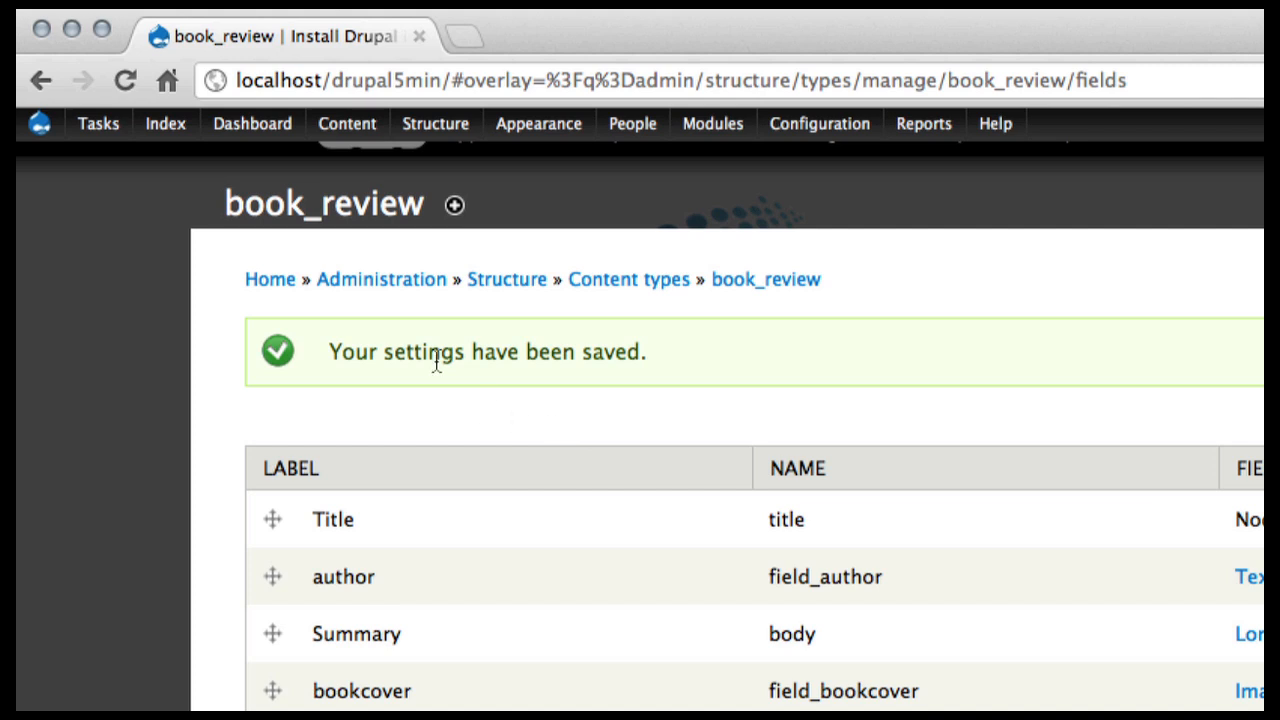
# Step: From Content, use Add content and pick book_review
pyautogui.click(347, 123)
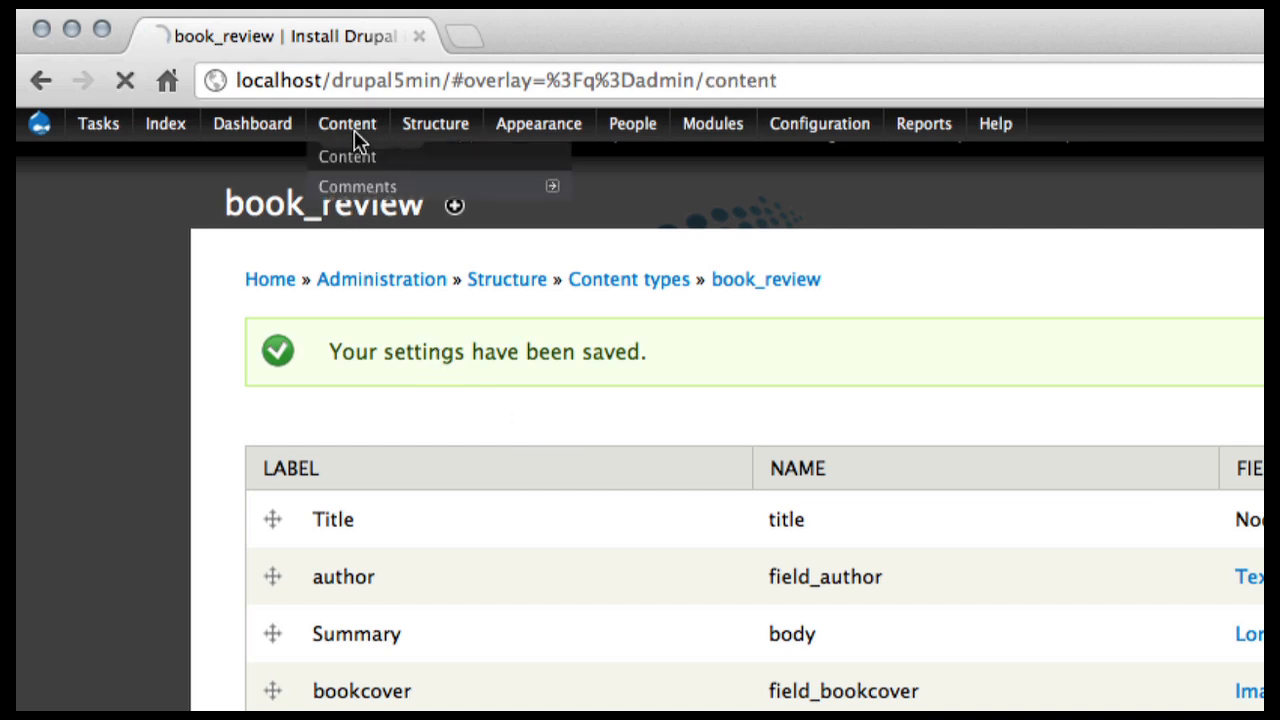
pyautogui.click(346, 156)
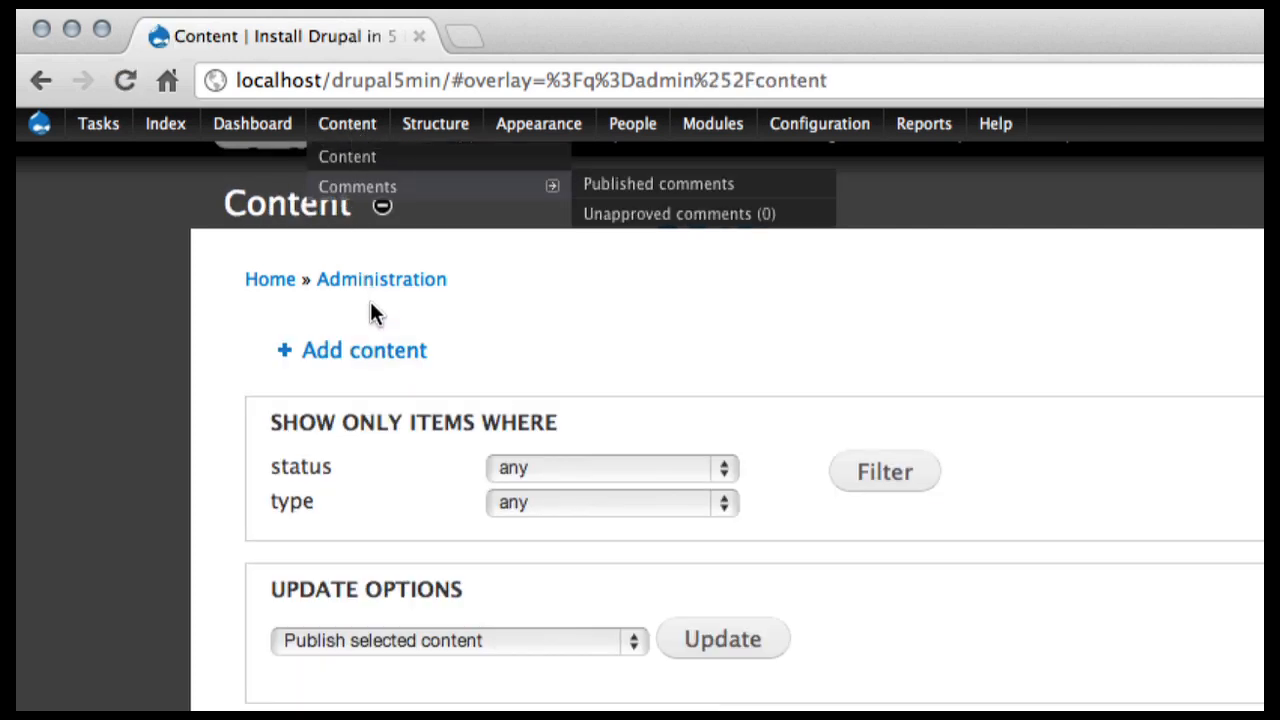
pyautogui.click(363, 350)
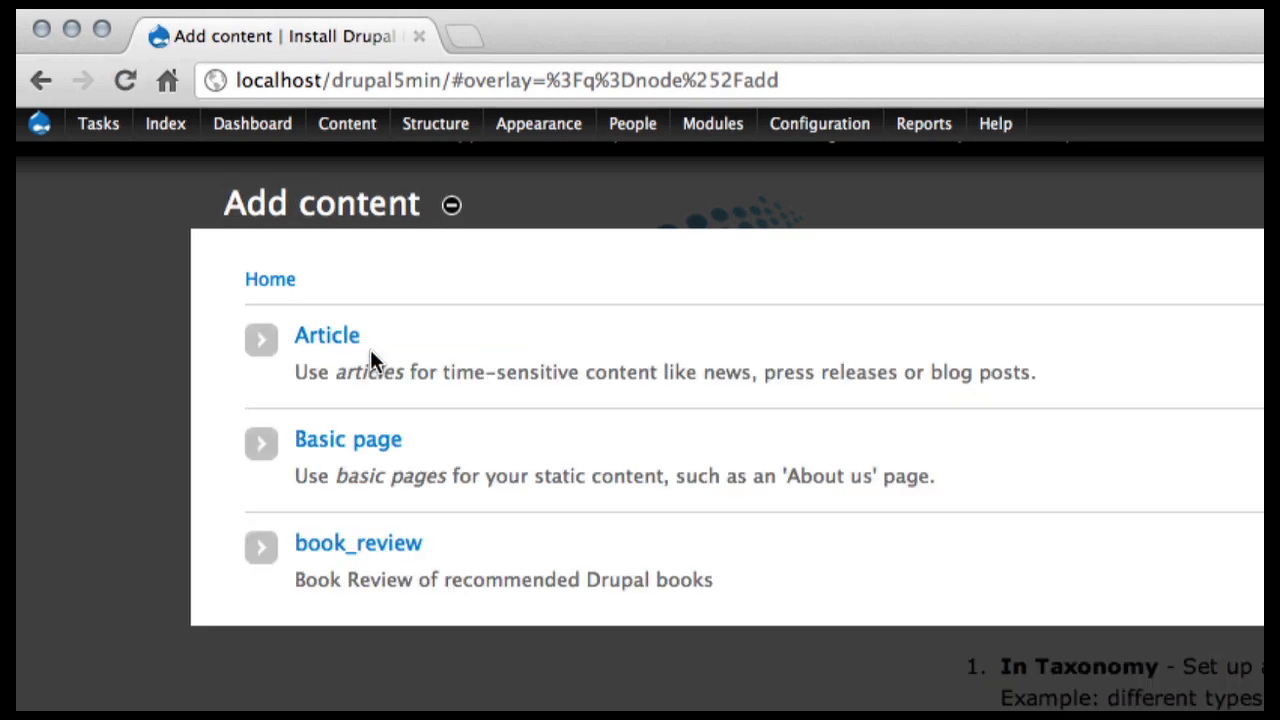
pyautogui.click(357, 542)
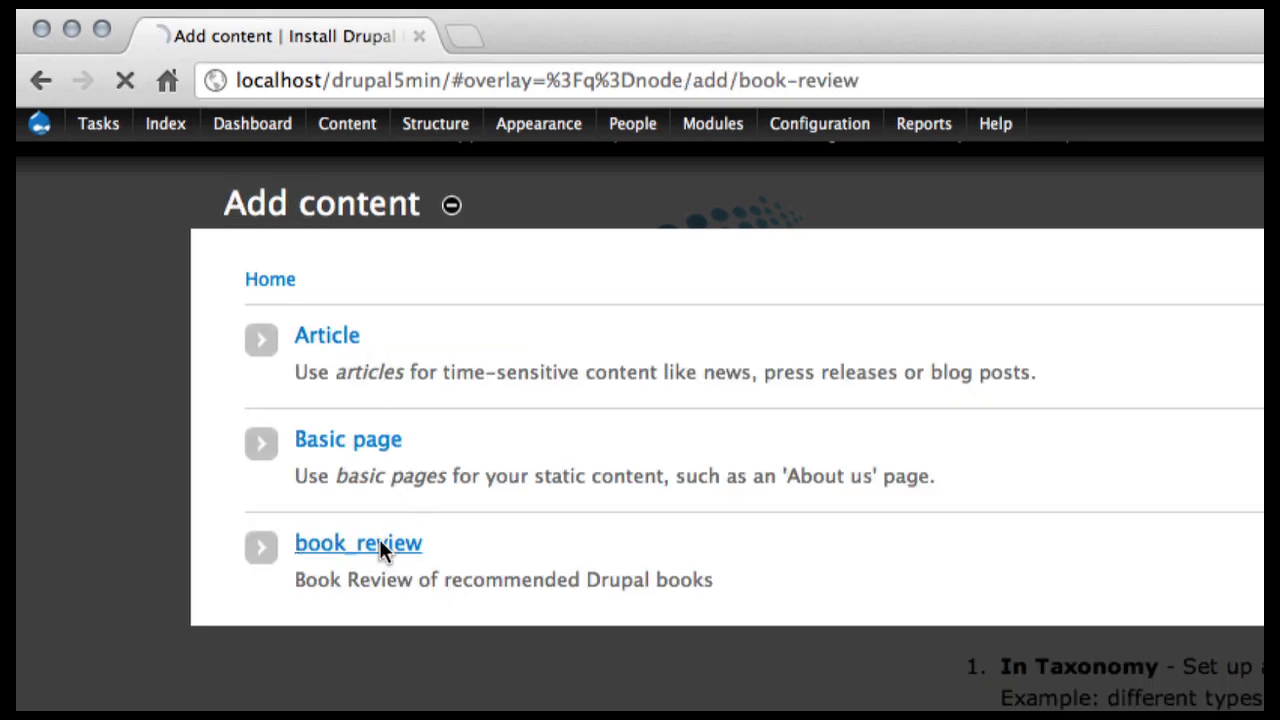
pyautogui.click(358, 542)
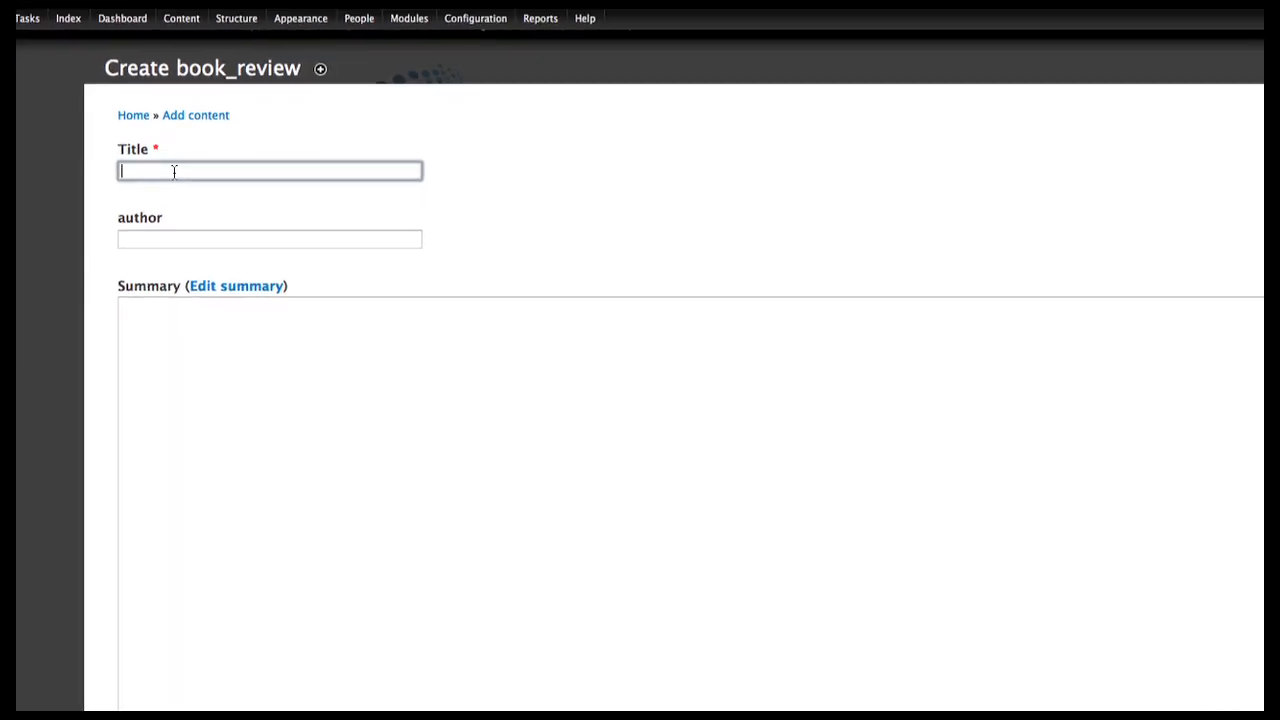
# Step: Enter the title 'CSS To Go' and the author's name
pyautogui.write('CSS To G')
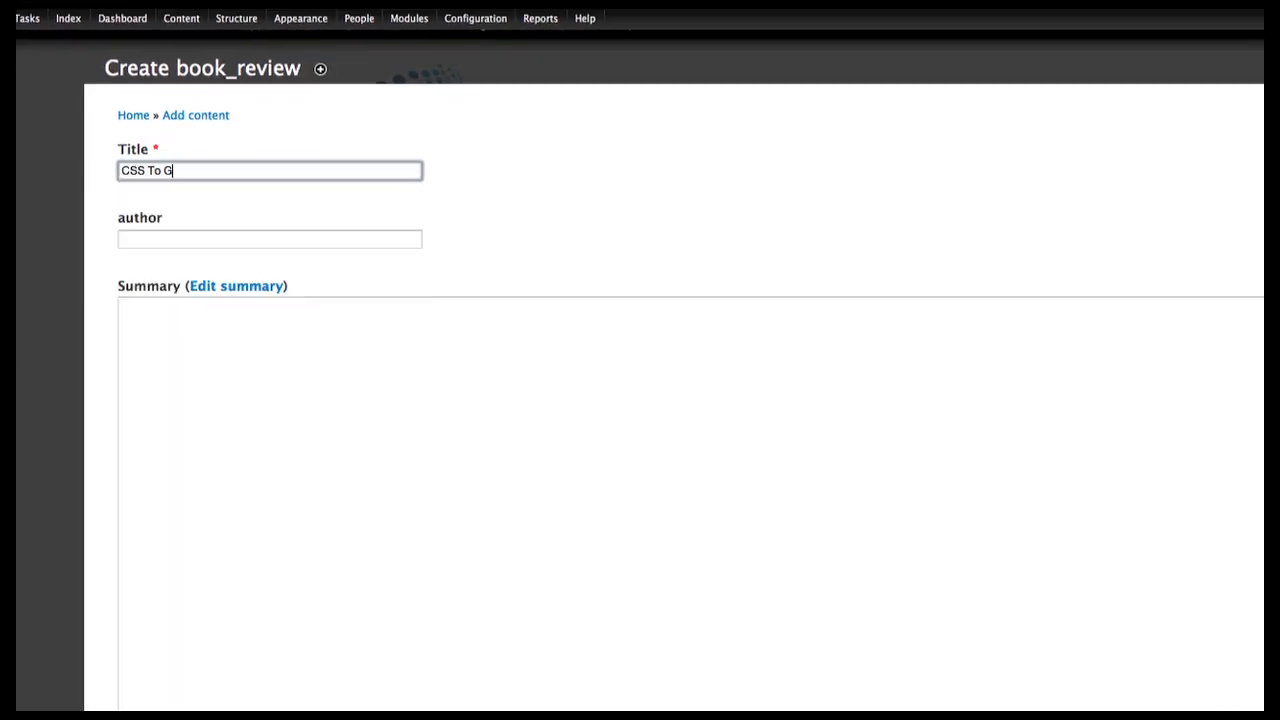
pyautogui.click(269, 239)
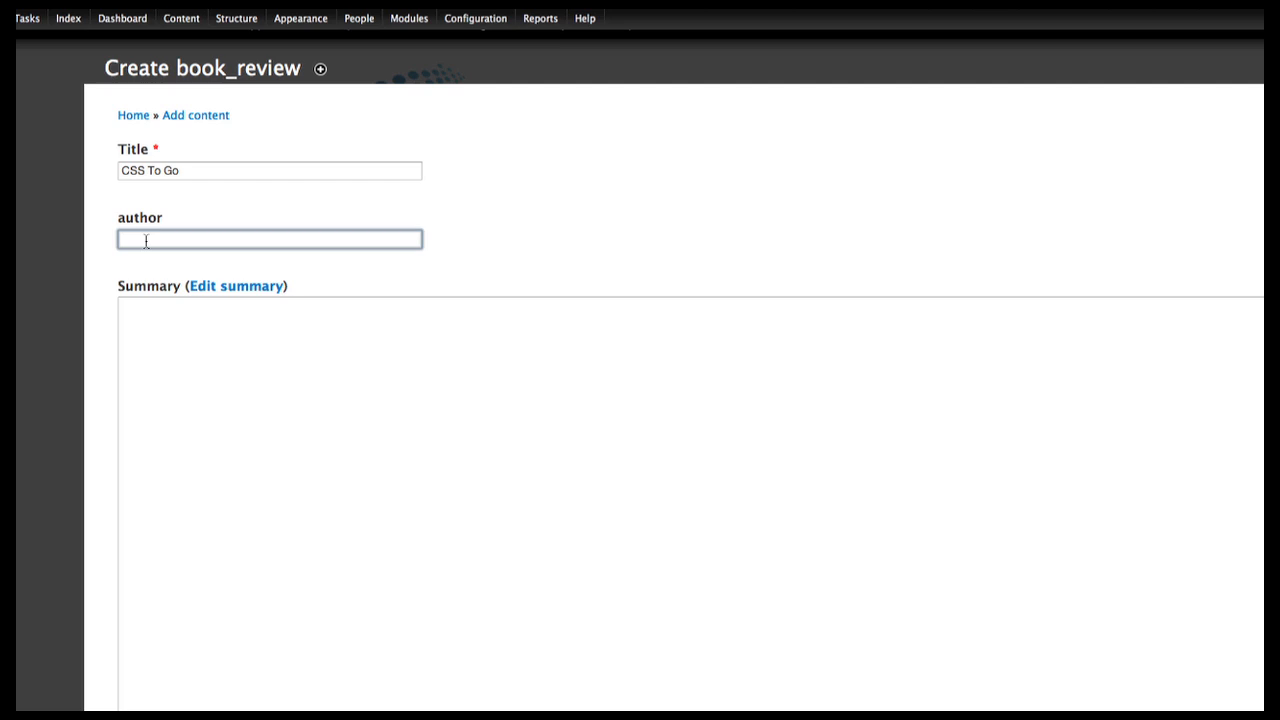
pyautogui.write('Zoo')
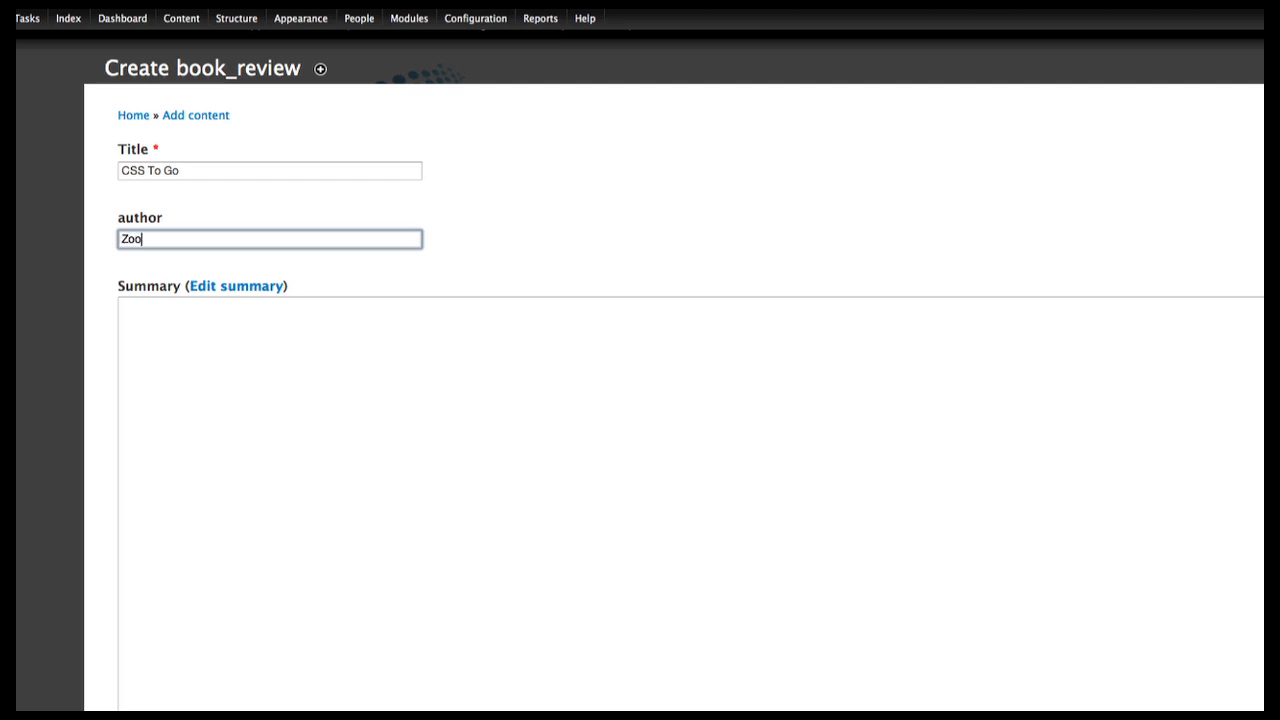
pyautogui.write('m Zoom')
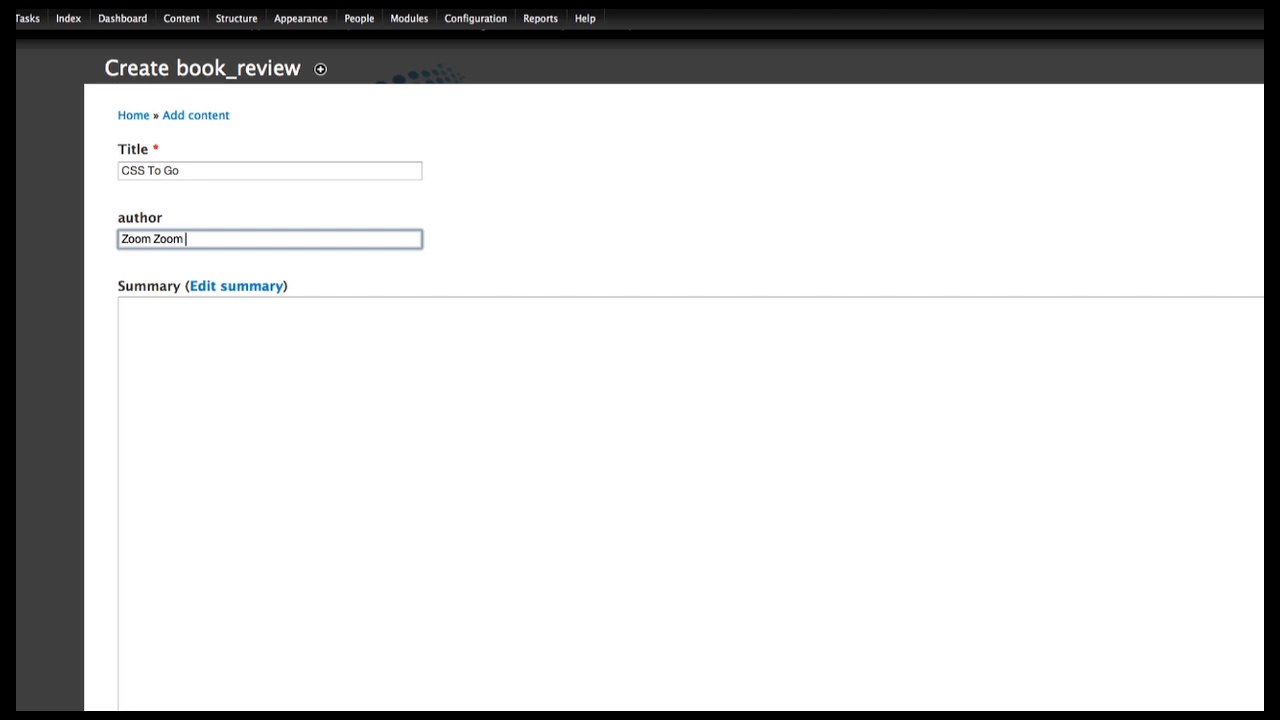
pyautogui.write('Can')
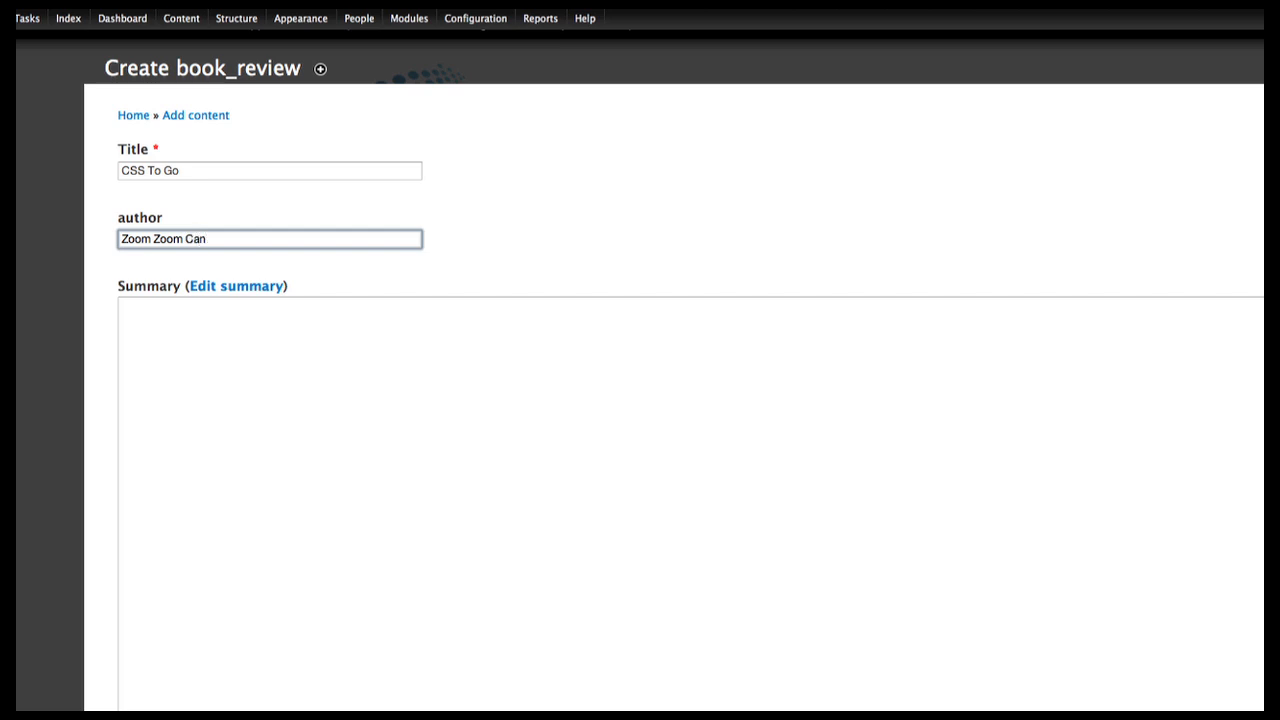
pyautogui.write('ally')
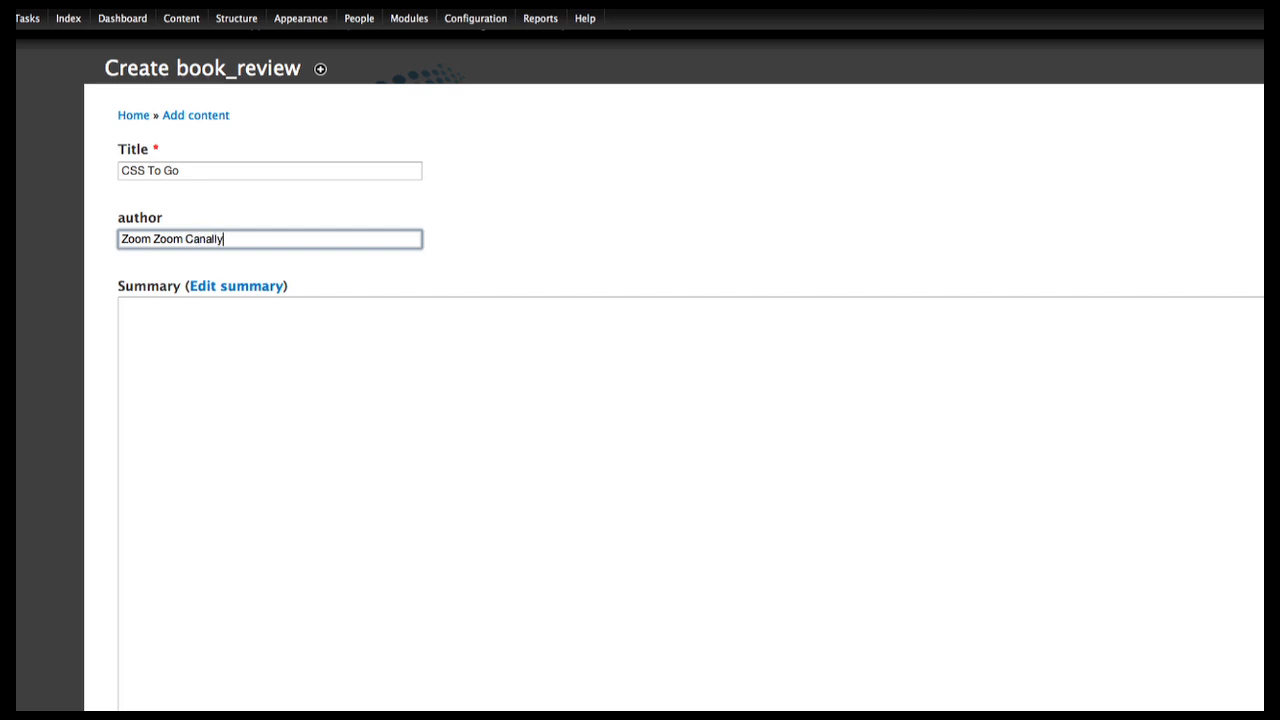
# Step: Write the 'excellent book covering CSS3' summary and tick a Book Type checkbox
pyautogui.write('This is an excellent book covering CSS3 a')
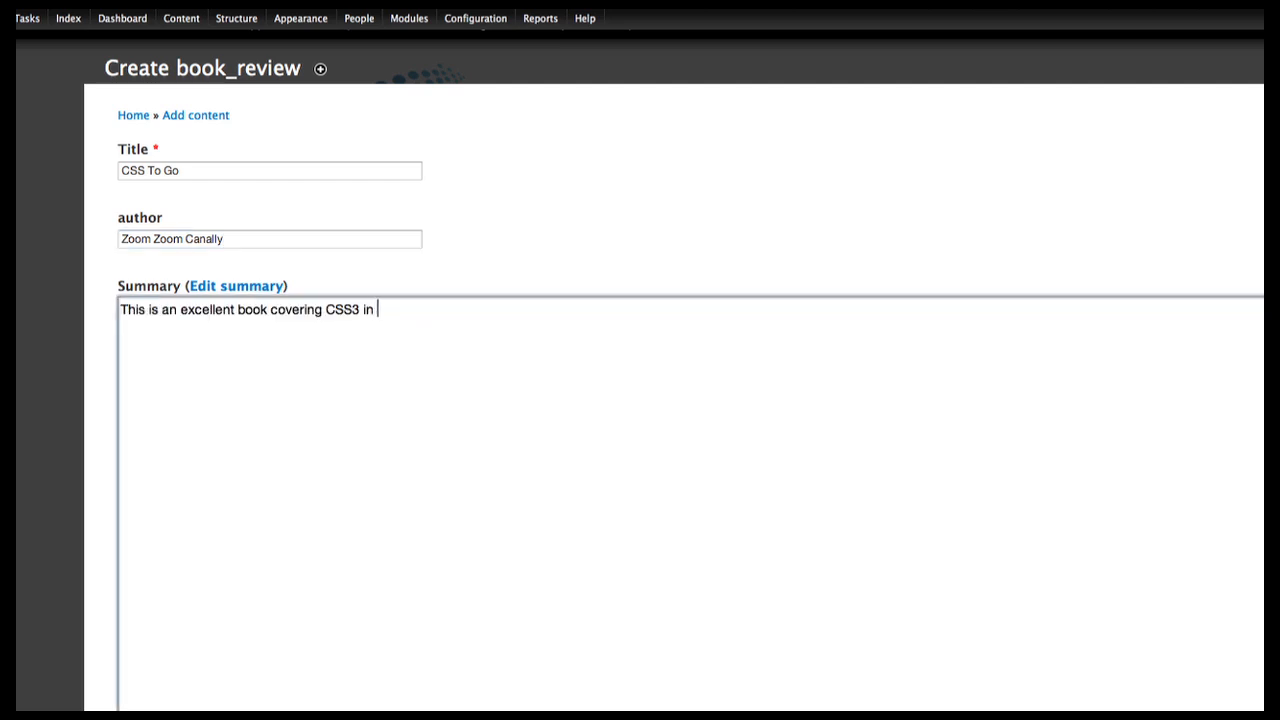
pyautogui.write('great depth.')
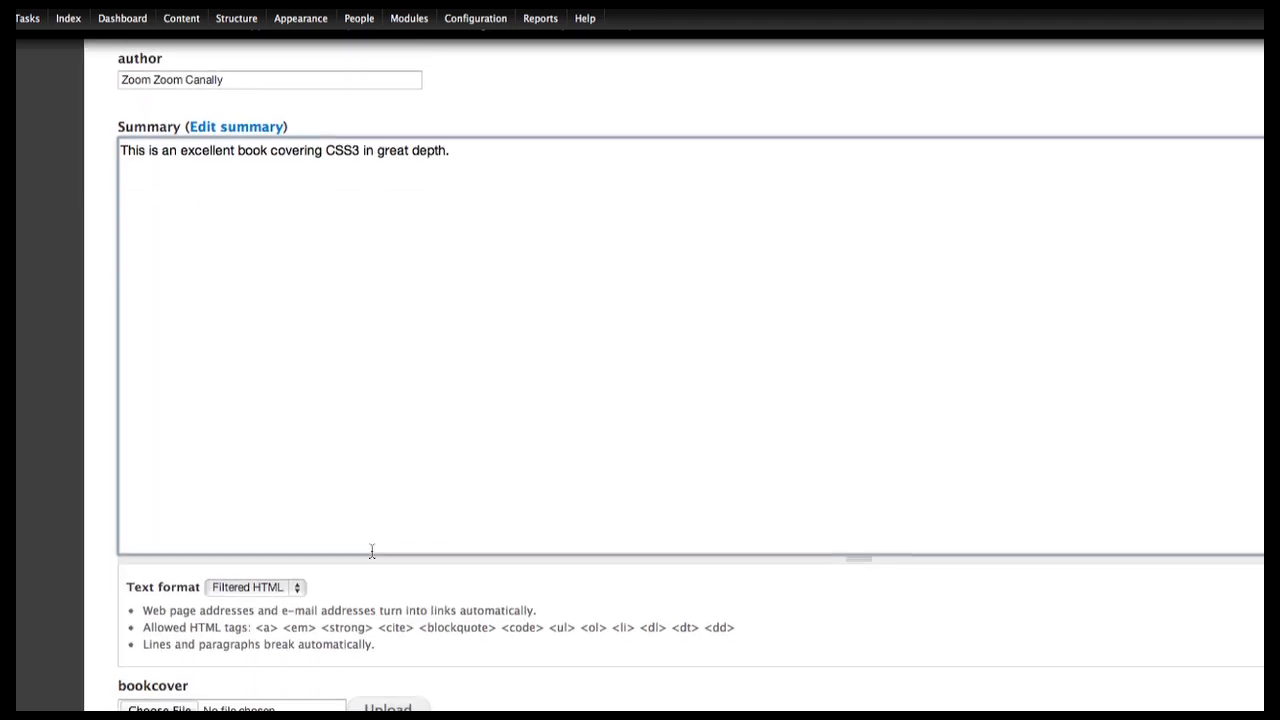
pyautogui.scroll(-3)
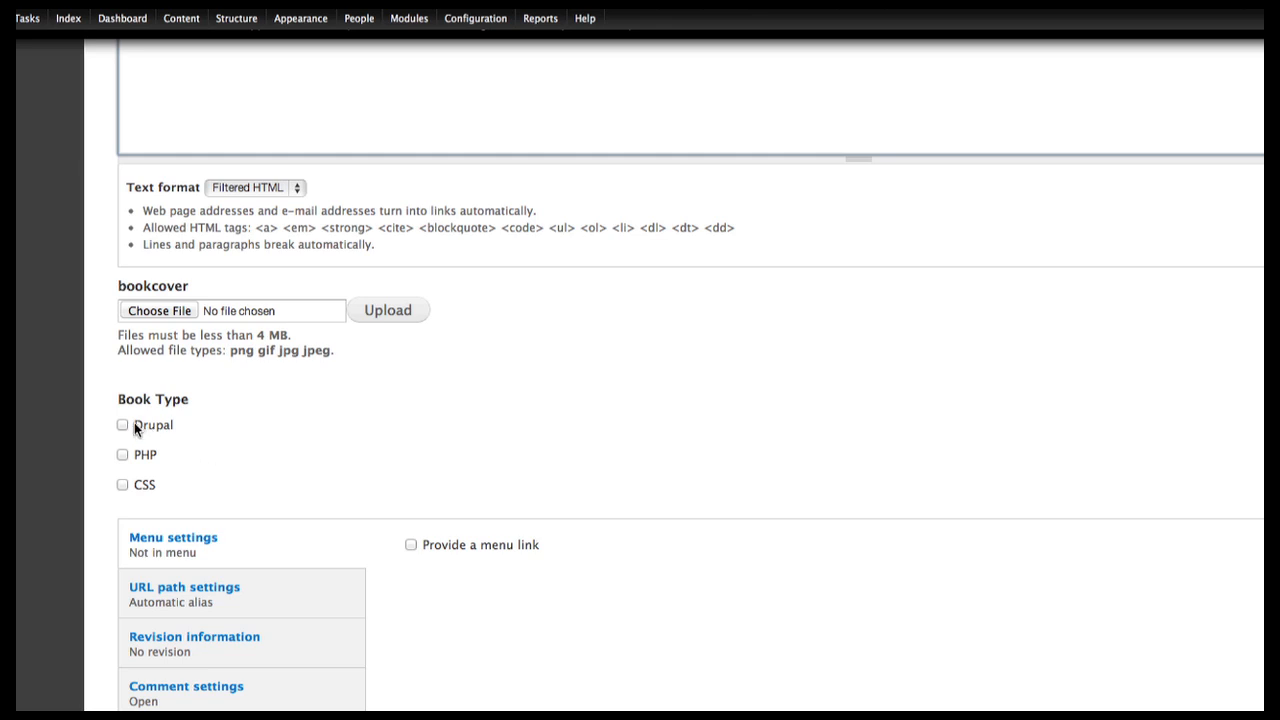
pyautogui.click(122, 484)
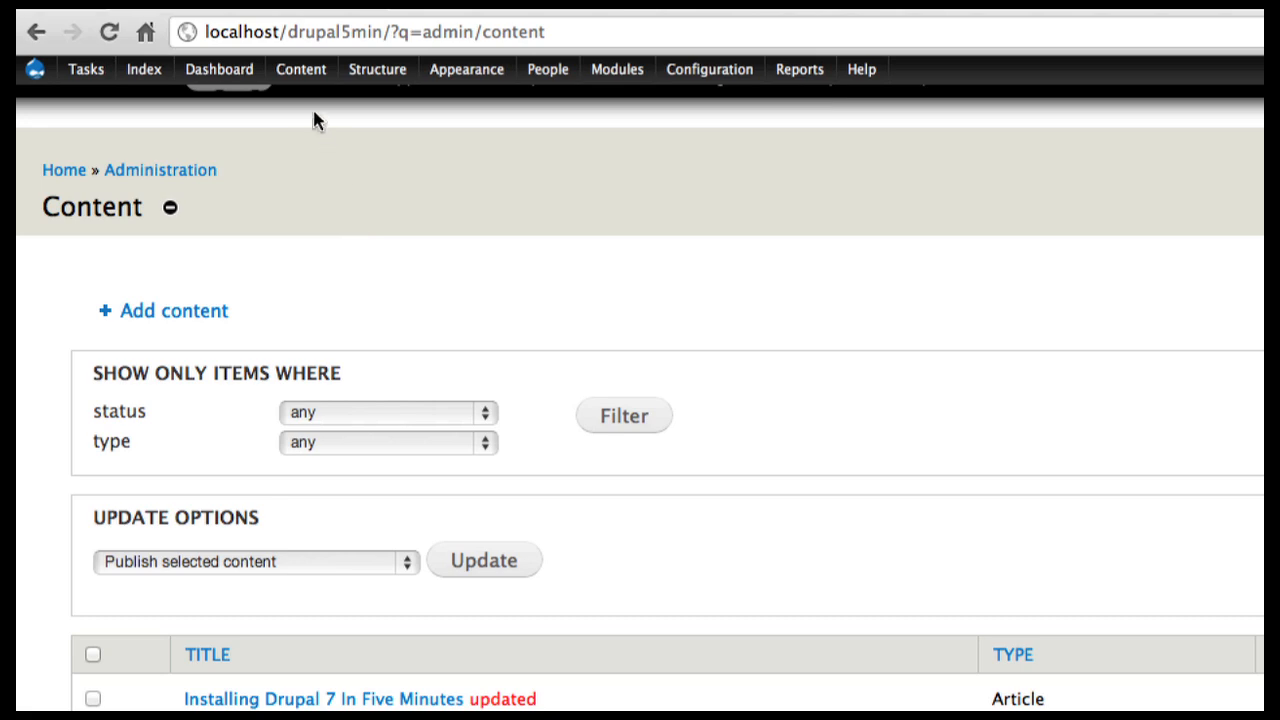
# Step: Open the Content administration page listing all site content
pyautogui.click(300, 69)
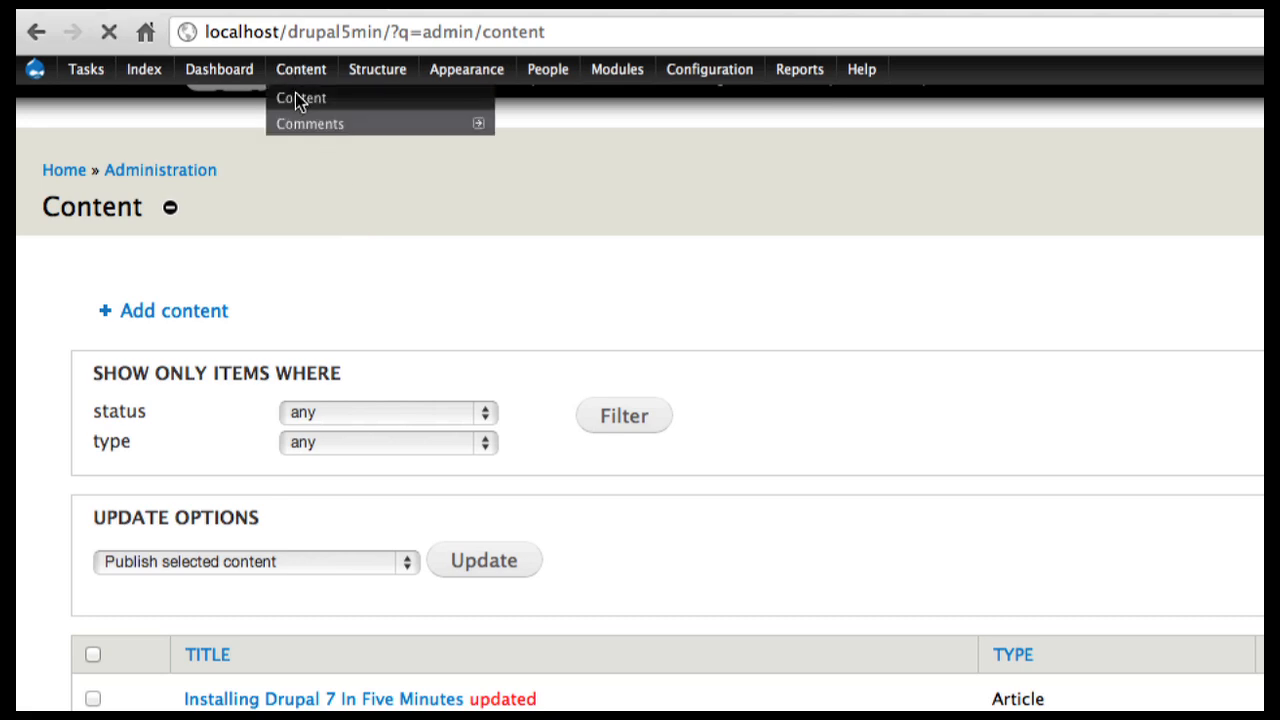
pyautogui.click(301, 97)
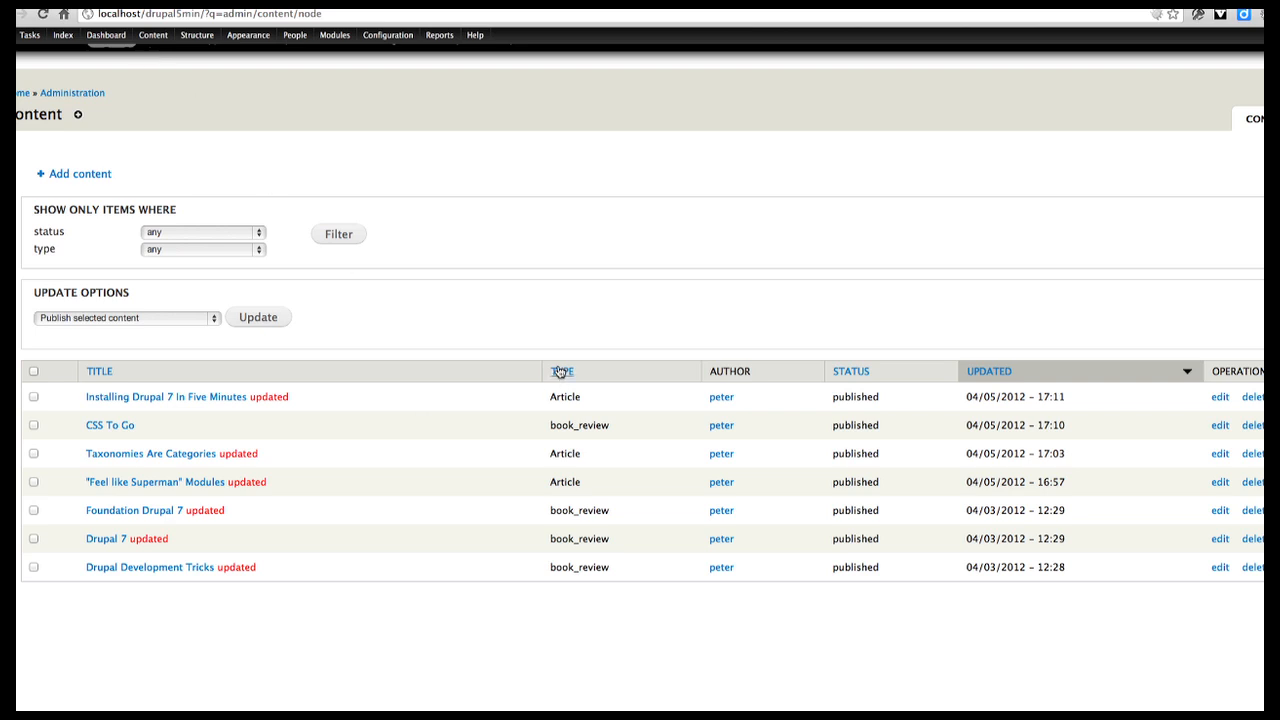
pyautogui.moveTo(585, 515)
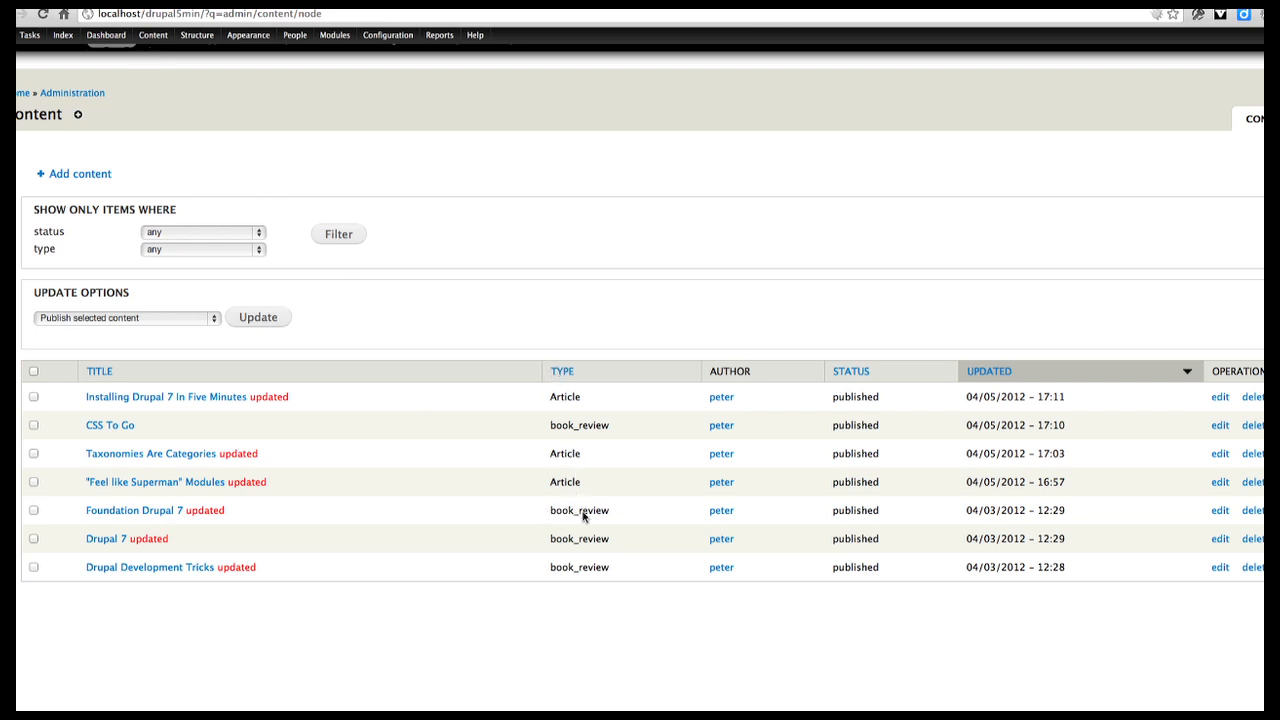
pyautogui.moveTo(585, 517)
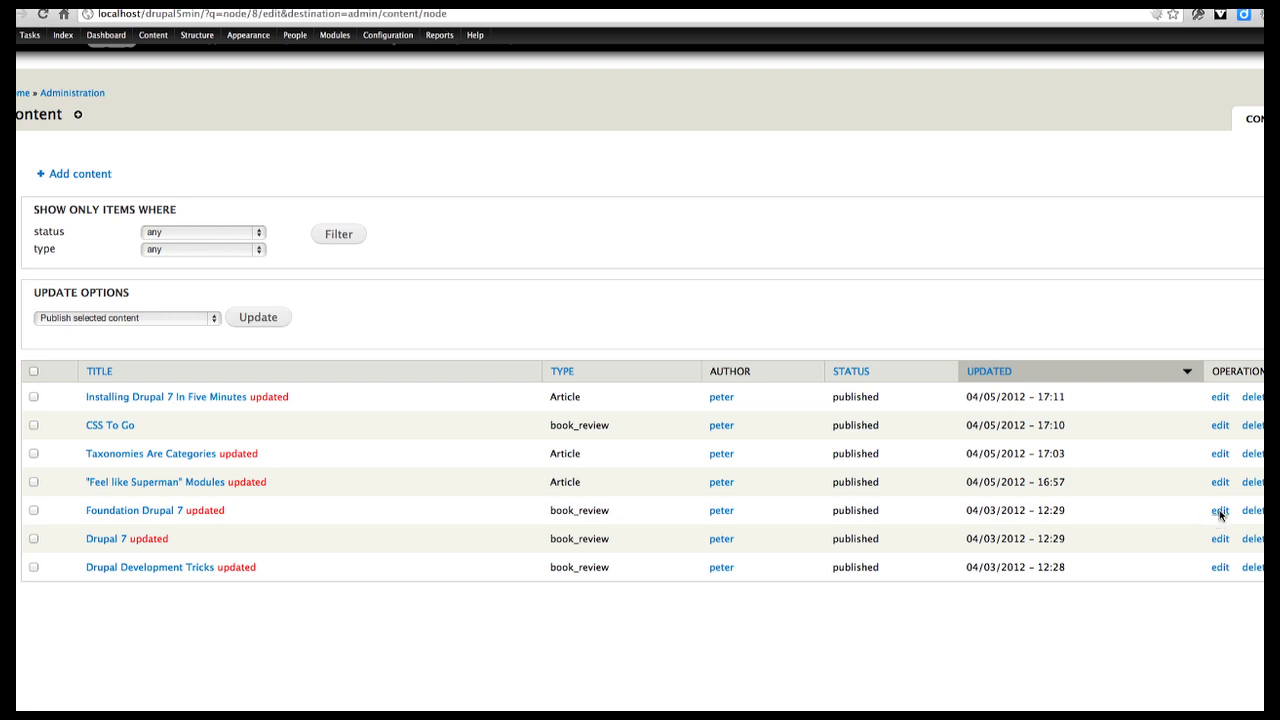
# Step: Edit Foundation Drupal 7, tick the Drupal Book Type checkbox, and save
pyautogui.click(1219, 510)
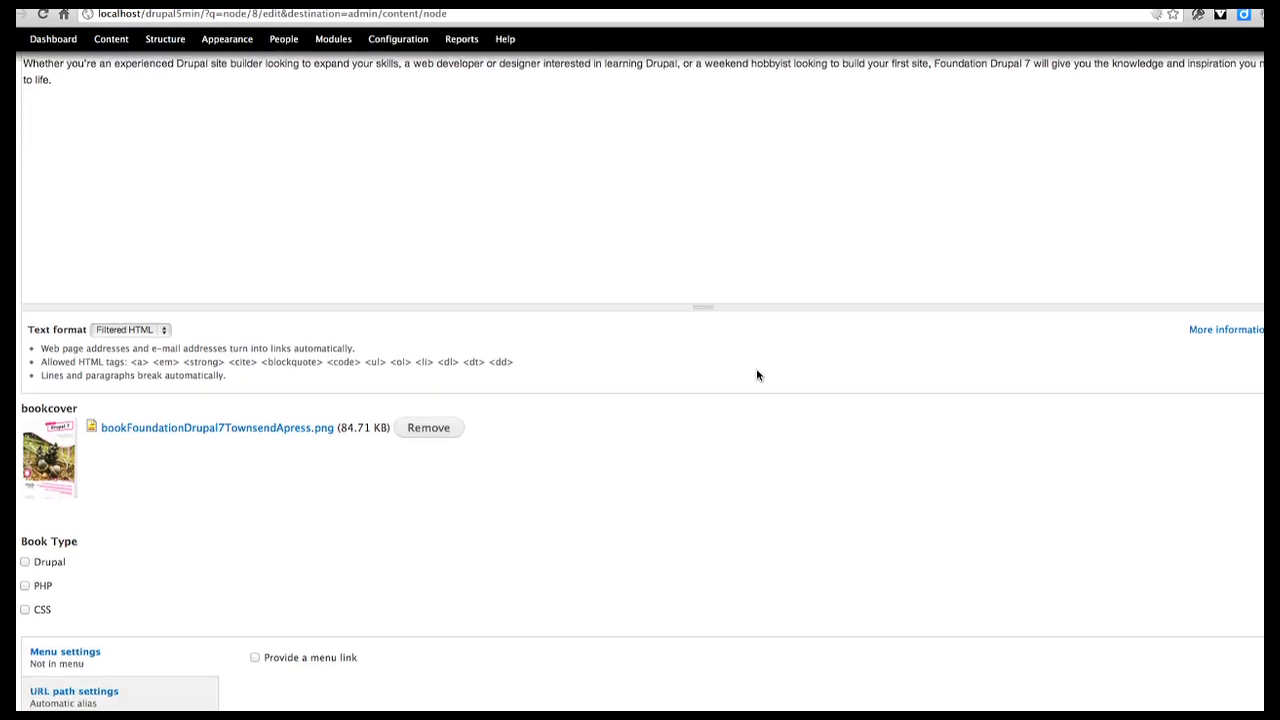
pyautogui.scroll(-3)
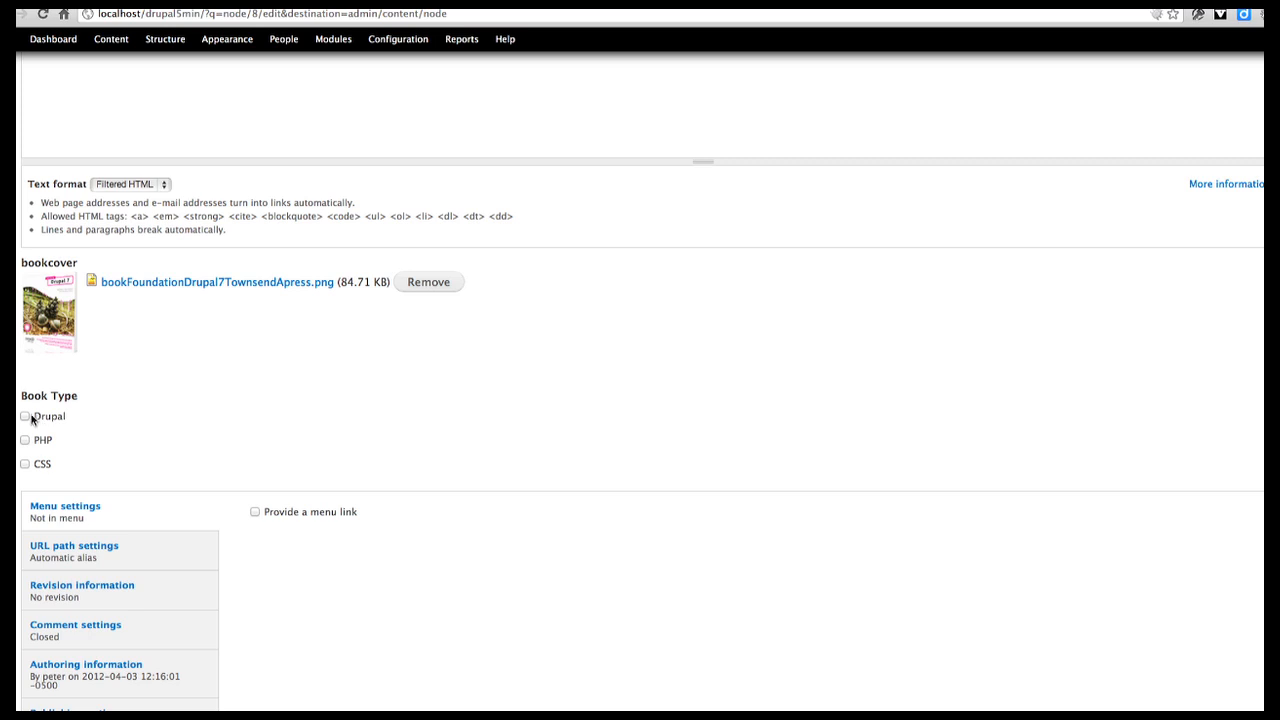
pyautogui.click(25, 416)
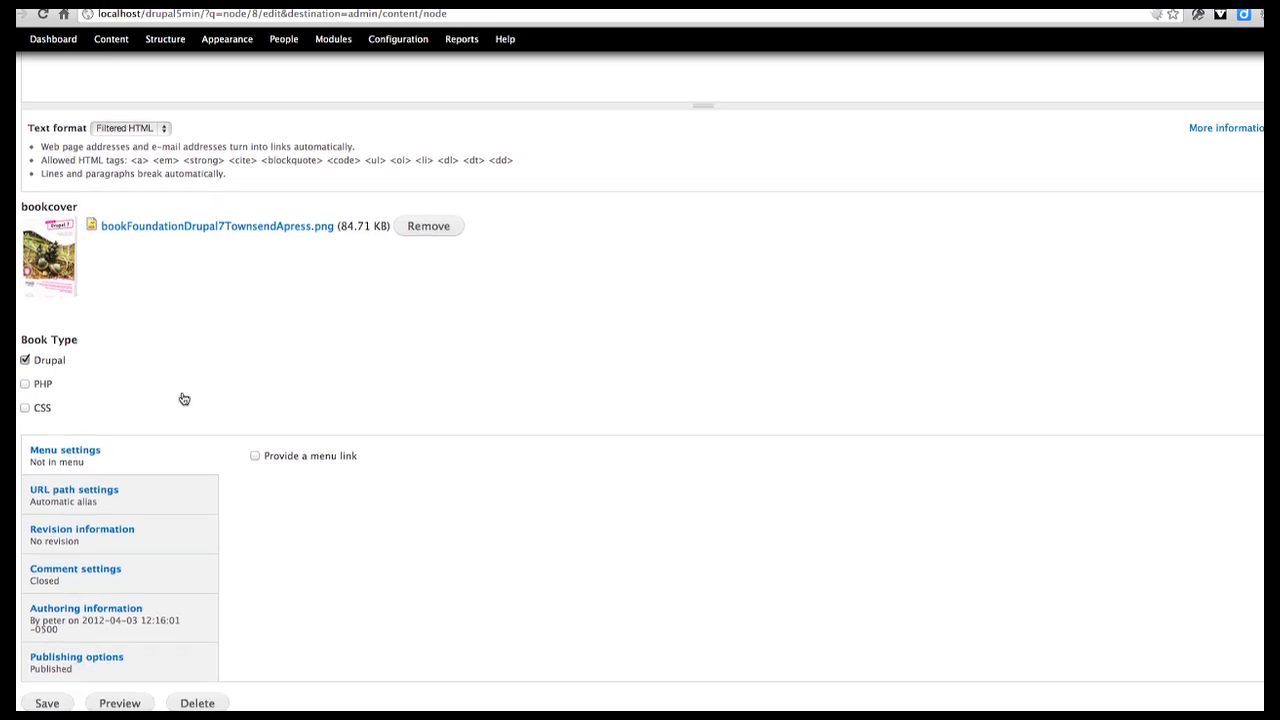
pyautogui.click(47, 702)
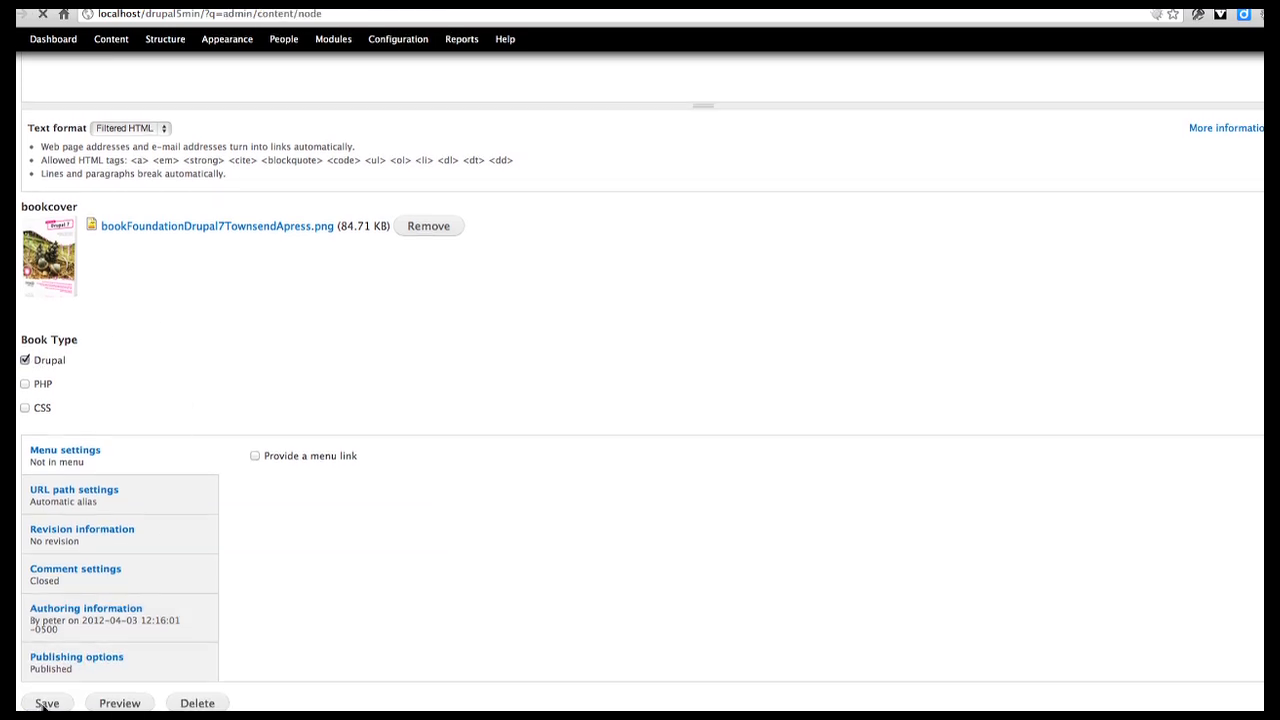
pyautogui.click(47, 702)
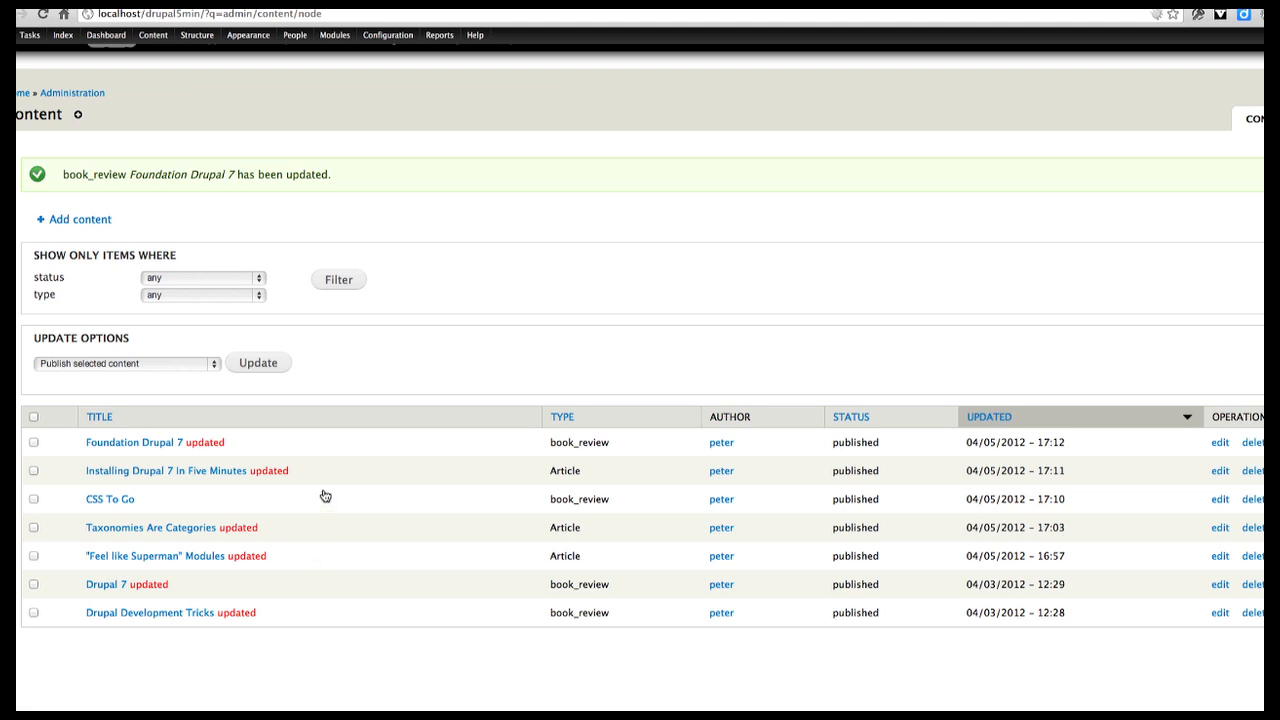
pyautogui.moveTo(405, 495)
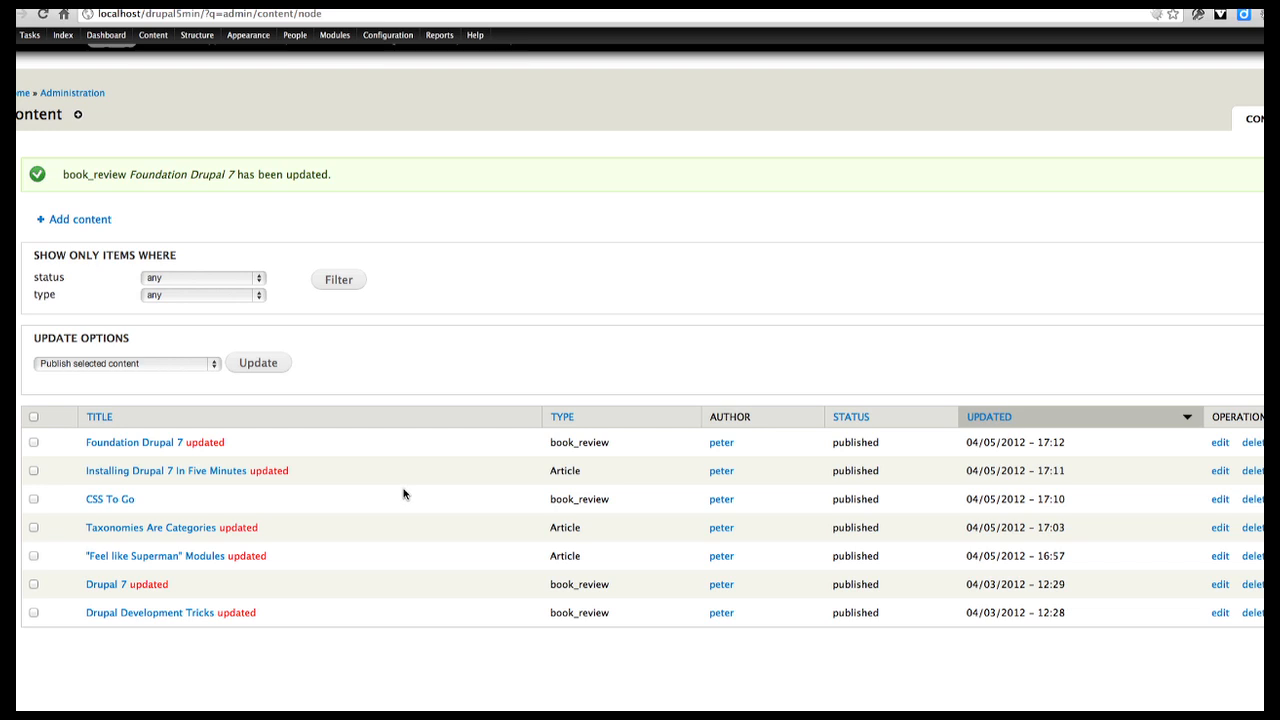
pyautogui.moveTo(1230, 573)
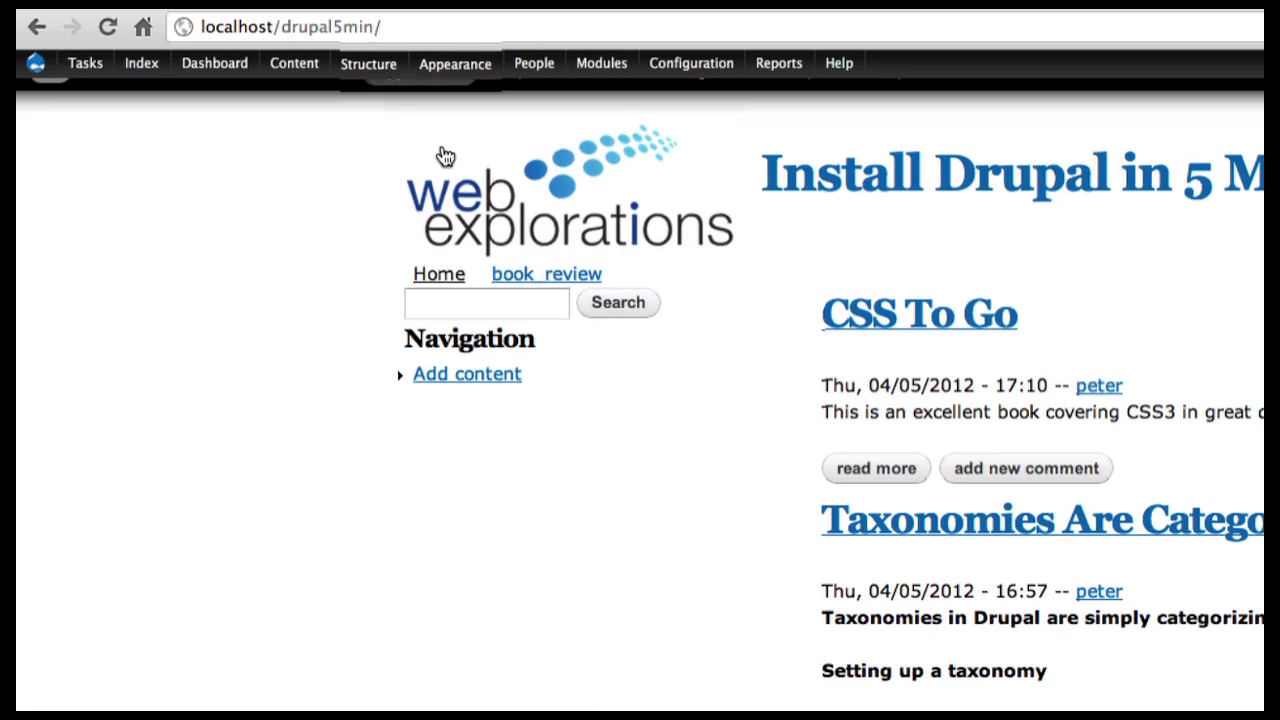
# Step: Open the Views listing from the Structure menu
pyautogui.click(368, 63)
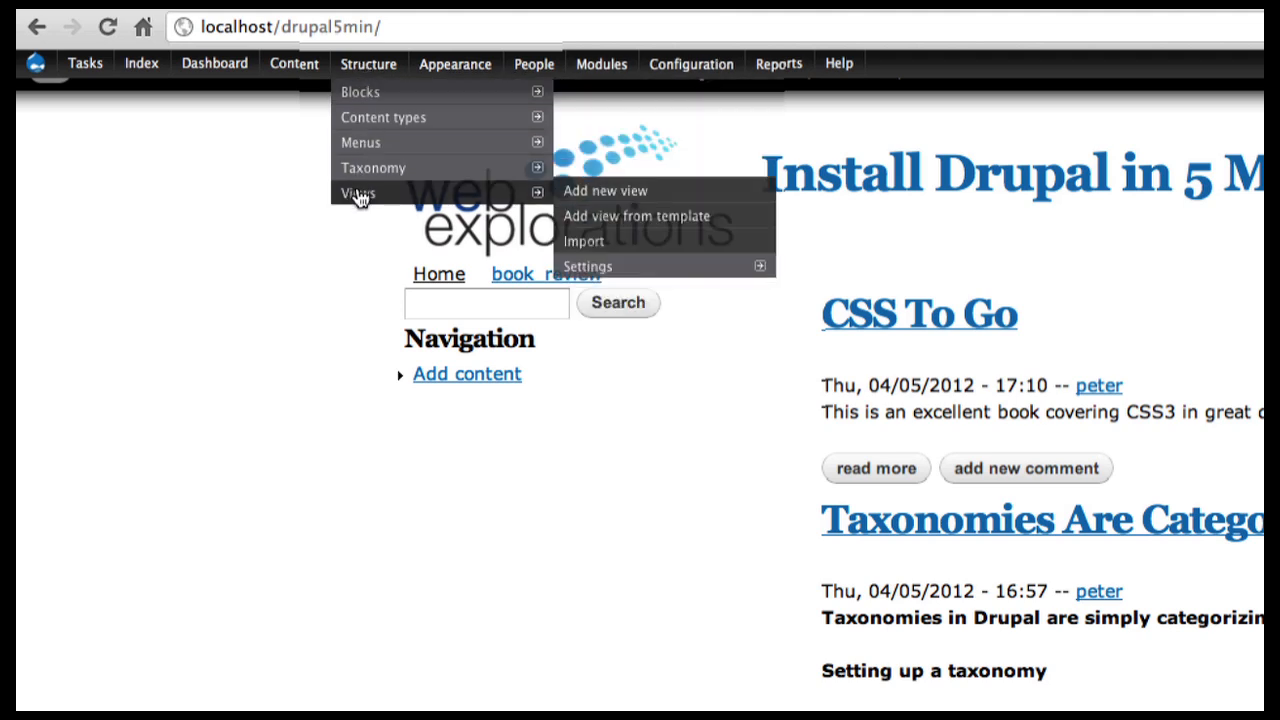
pyautogui.click(358, 192)
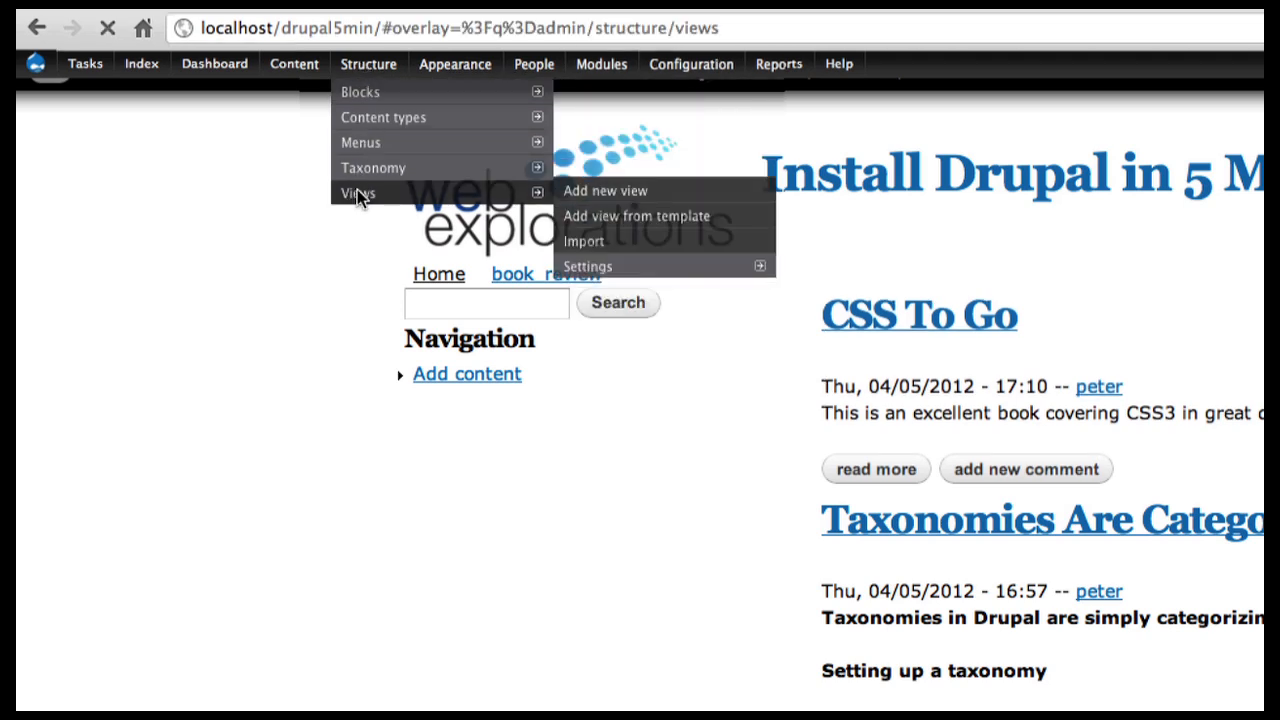
pyautogui.click(358, 193)
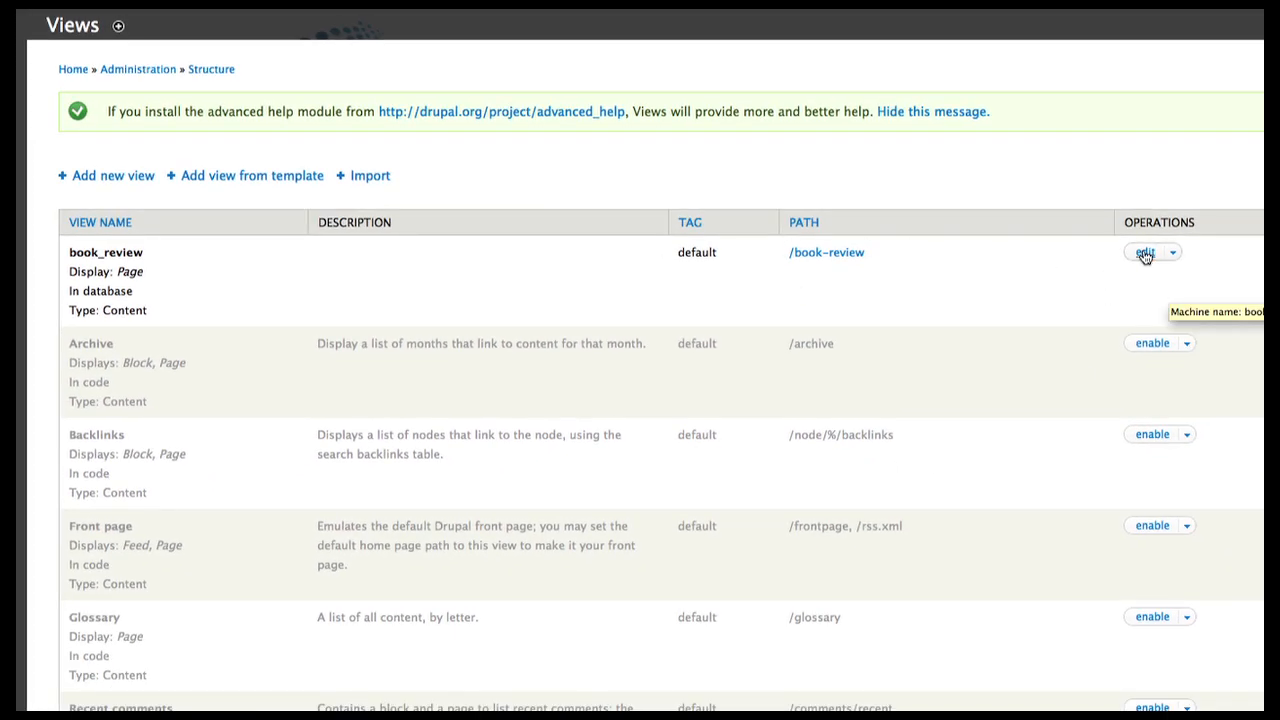
# Step: Open the book_review view's editing screen
pyautogui.click(1143, 252)
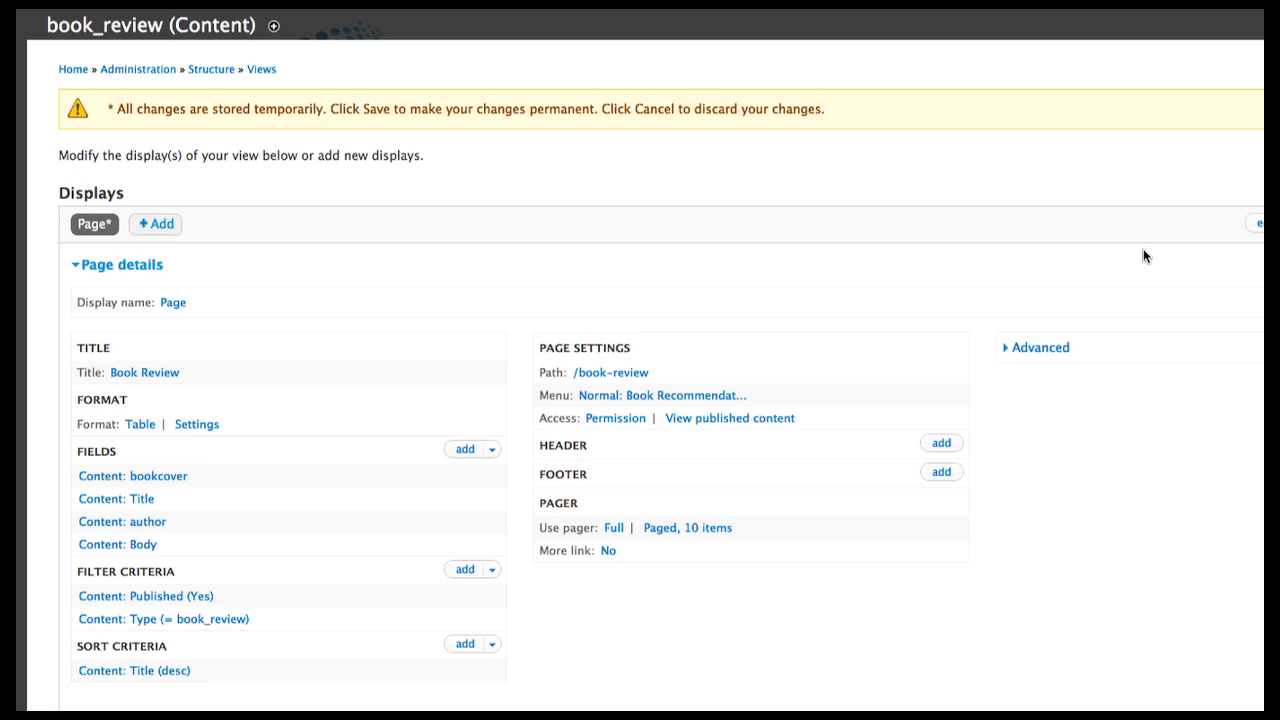
pyautogui.moveTo(140, 498)
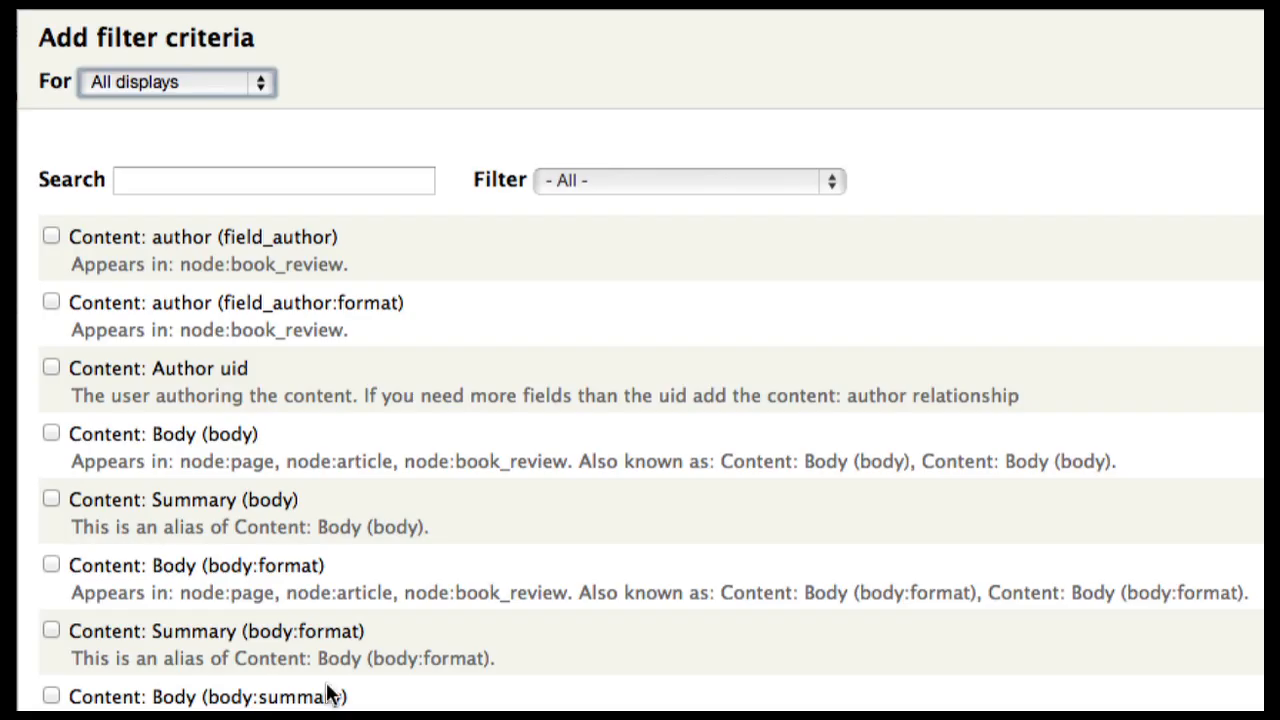
# Step: Search the available filter fields for 'booktype'
pyautogui.click(274, 180)
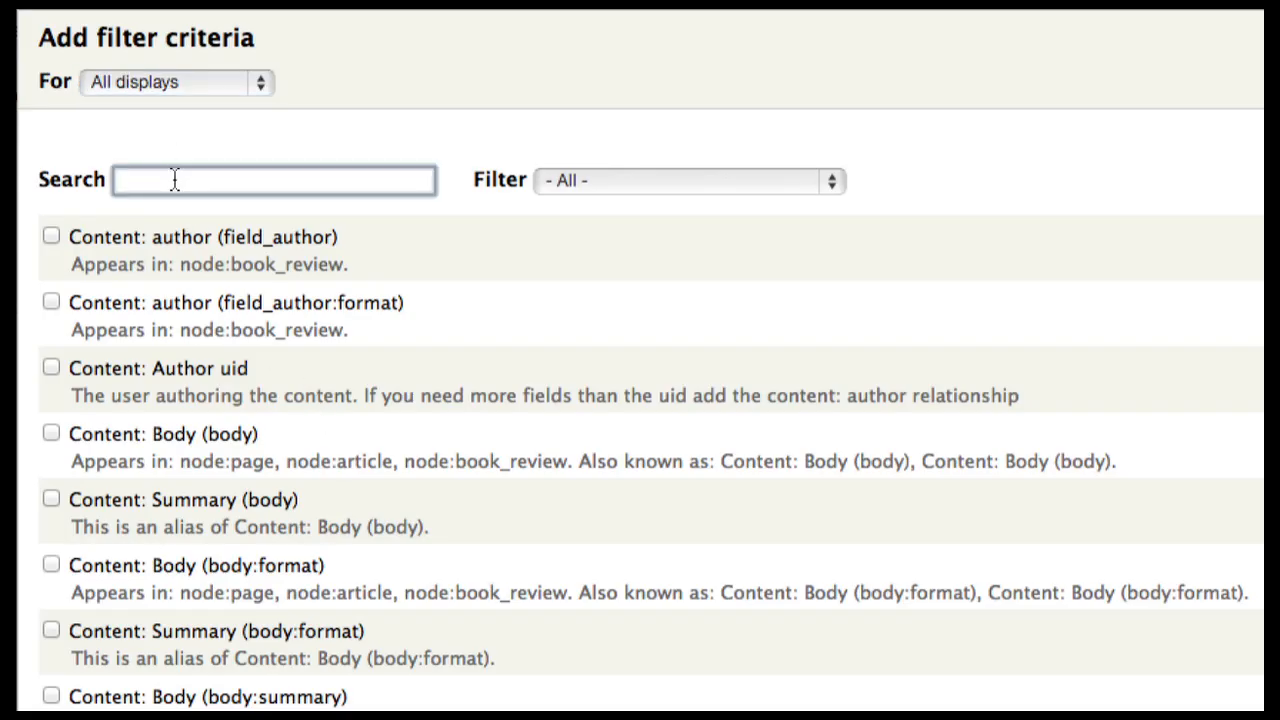
pyautogui.write('bookt')
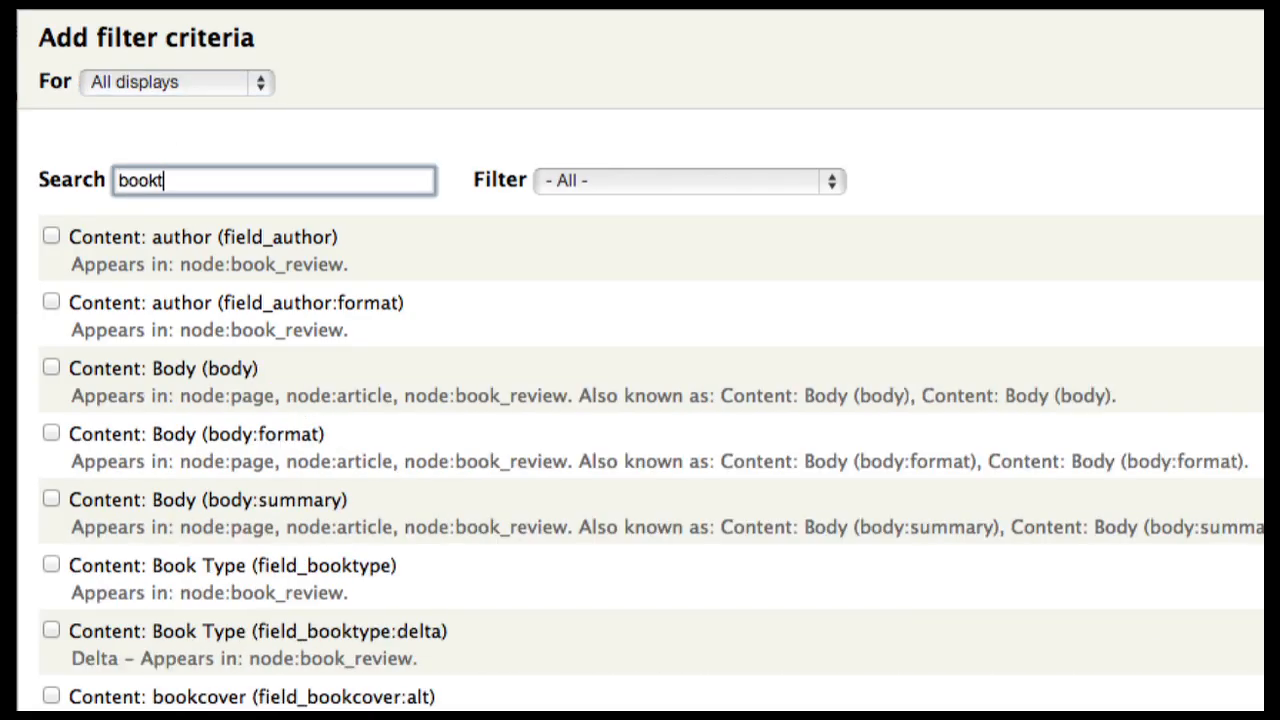
pyautogui.write('ype')
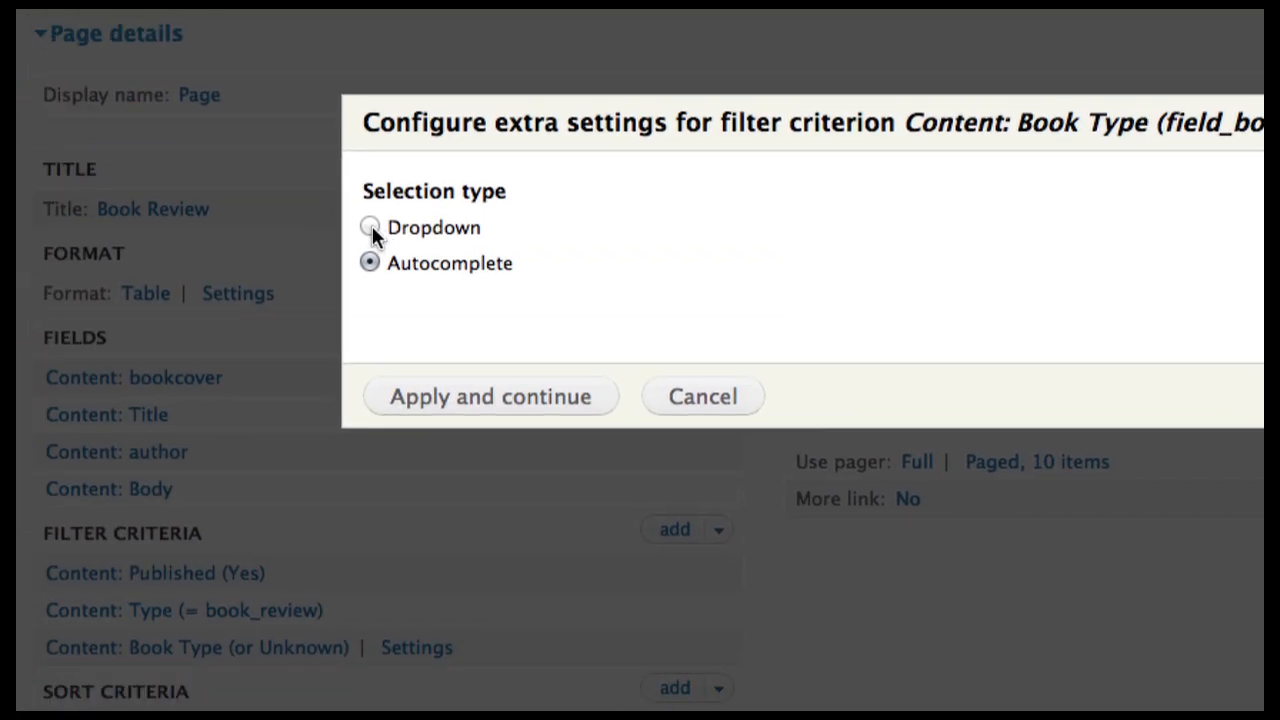
# Step: Set the Book Type filter to a Dropdown and expose it to visitors
pyautogui.click(370, 227)
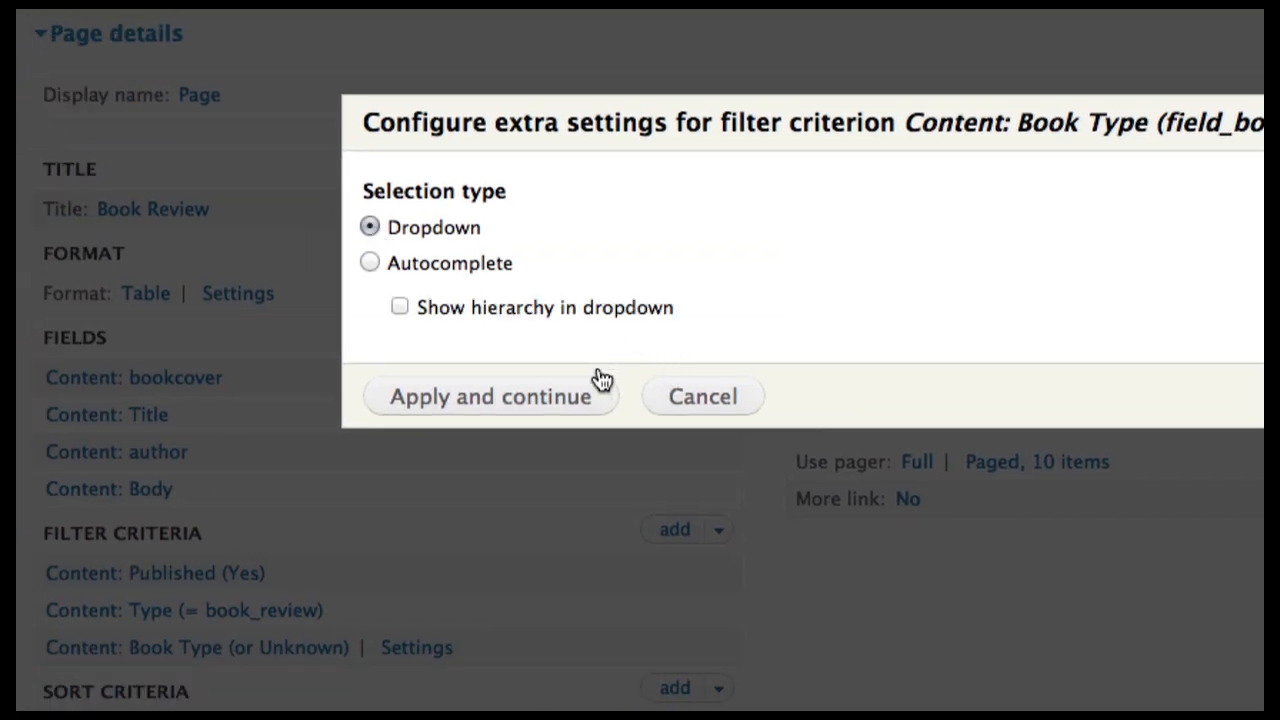
pyautogui.click(490, 396)
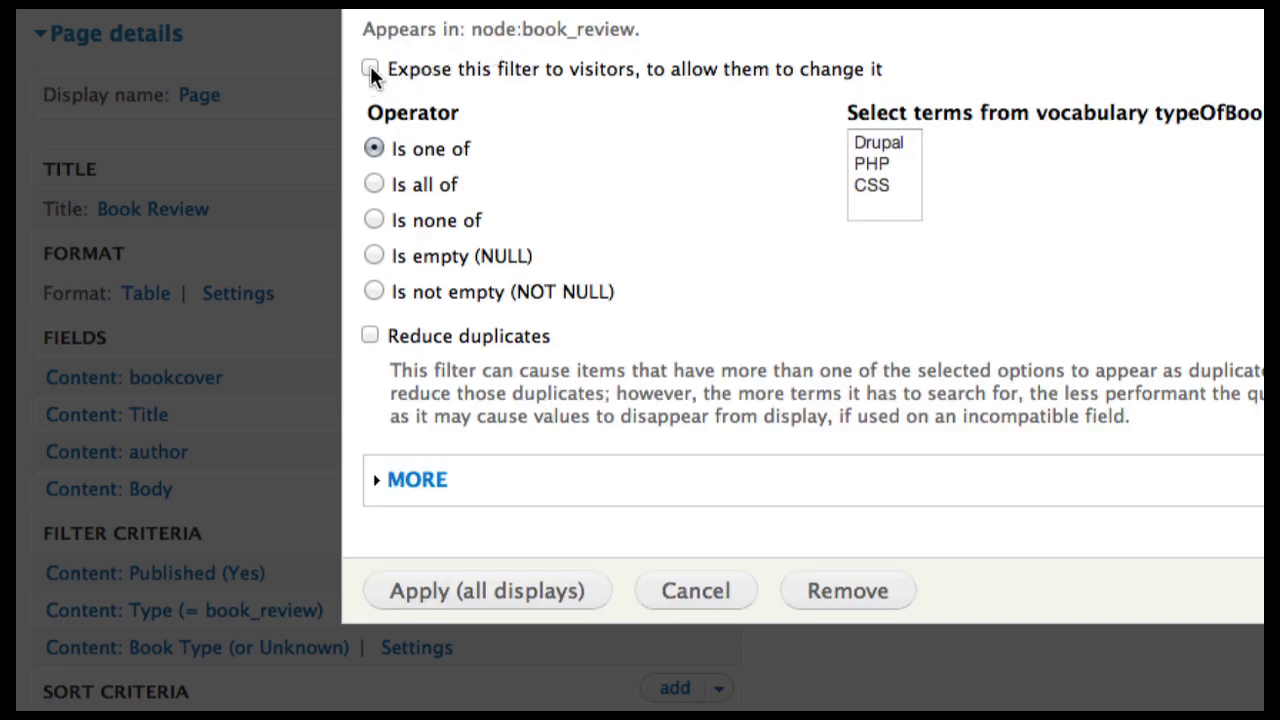
pyautogui.click(371, 69)
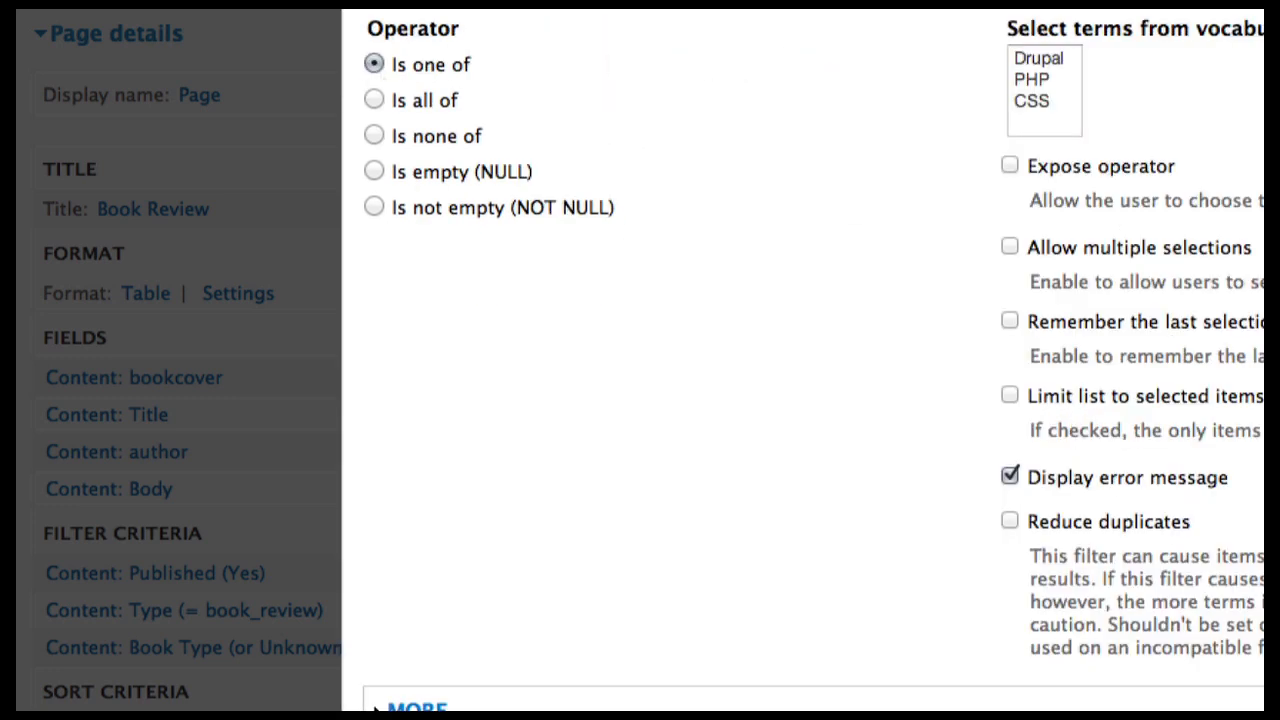
pyautogui.moveTo(818, 55)
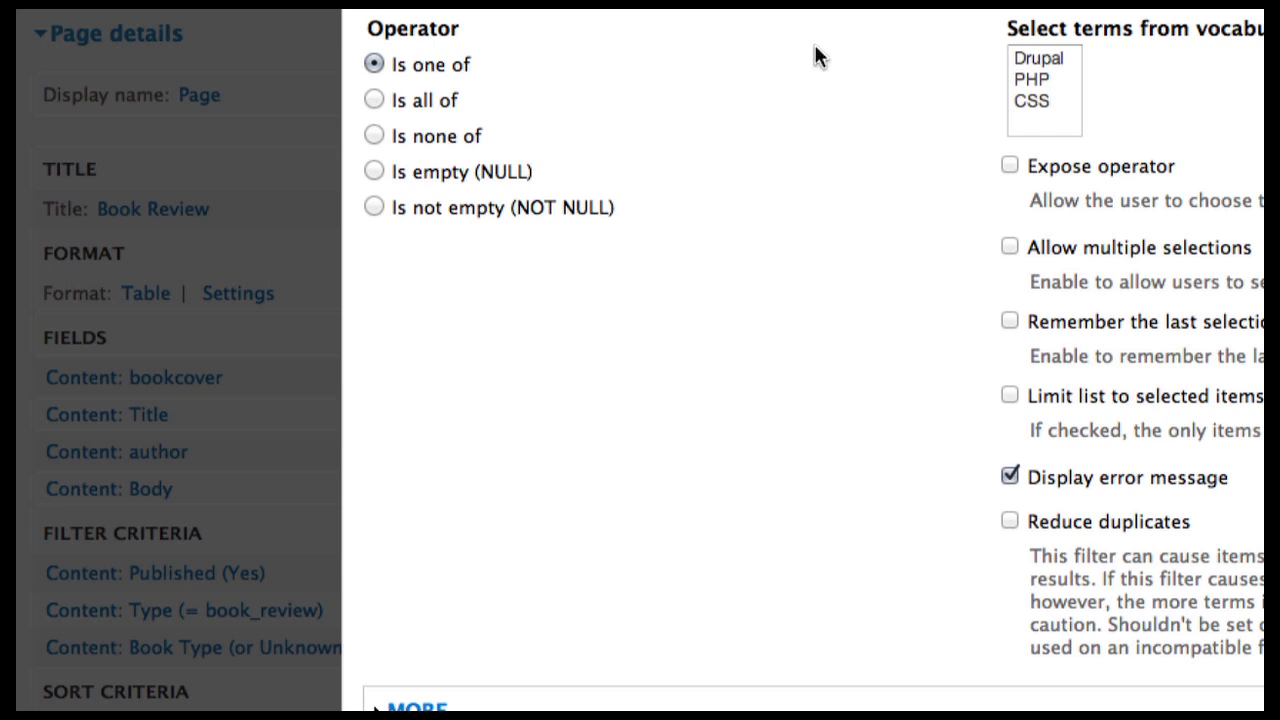
pyautogui.moveTo(1044, 128)
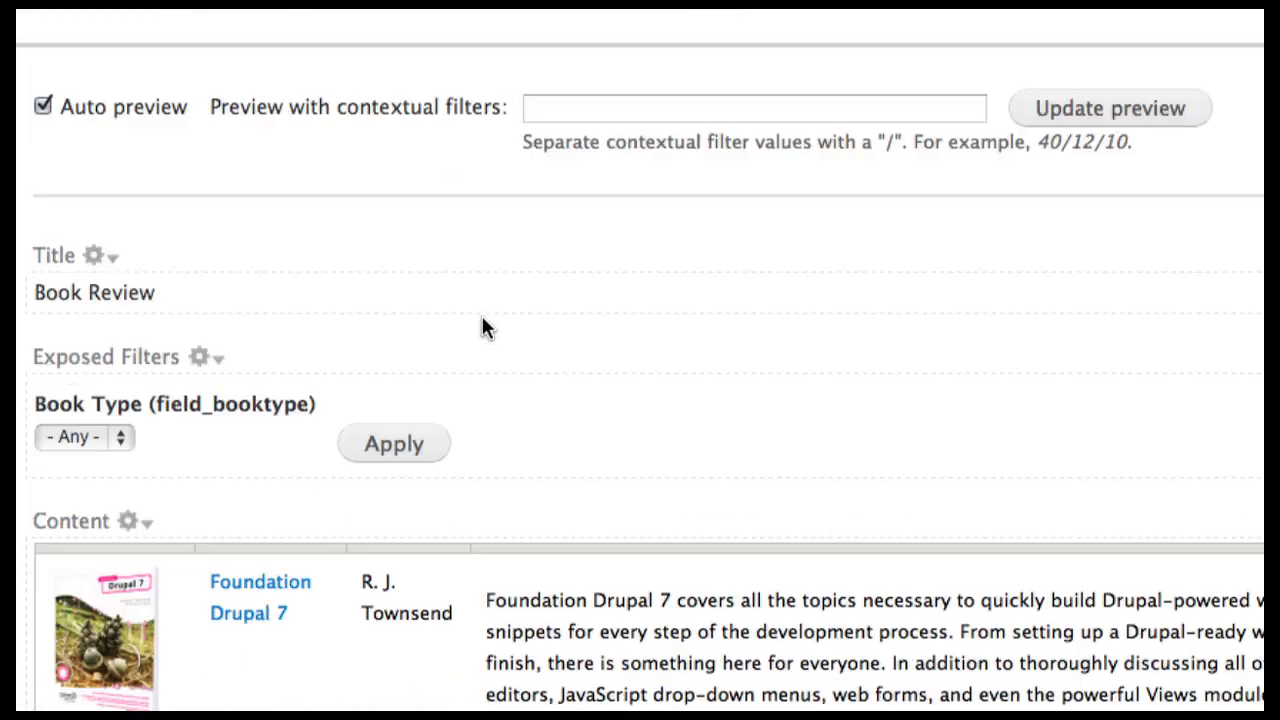
# Step: Filter the preview by the CSS book type, leaving only CSS To Go
pyautogui.scroll(-3)
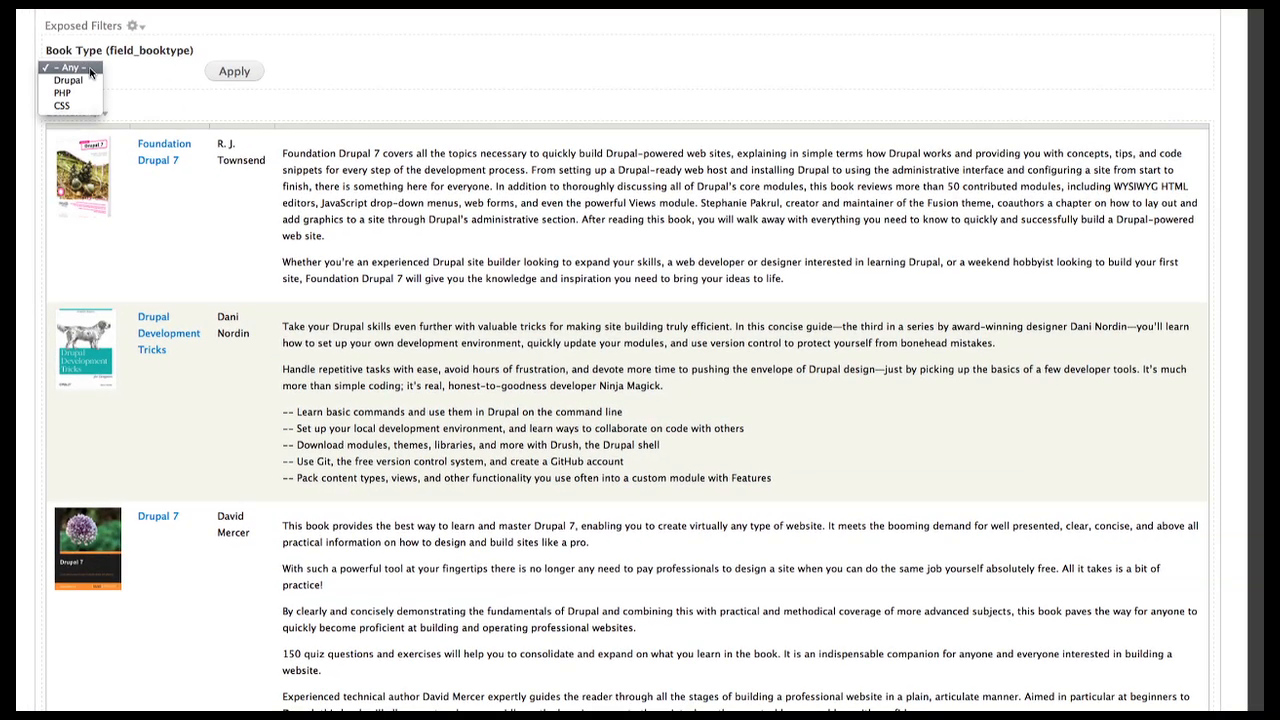
pyautogui.moveTo(62, 107)
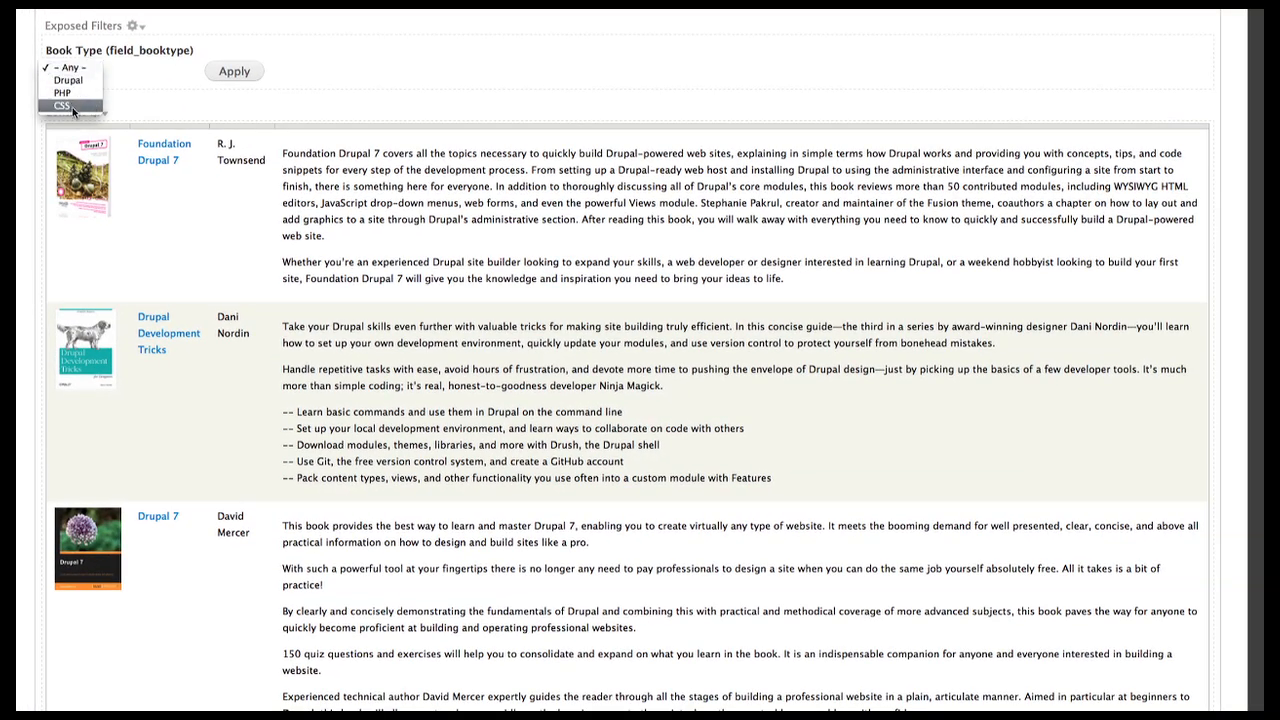
pyautogui.click(62, 106)
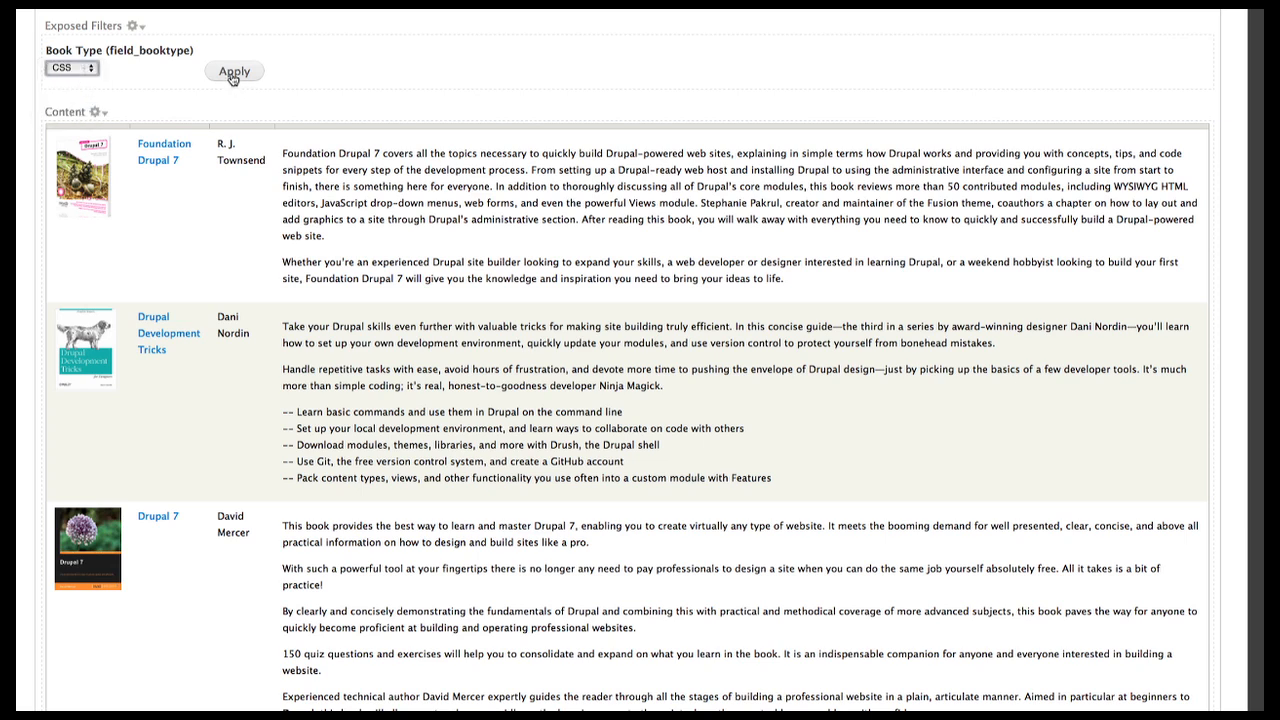
pyautogui.click(234, 71)
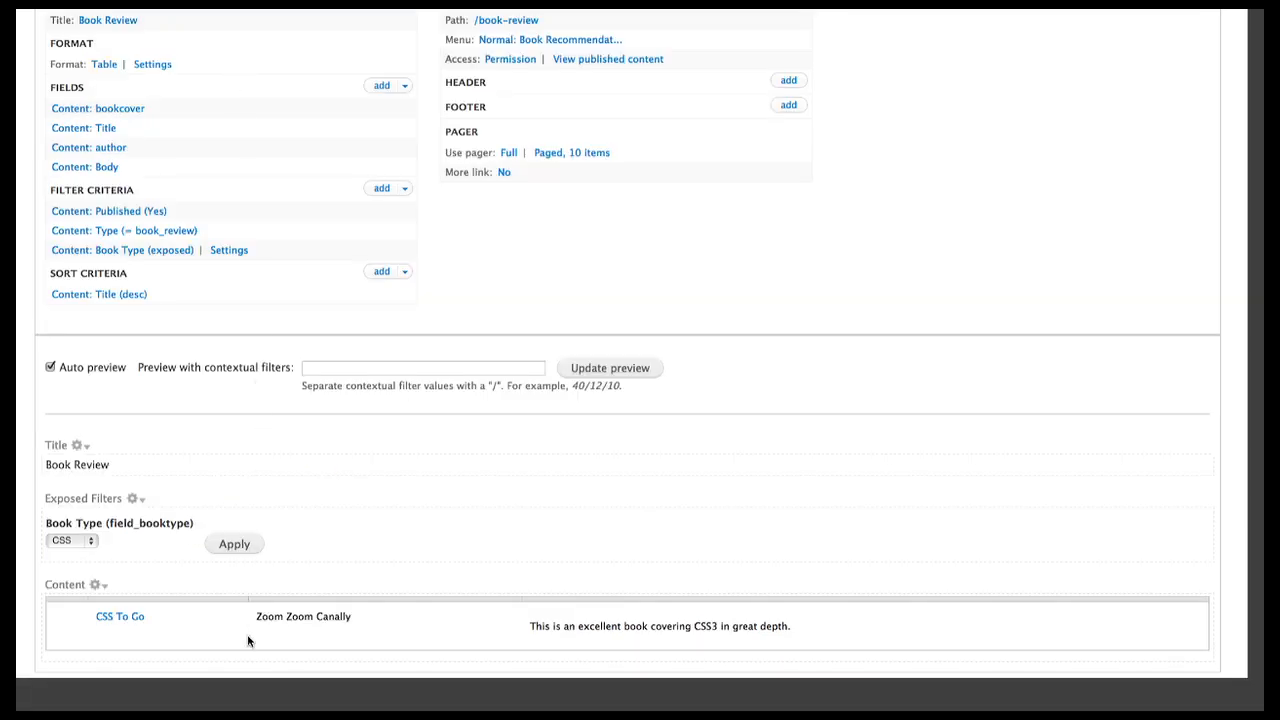
pyautogui.moveTo(660, 626)
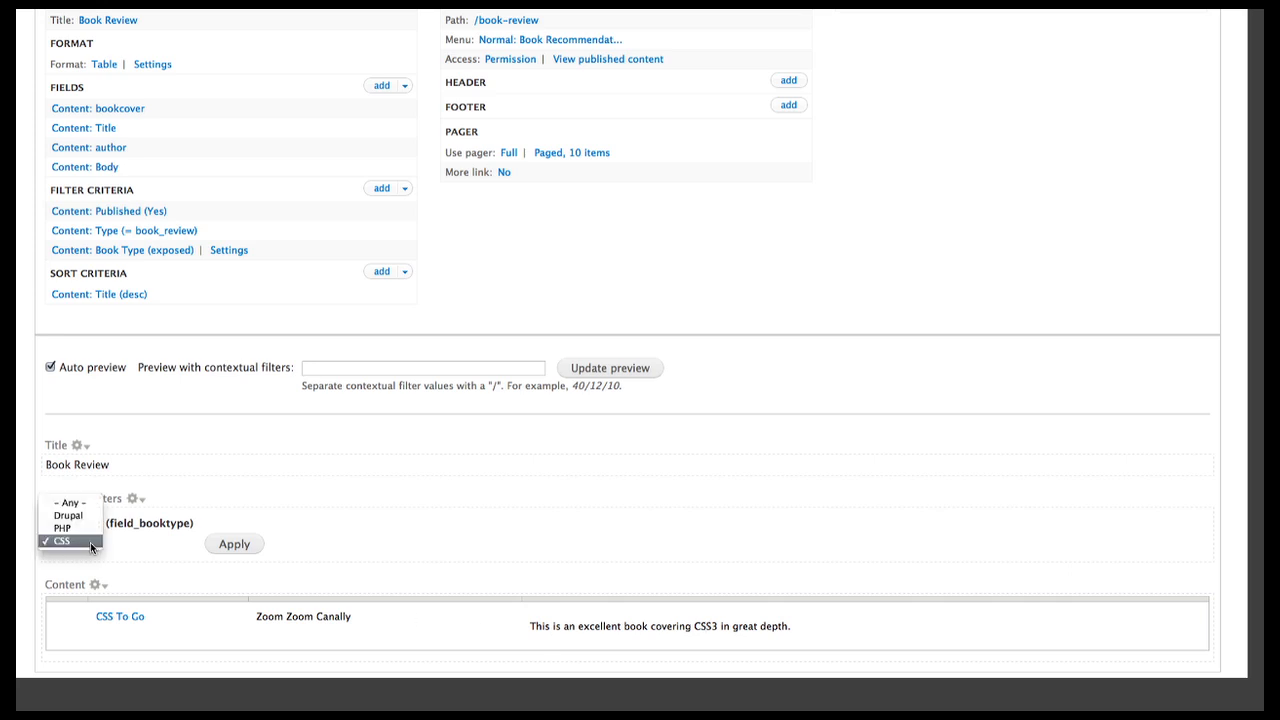
# Step: Try PHP, then apply Book Type '- Any -' and review all four listed reviews
pyautogui.click(67, 528)
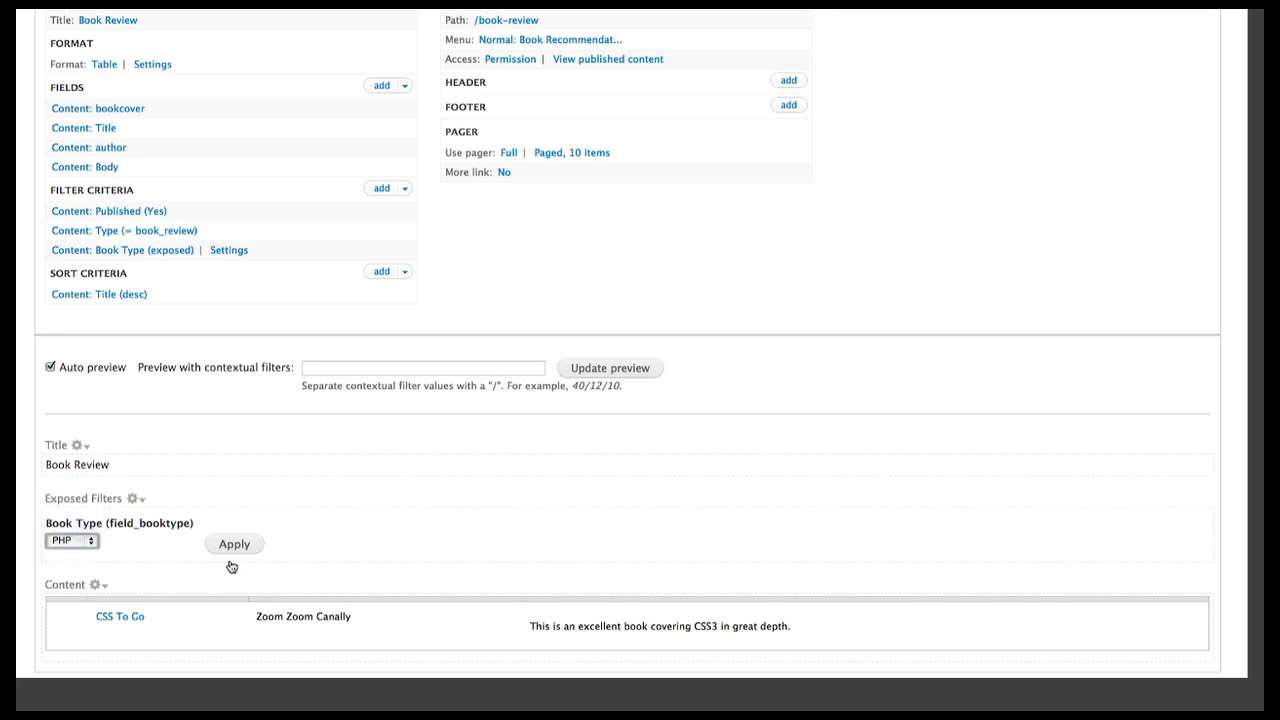
pyautogui.scroll(3)
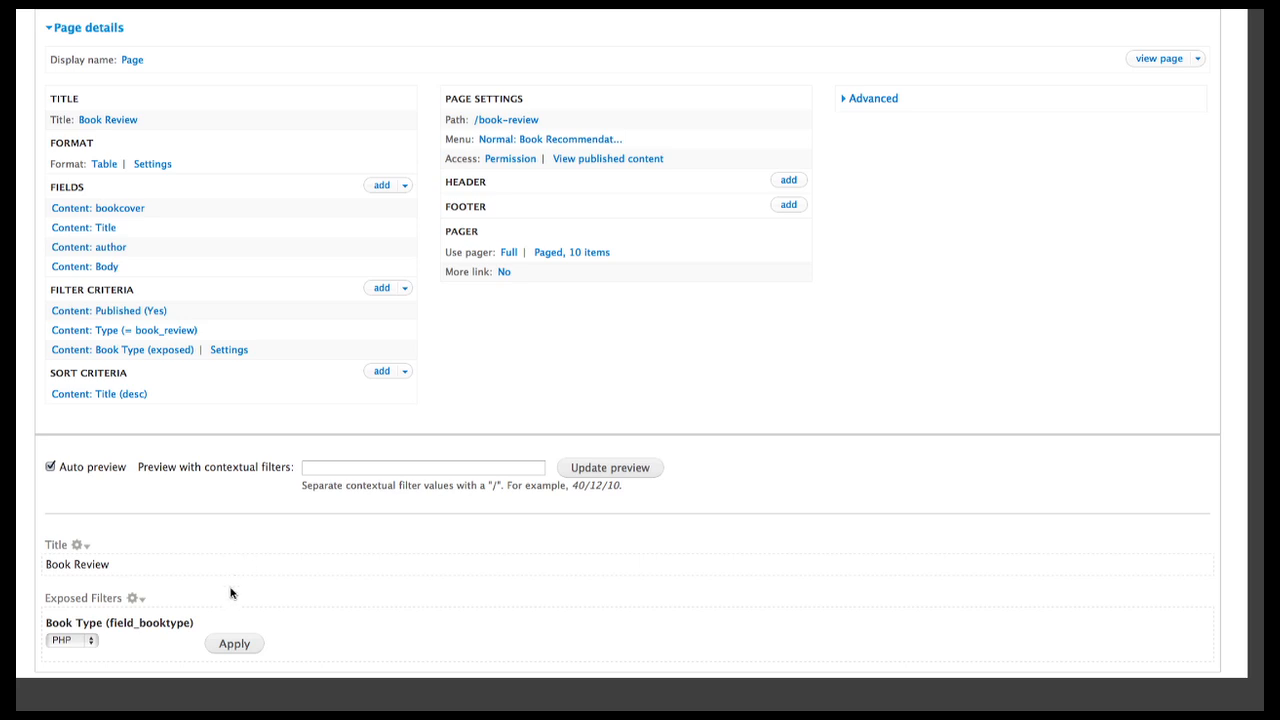
pyautogui.click(72, 640)
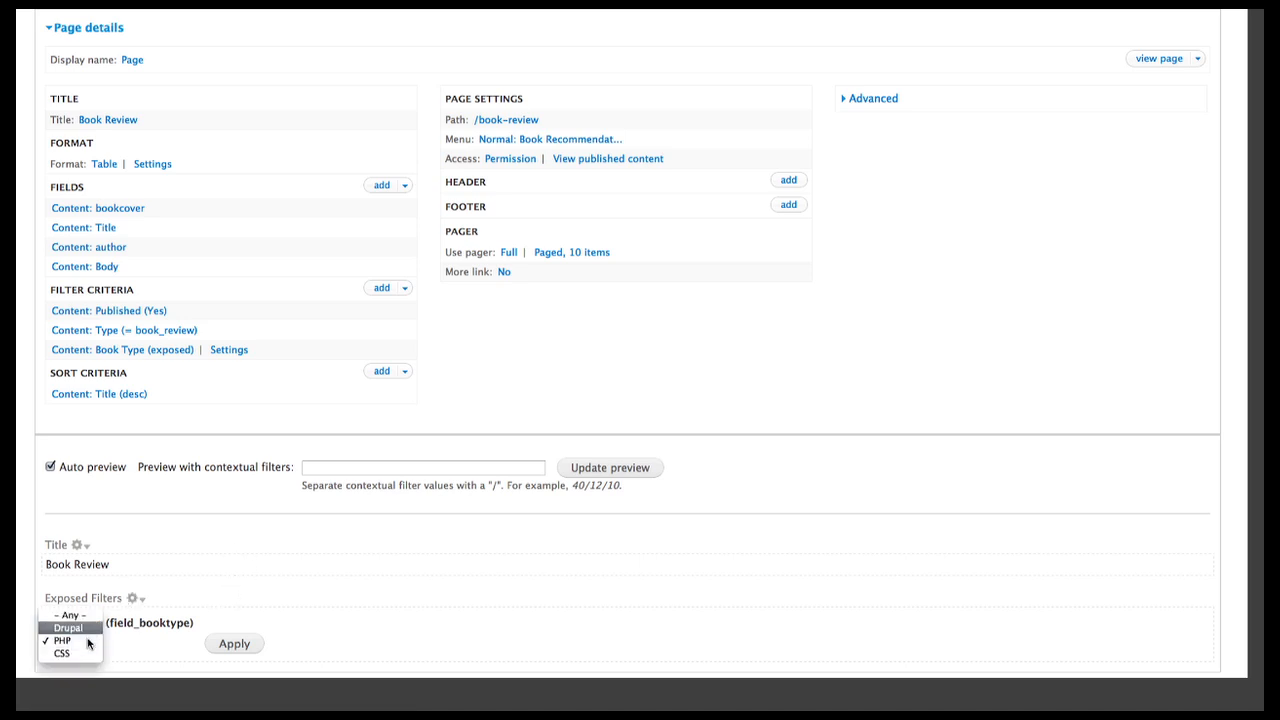
pyautogui.click(71, 640)
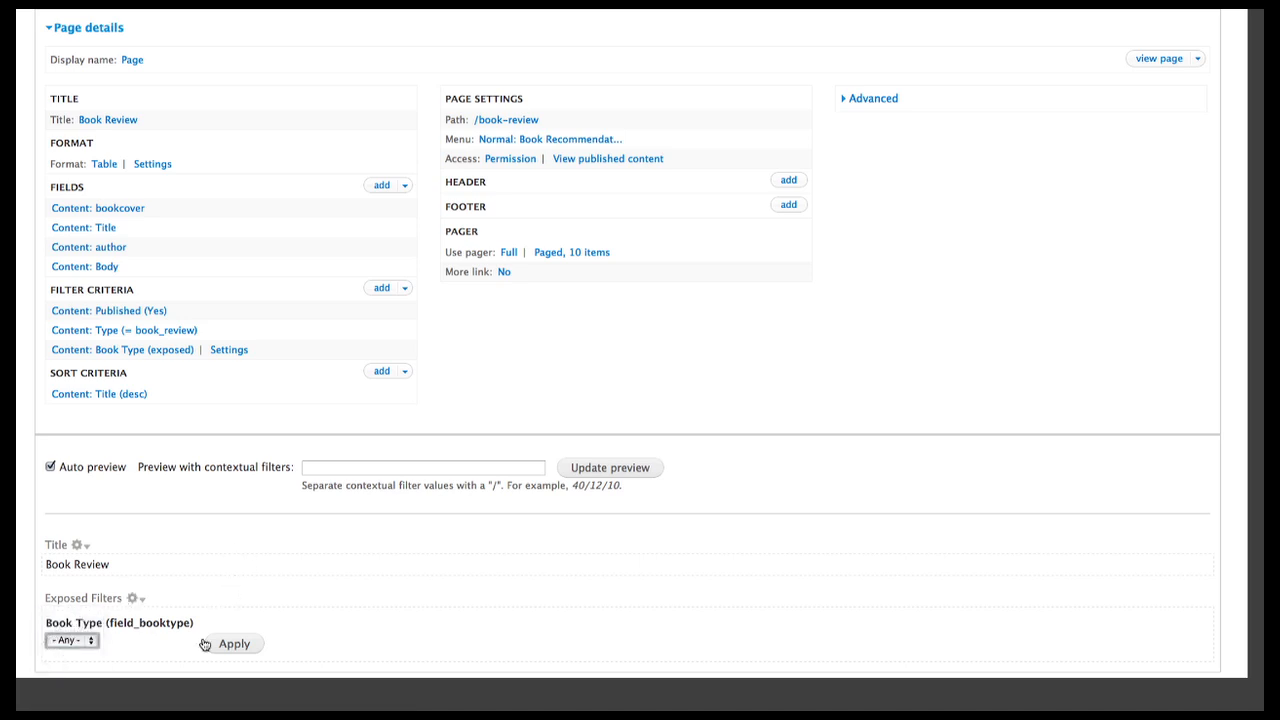
pyautogui.click(234, 643)
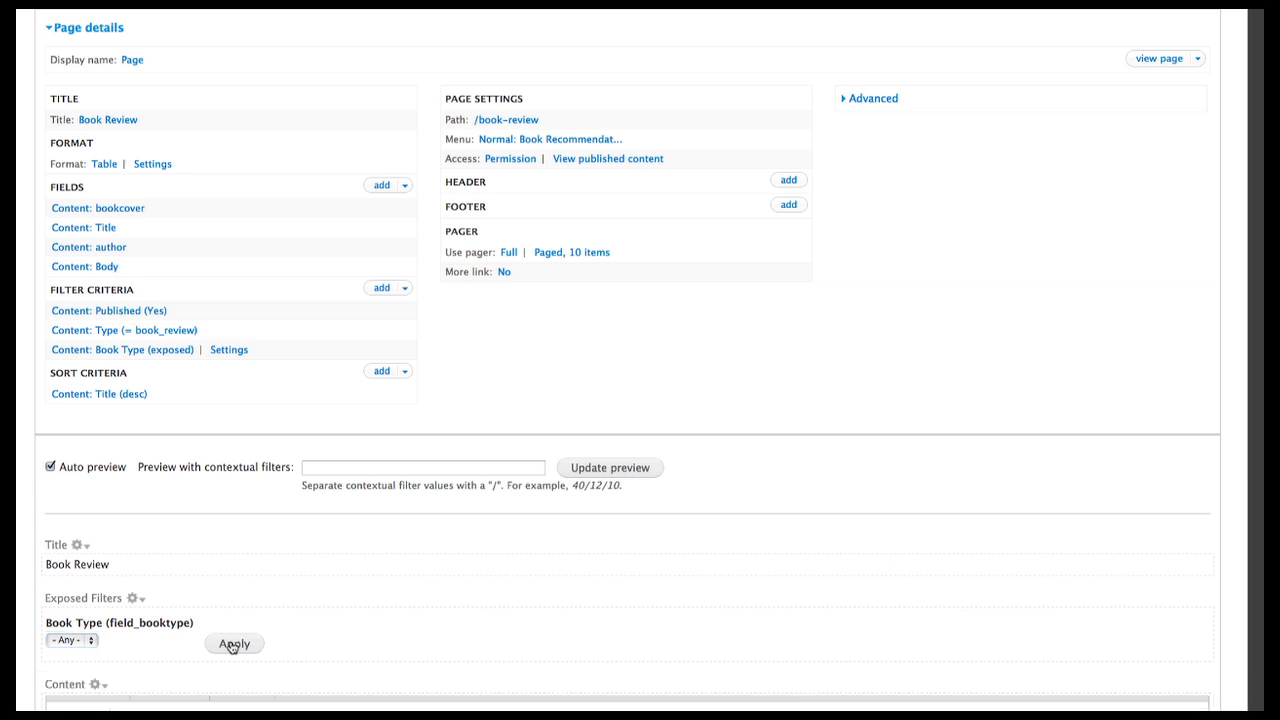
pyautogui.click(234, 643)
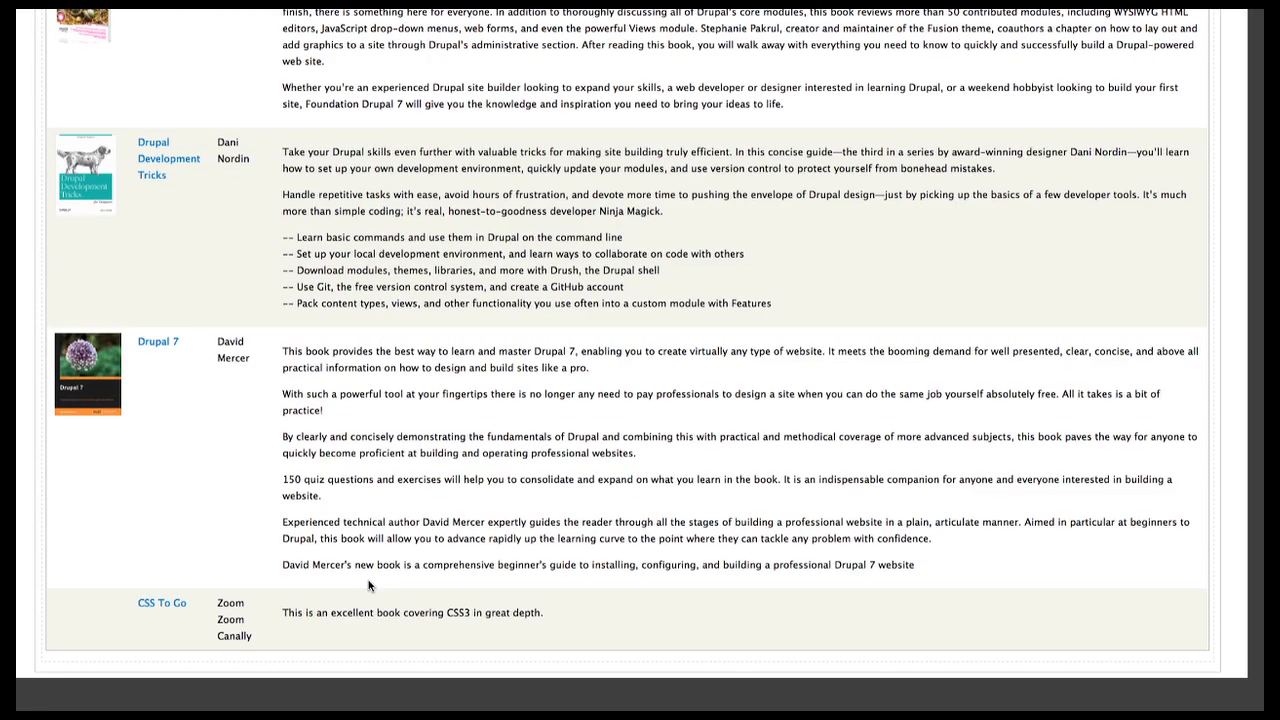
pyautogui.scroll(3)
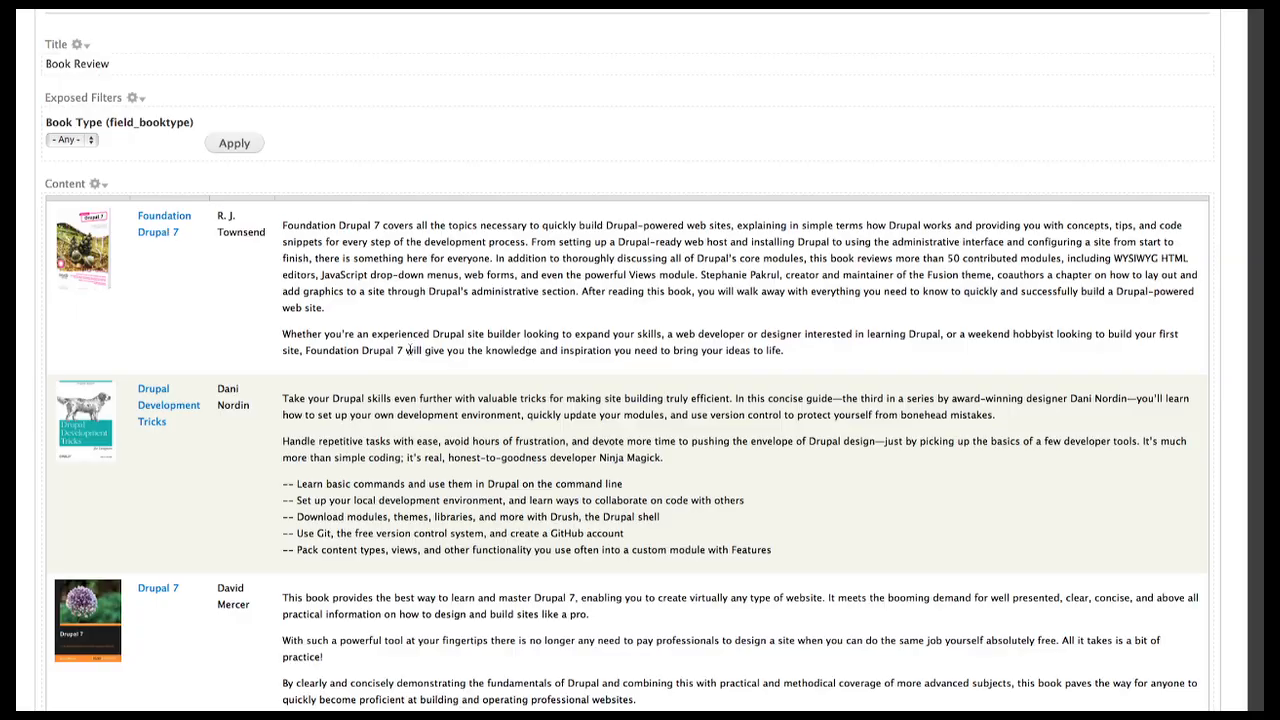
pyautogui.scroll(-3)
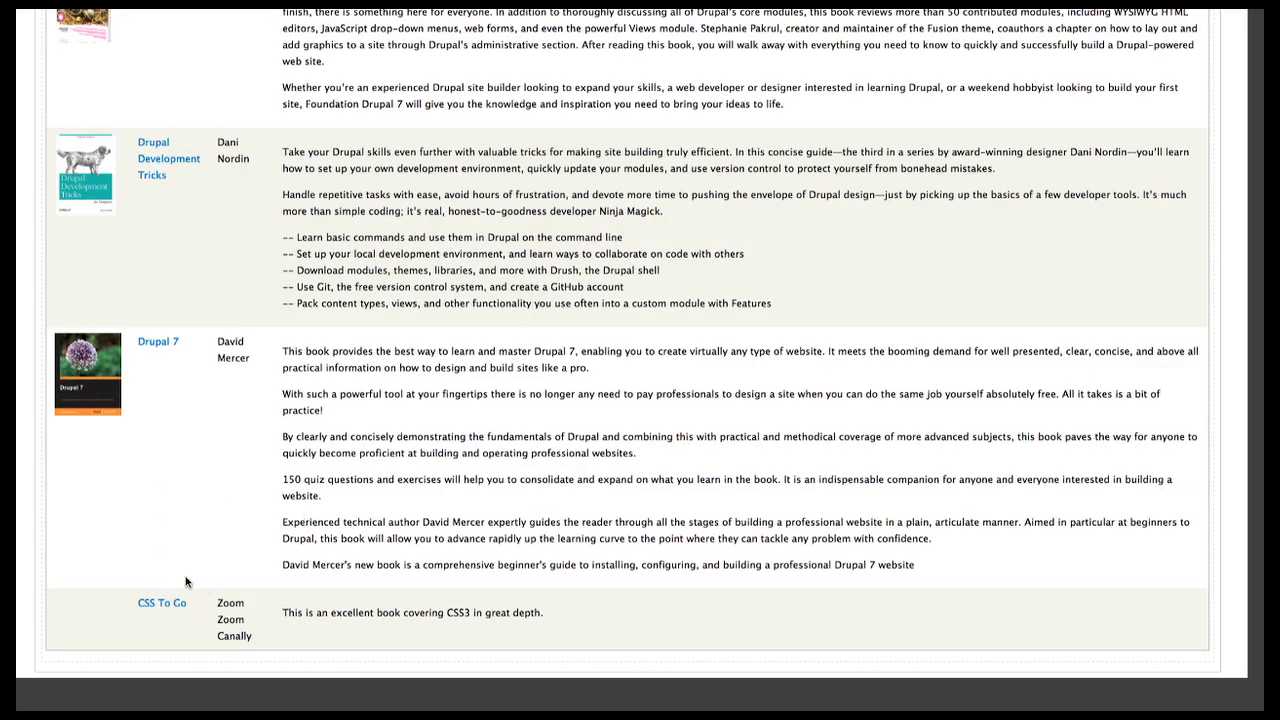
pyautogui.scroll(3)
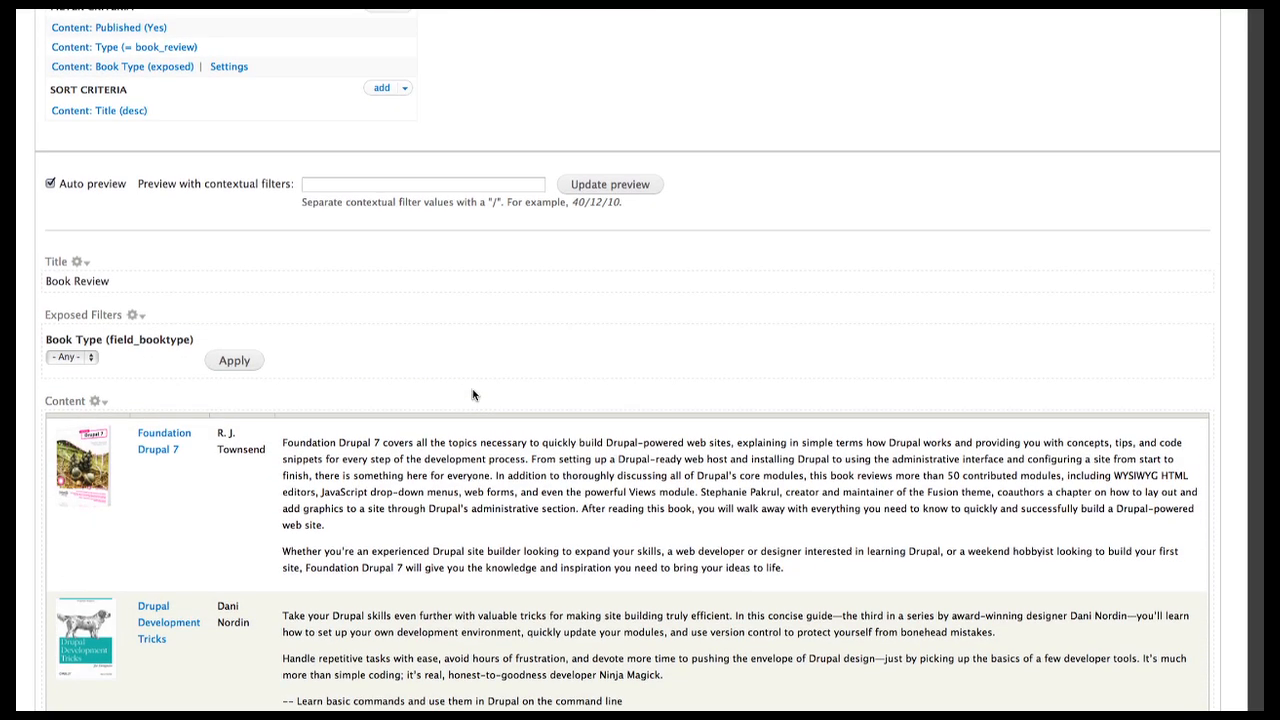